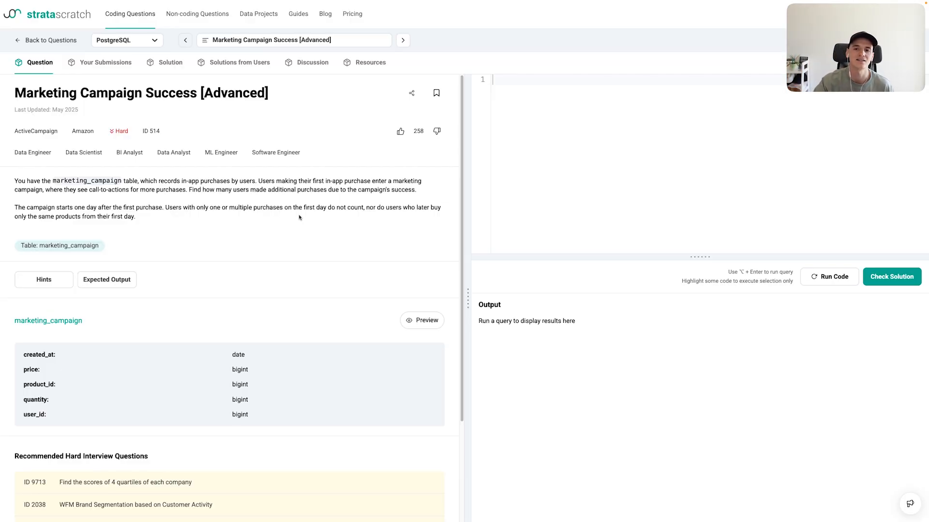
mouse_move(165, 157)
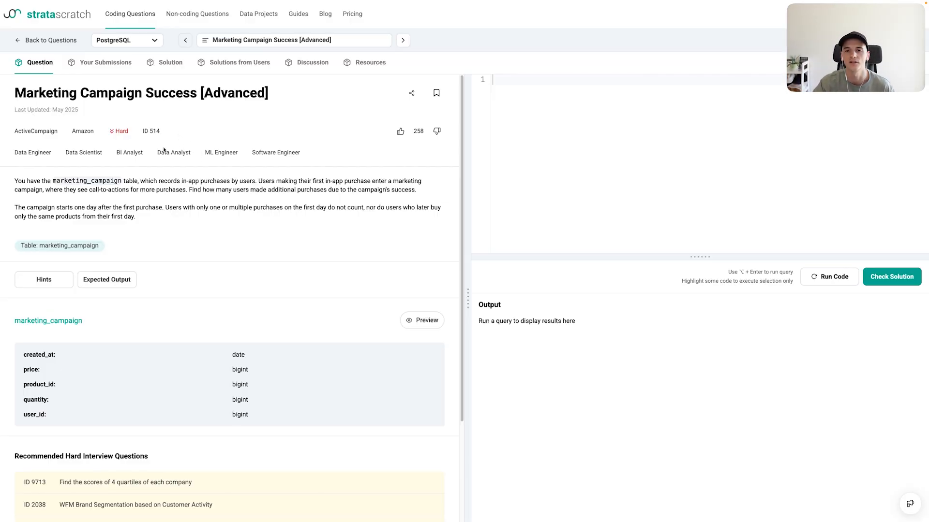
mouse_move(171, 155)
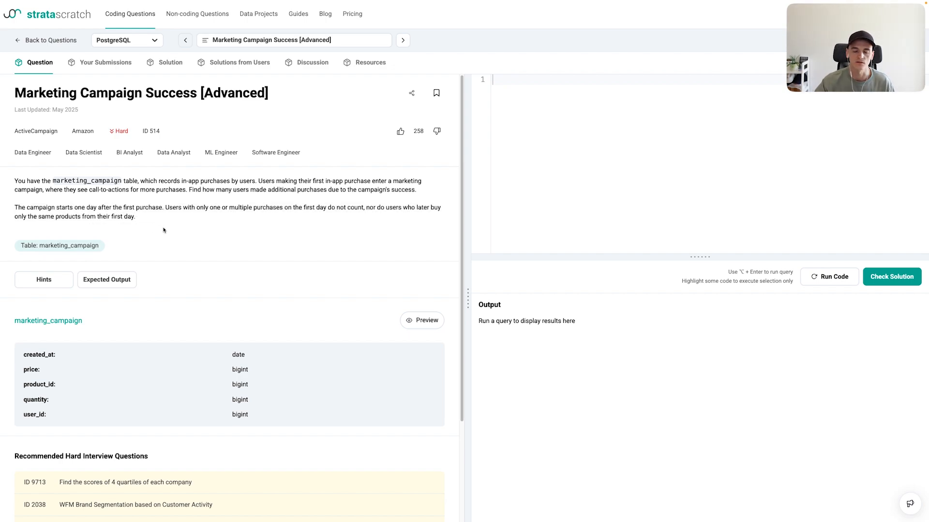
mouse_move(329, 299)
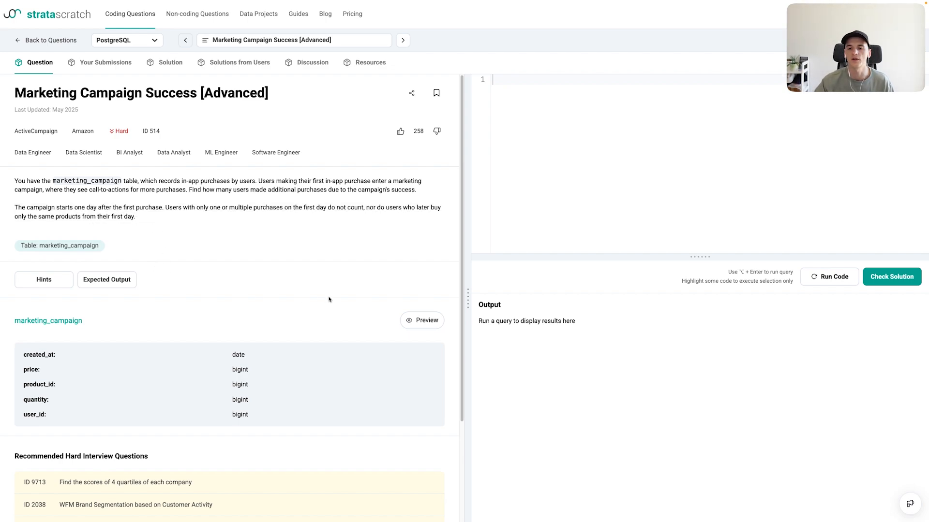
Step: Preview sample rows of marketing_campaign: user_id, created_at, product_id, quantity and price
left_click(421, 320)
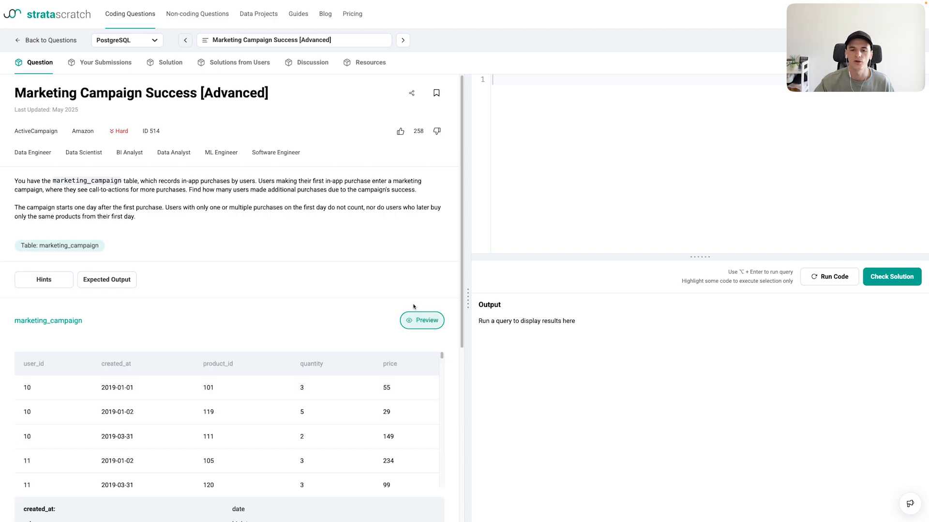
scroll("down", 3)
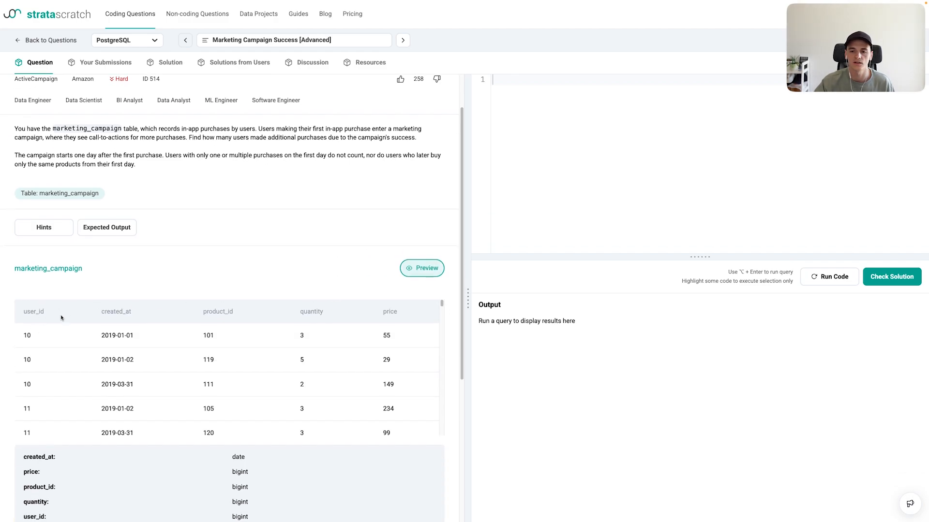
mouse_move(118, 335)
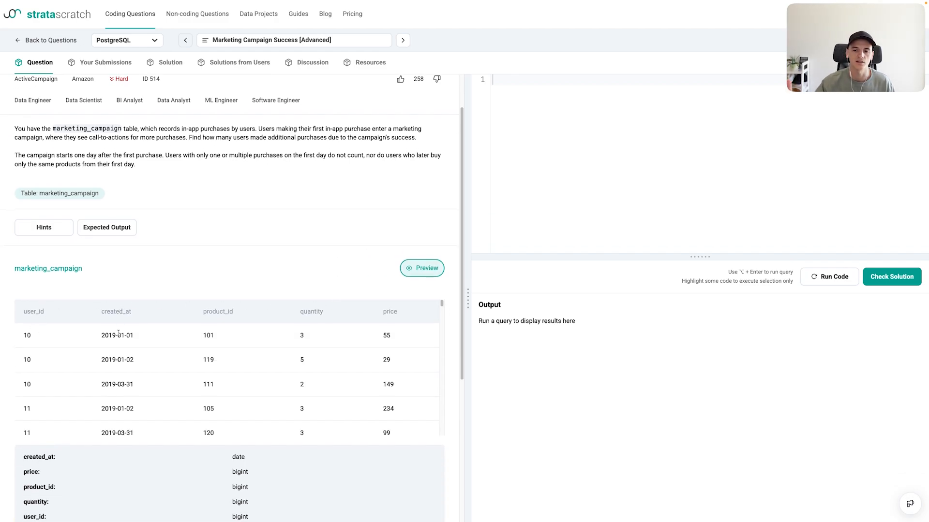
mouse_move(223, 344)
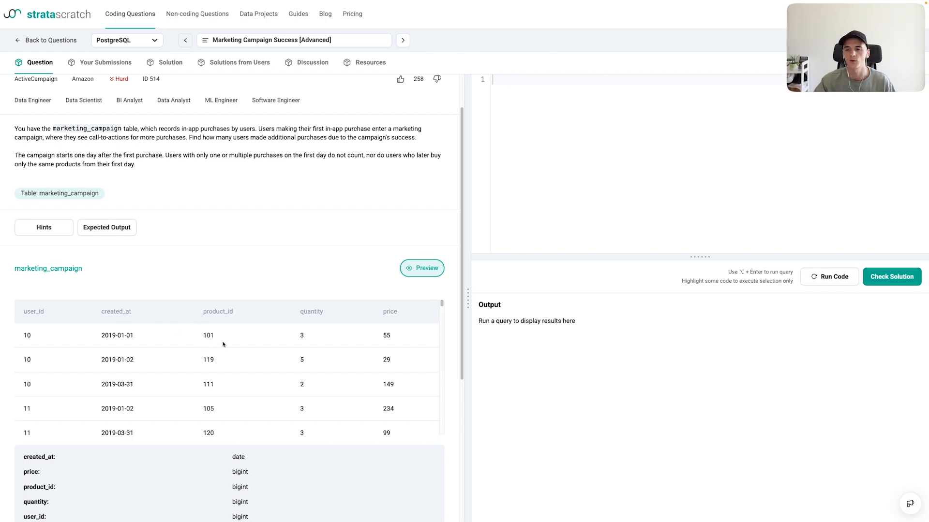
mouse_move(302, 343)
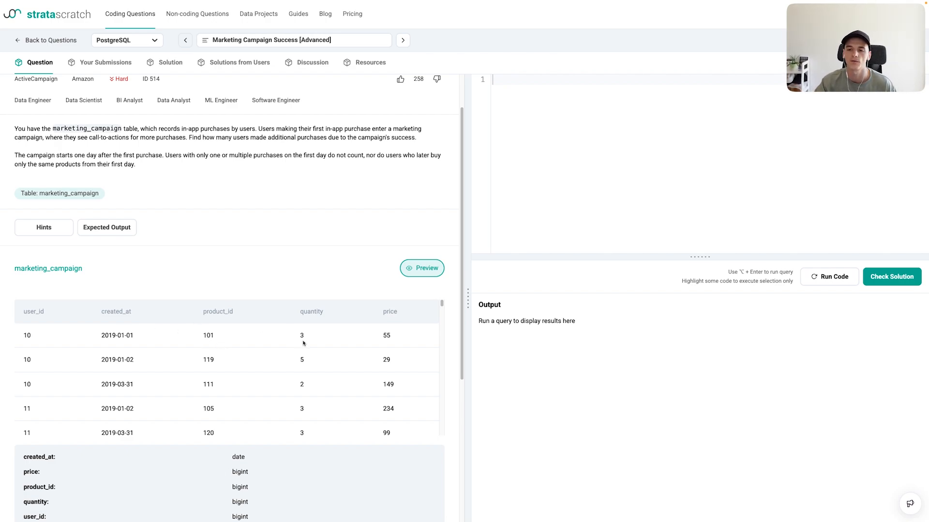
mouse_move(380, 337)
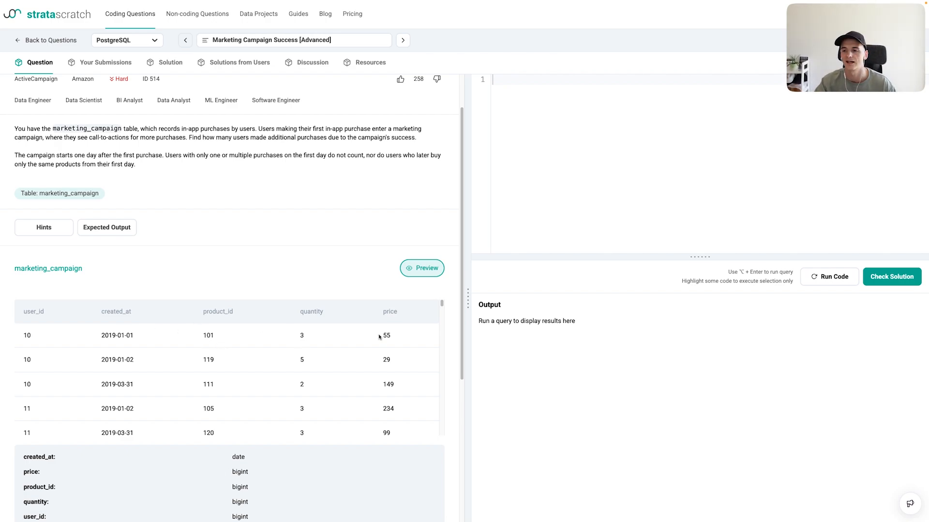
mouse_move(395, 343)
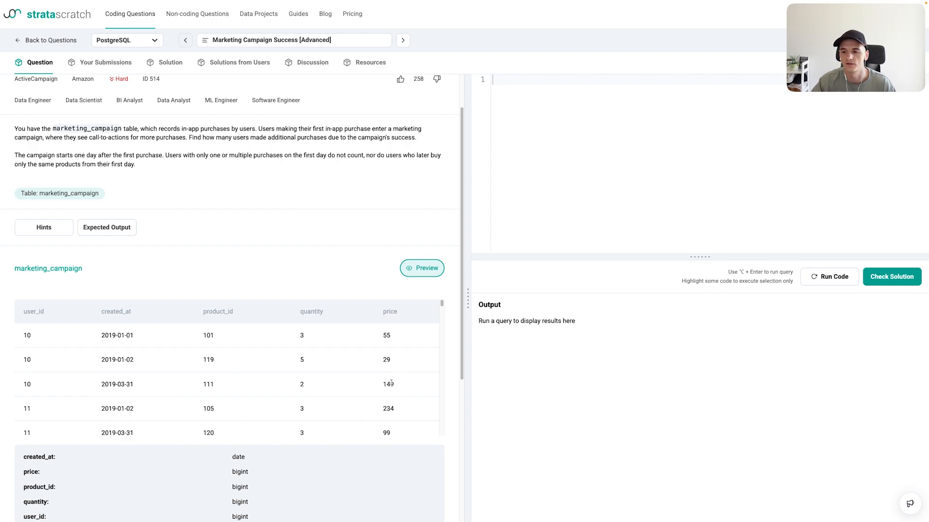
mouse_move(342, 338)
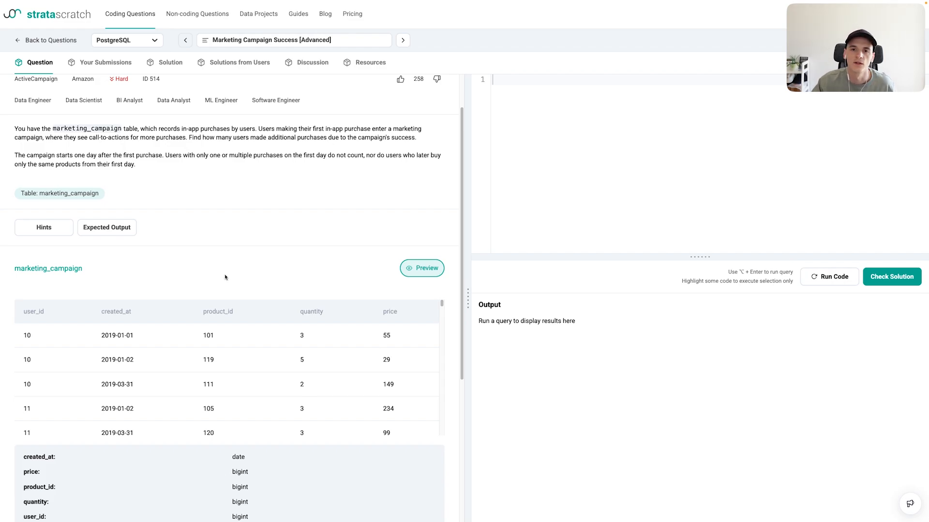
scroll("up", 3)
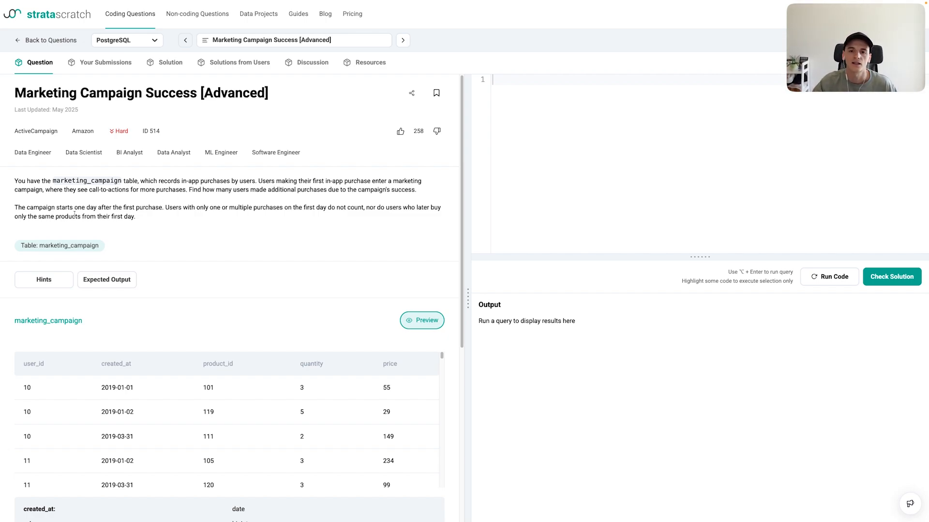
mouse_move(170, 225)
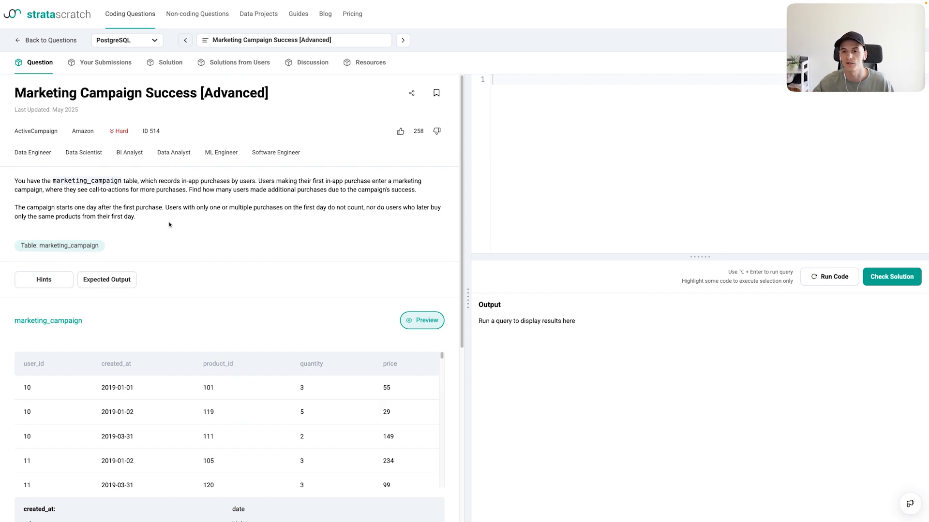
mouse_move(217, 218)
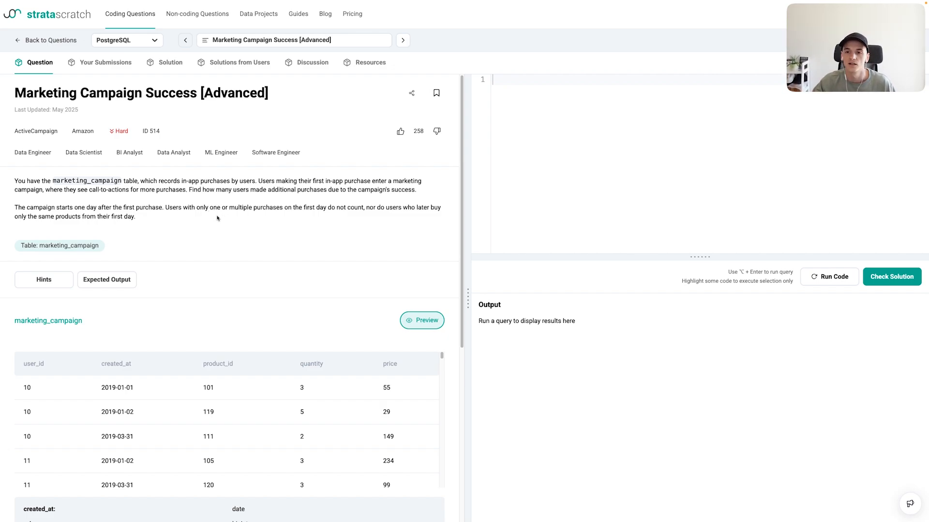
mouse_move(209, 215)
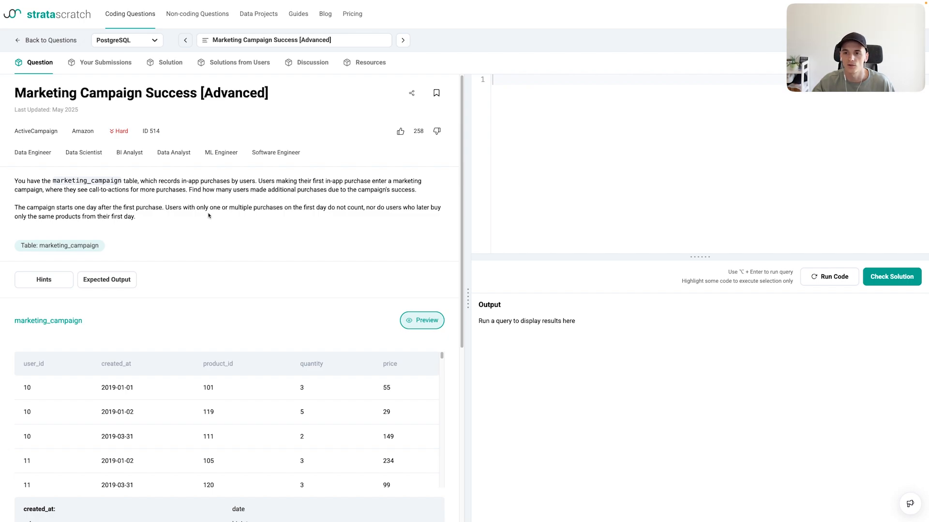
mouse_move(294, 216)
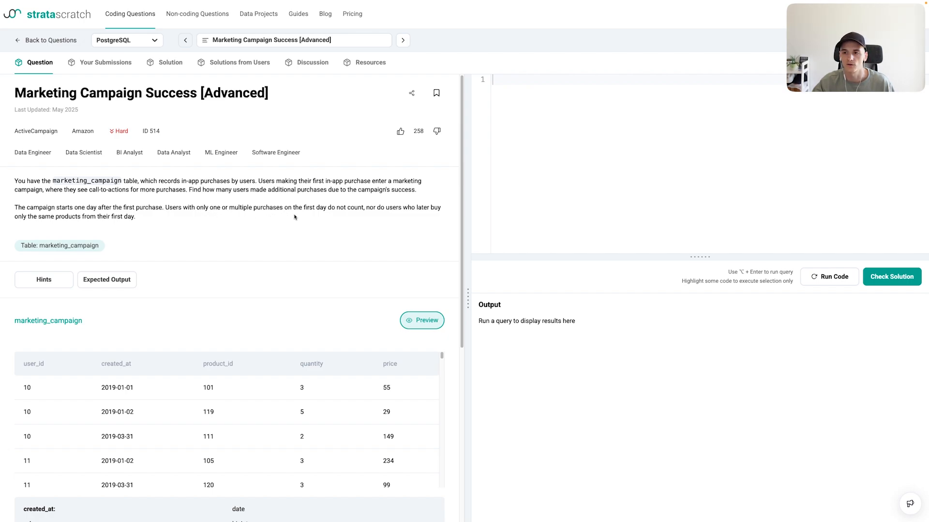
mouse_move(392, 215)
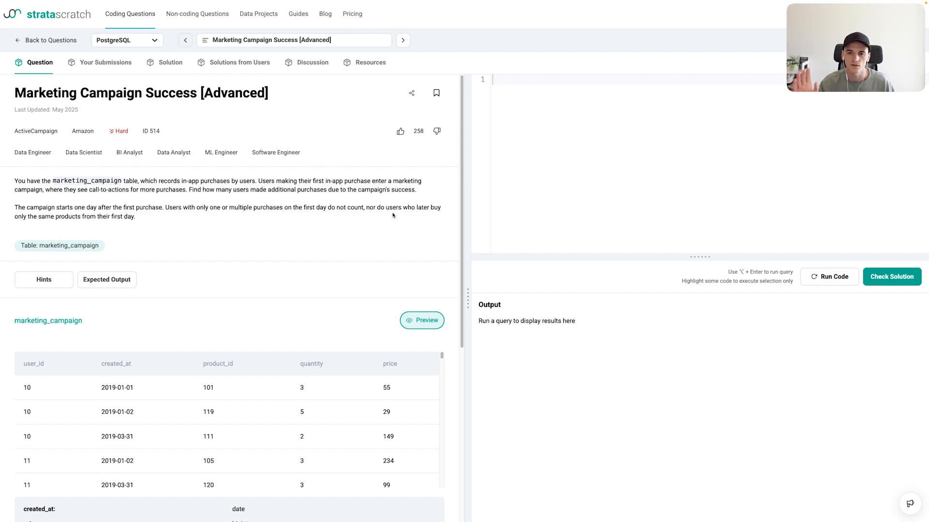
mouse_move(376, 215)
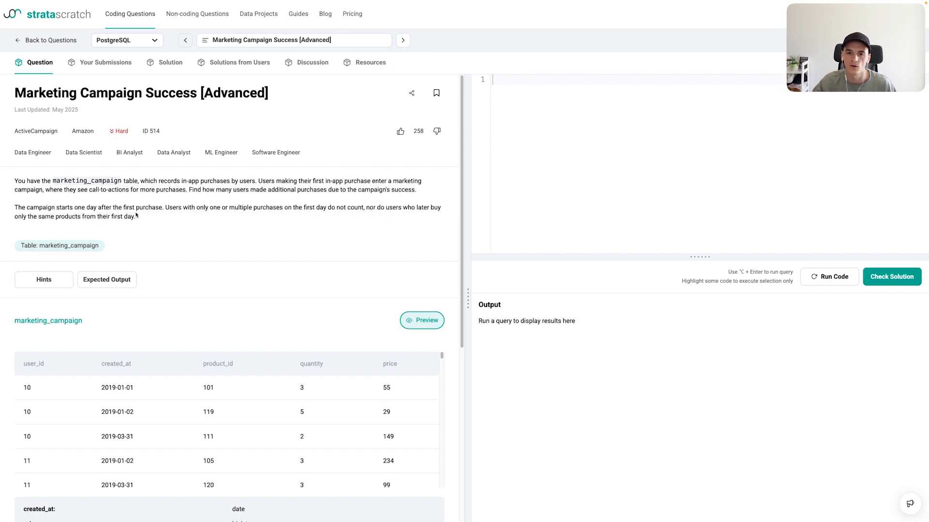
mouse_move(59, 232)
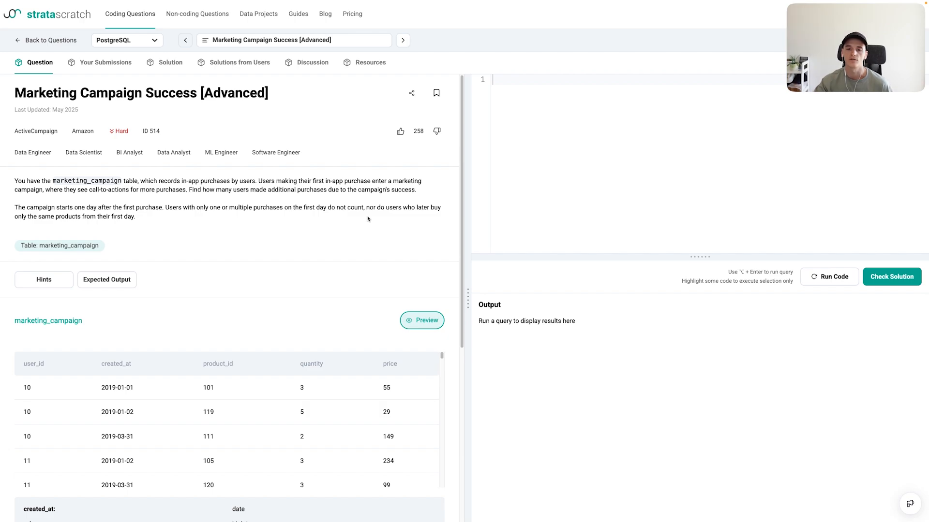
mouse_move(351, 267)
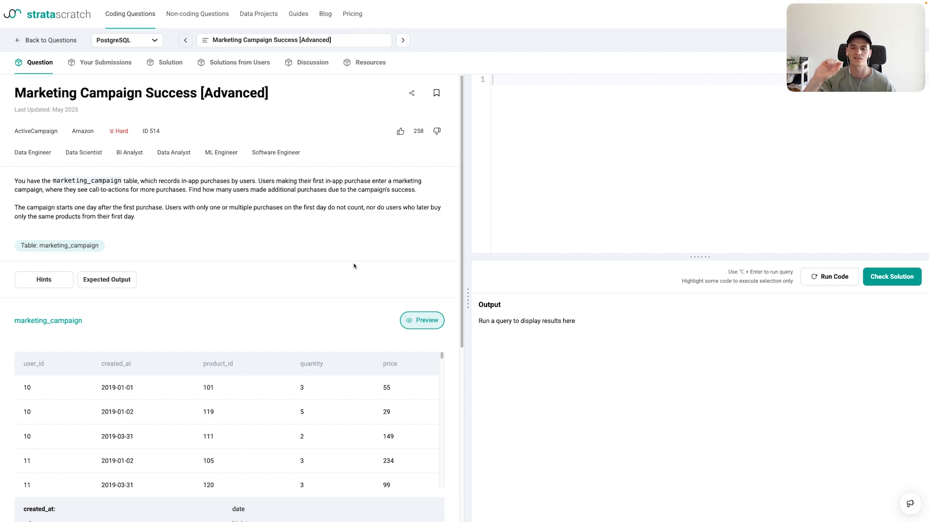
mouse_move(372, 274)
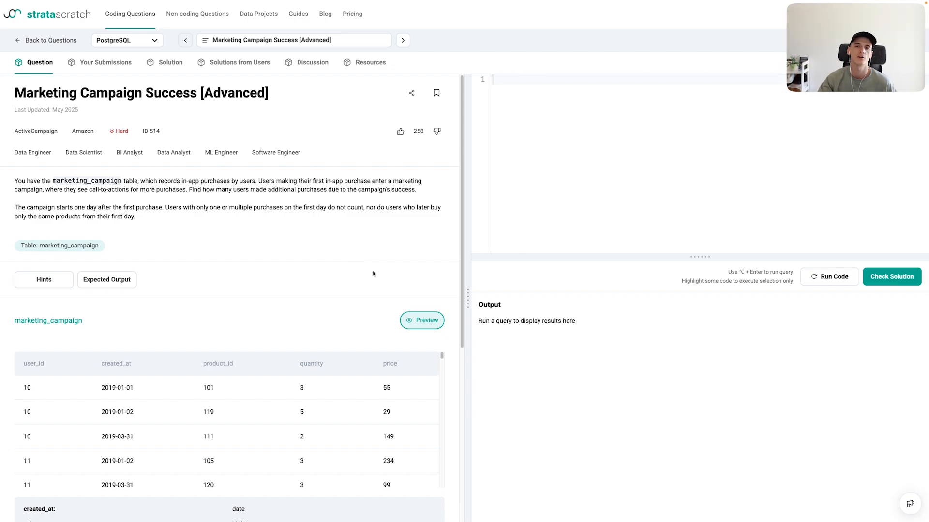
mouse_move(369, 273)
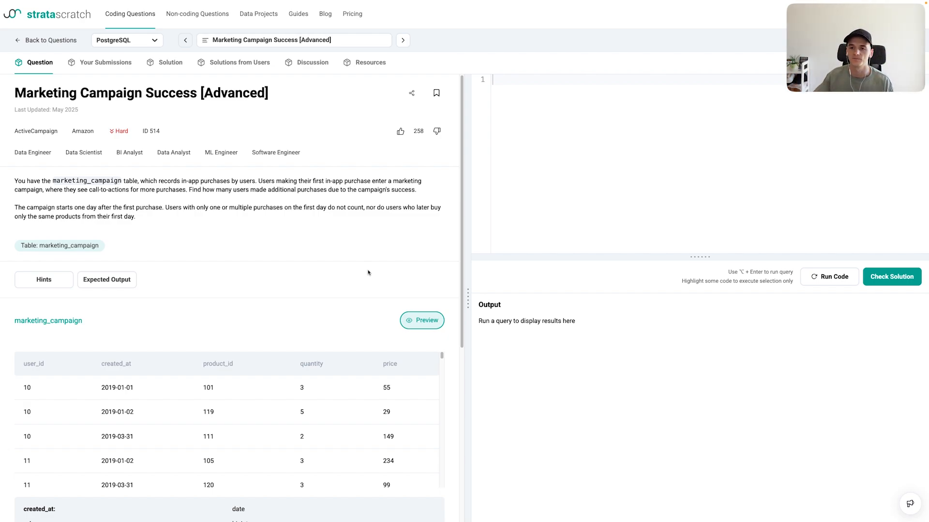
mouse_move(379, 214)
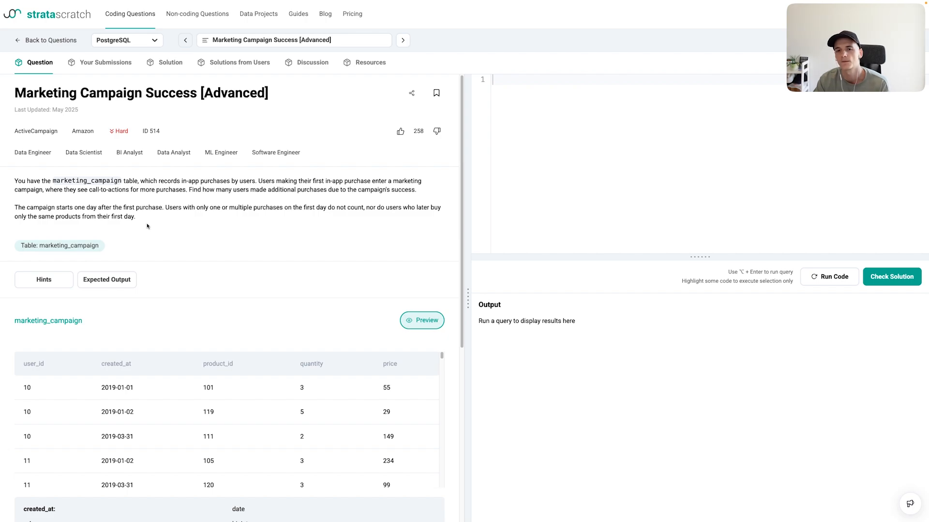
mouse_move(156, 229)
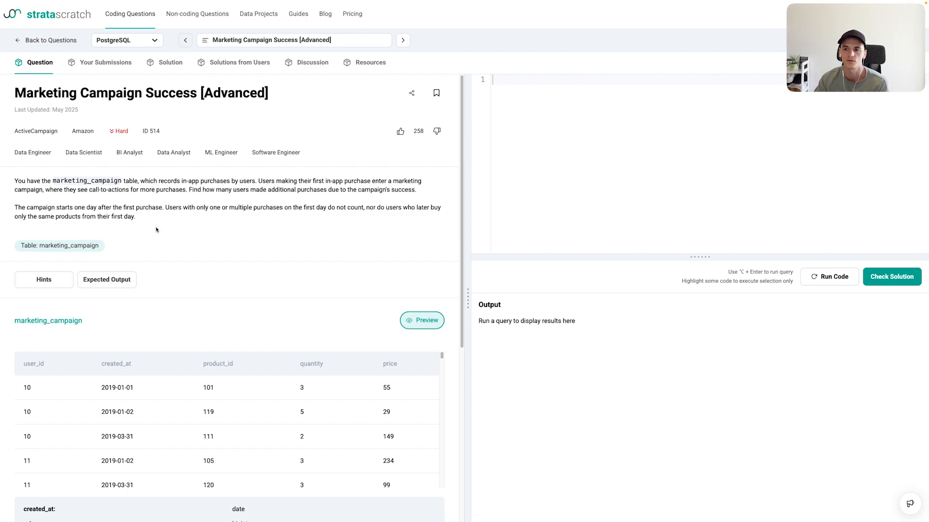
mouse_move(190, 363)
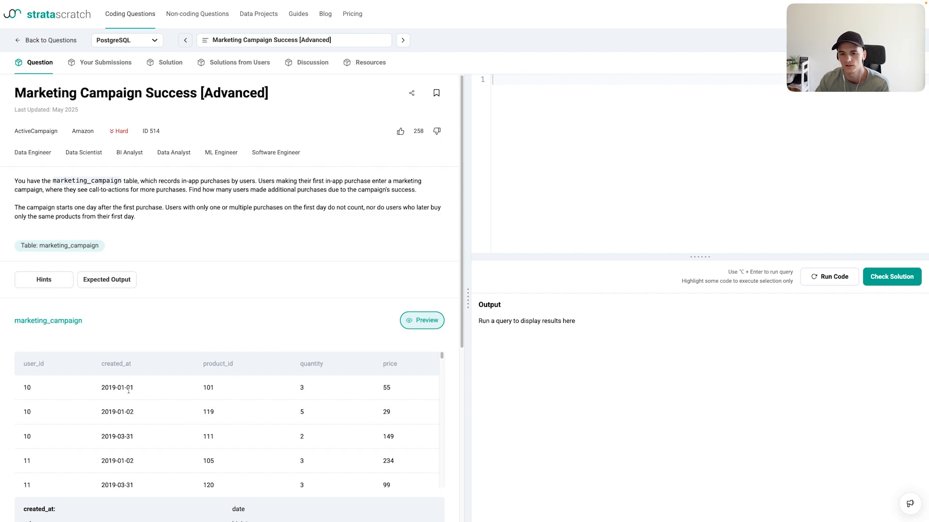
scroll("down", 3)
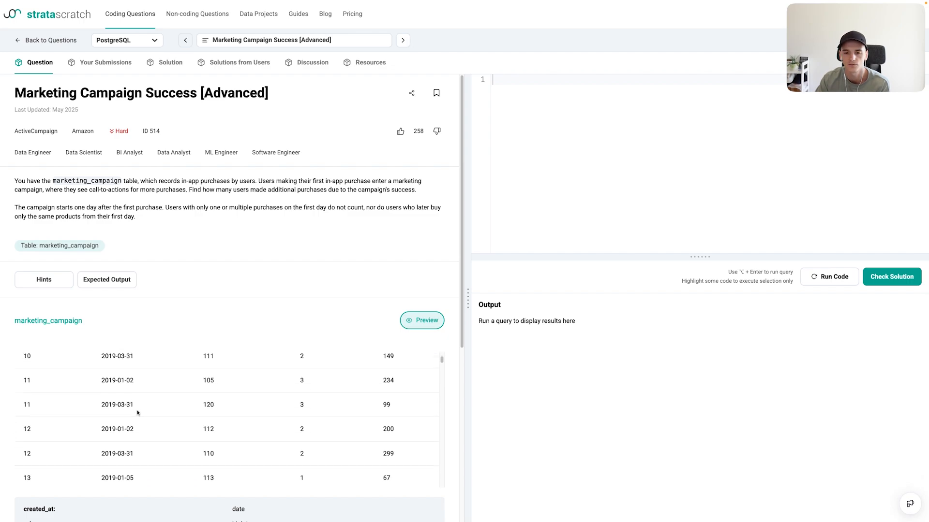
scroll("down", 3)
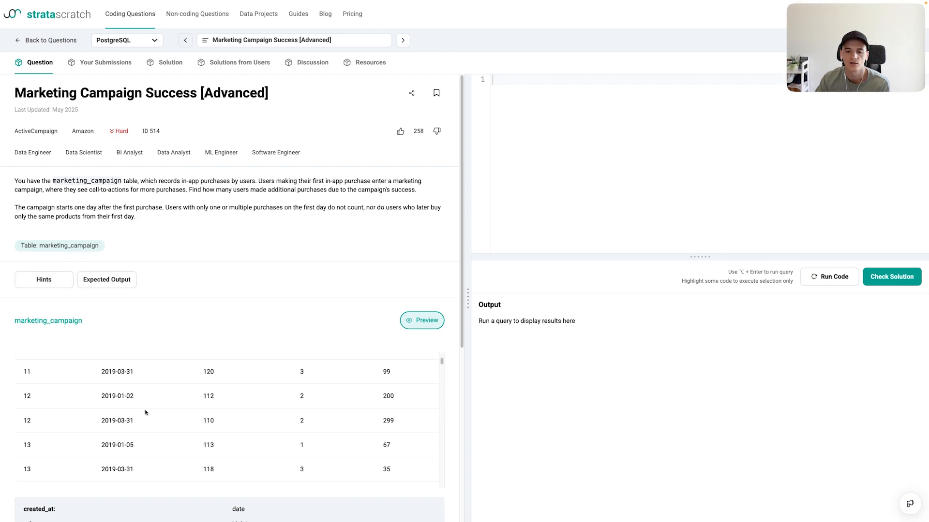
scroll("down", 3)
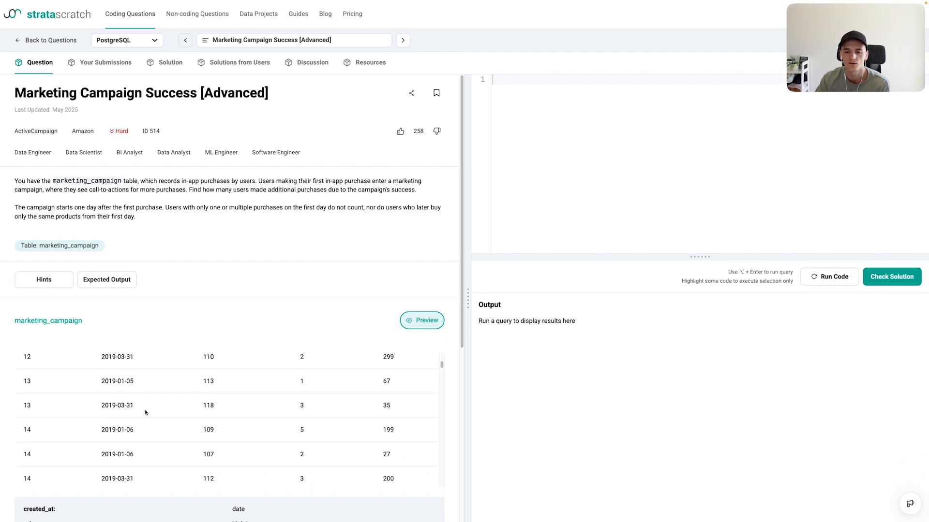
scroll("down", 3)
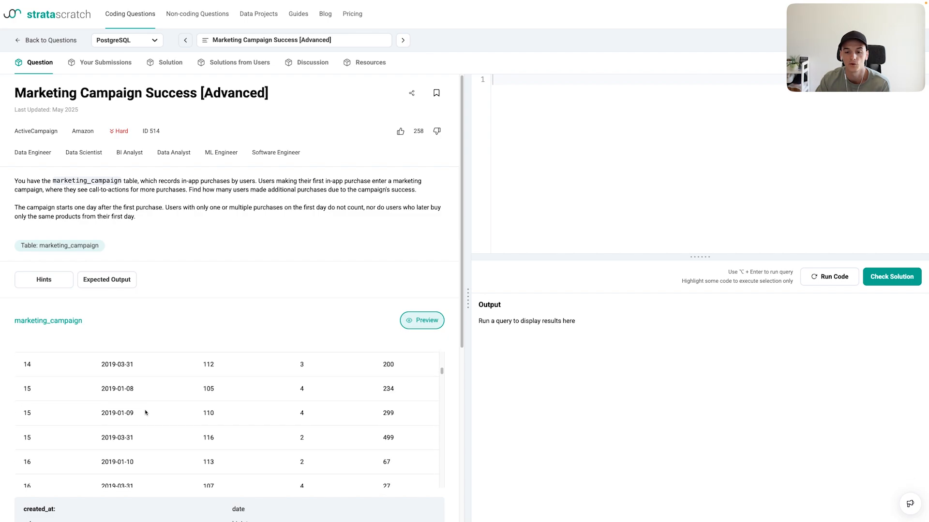
scroll("down", 3)
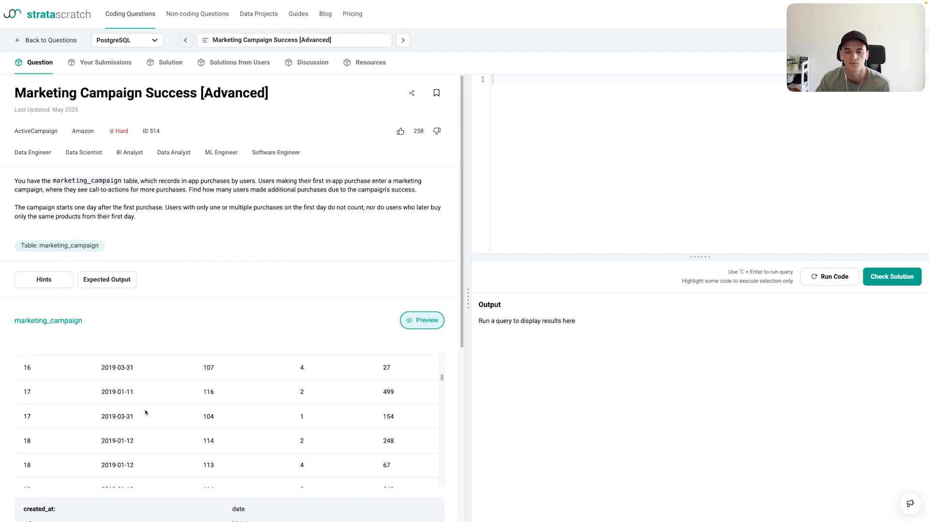
scroll("down", 3)
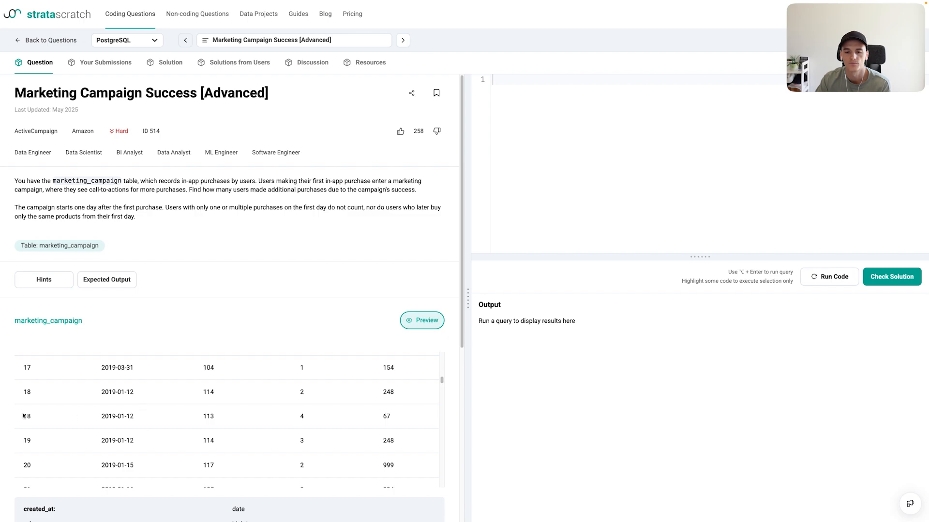
scroll("down", 3)
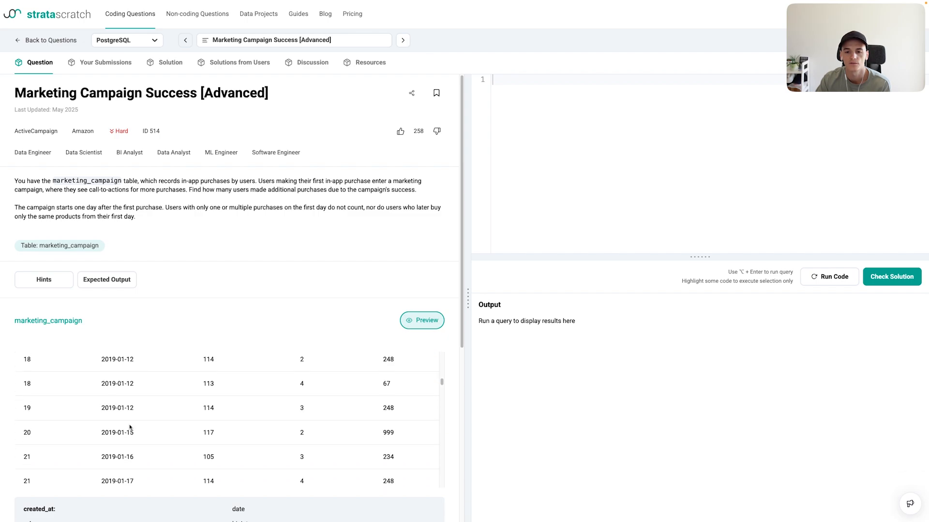
scroll("down", 3)
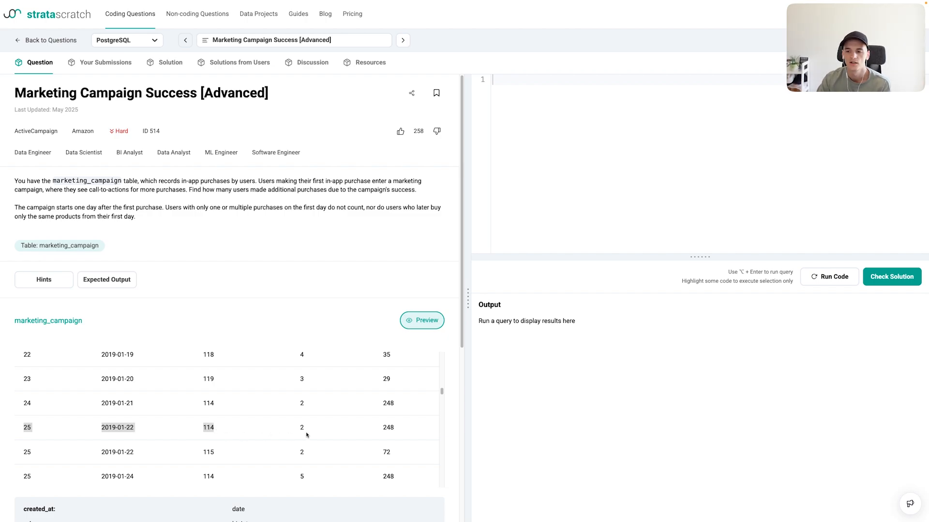
mouse_move(404, 428)
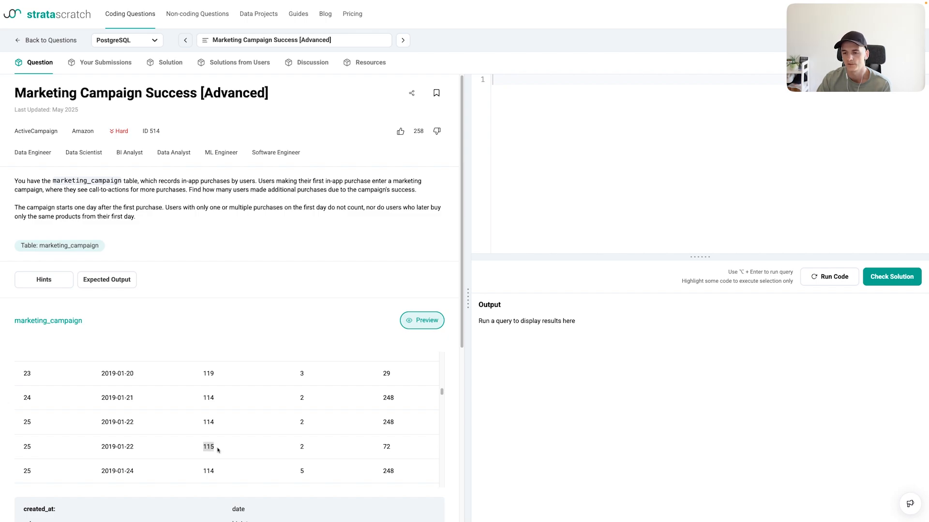
mouse_move(391, 445)
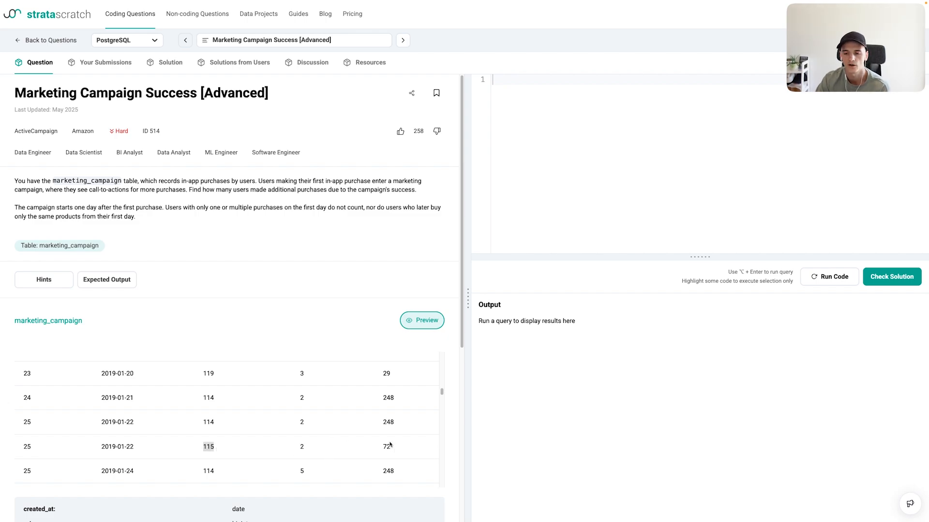
scroll("down", 3)
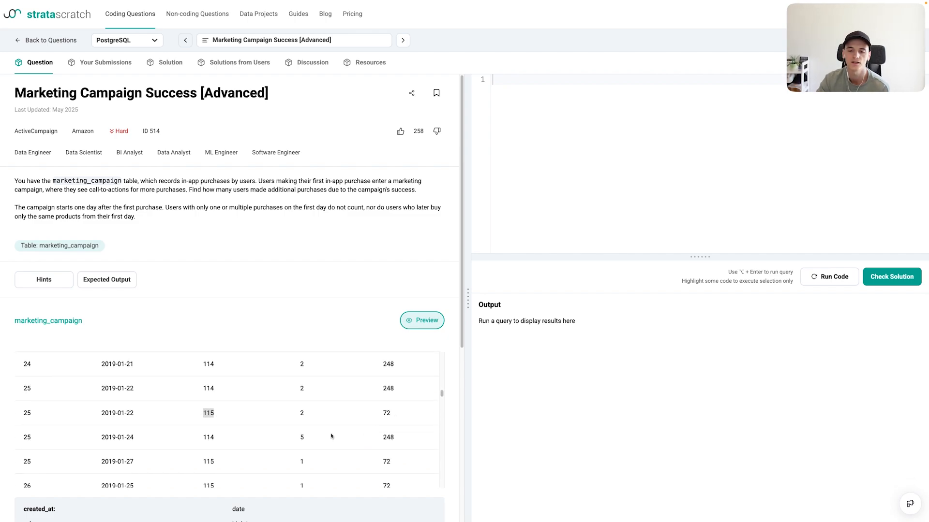
mouse_move(124, 437)
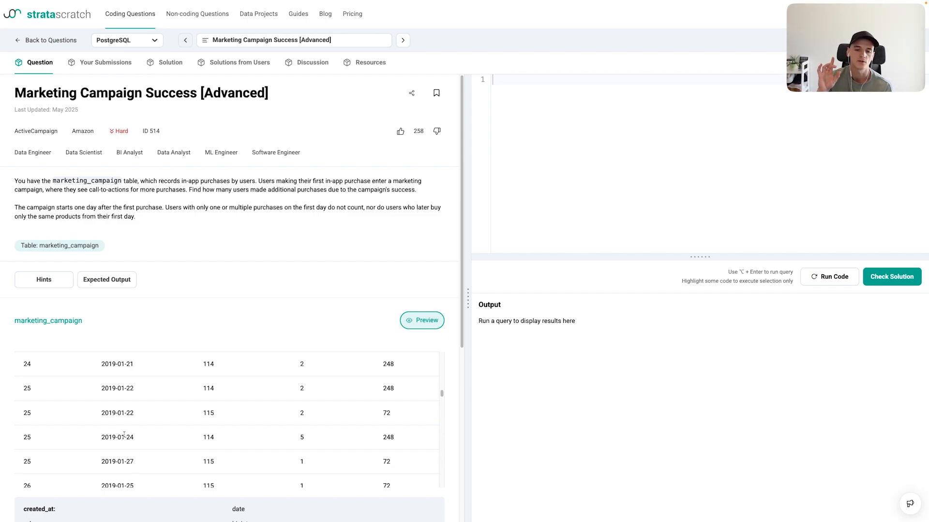
mouse_move(47, 382)
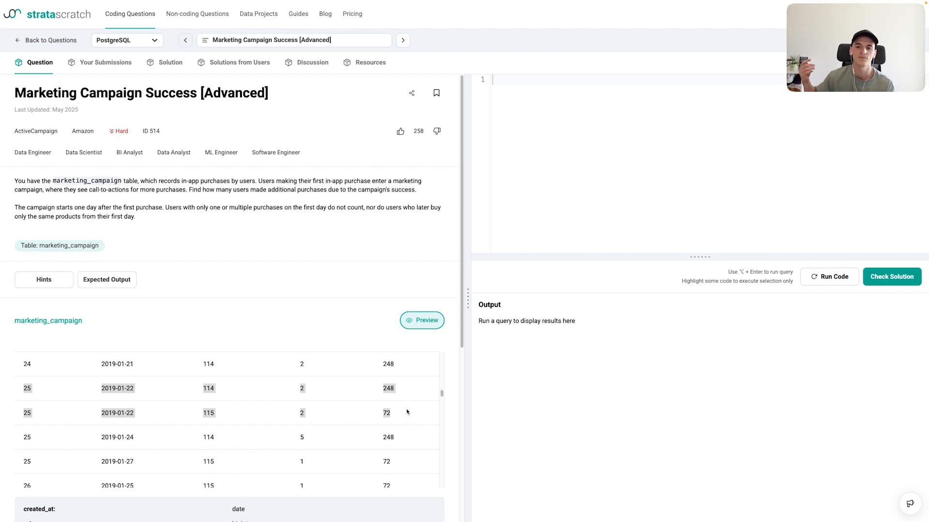
mouse_move(161, 459)
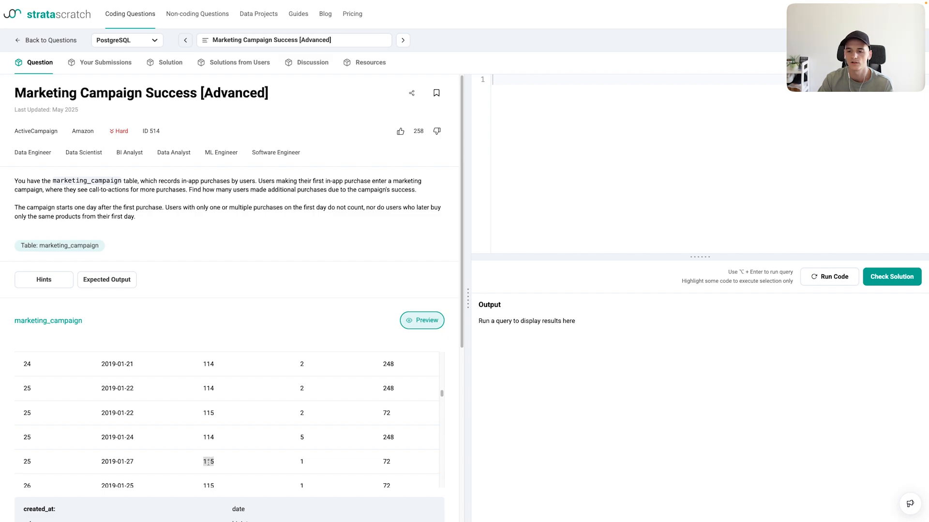
mouse_move(206, 422)
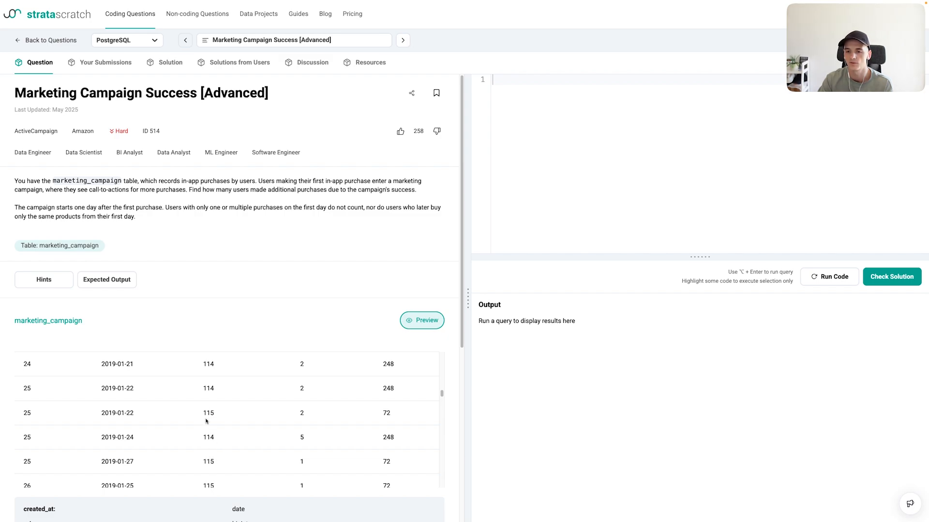
mouse_move(215, 416)
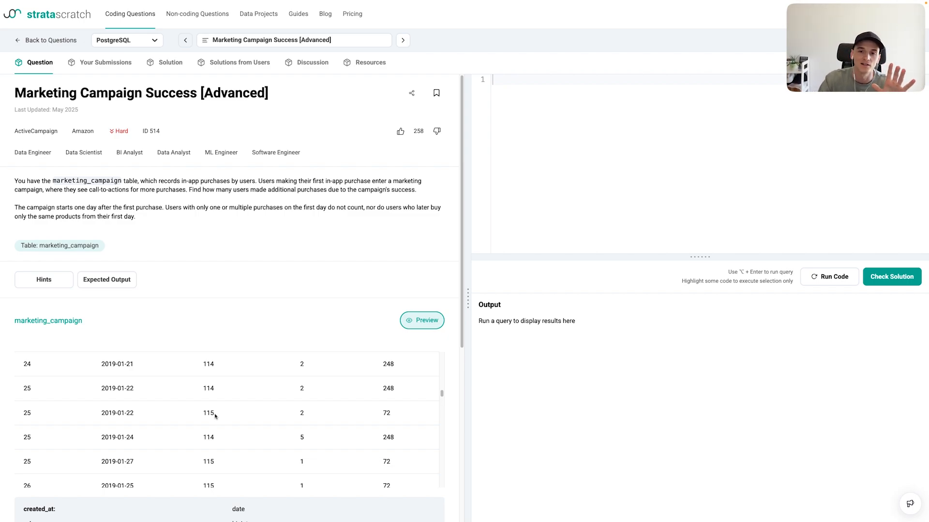
mouse_move(214, 433)
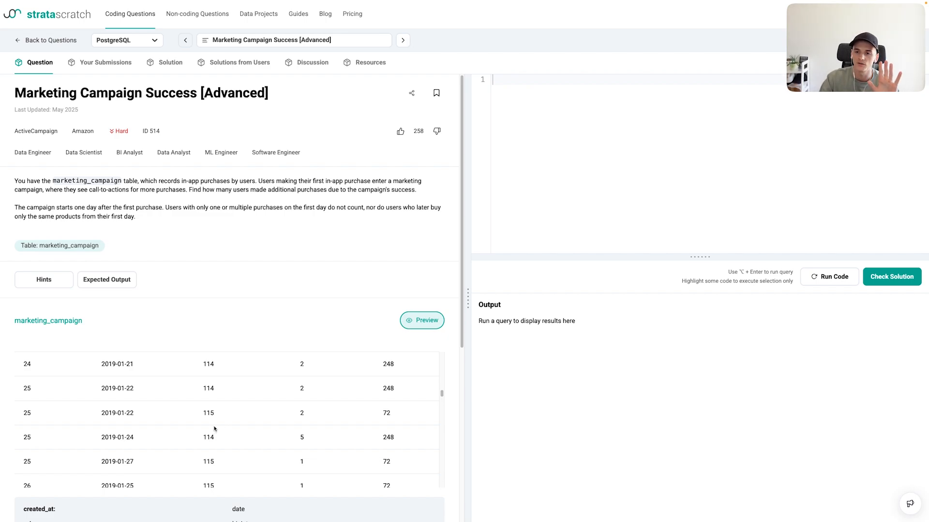
mouse_move(217, 424)
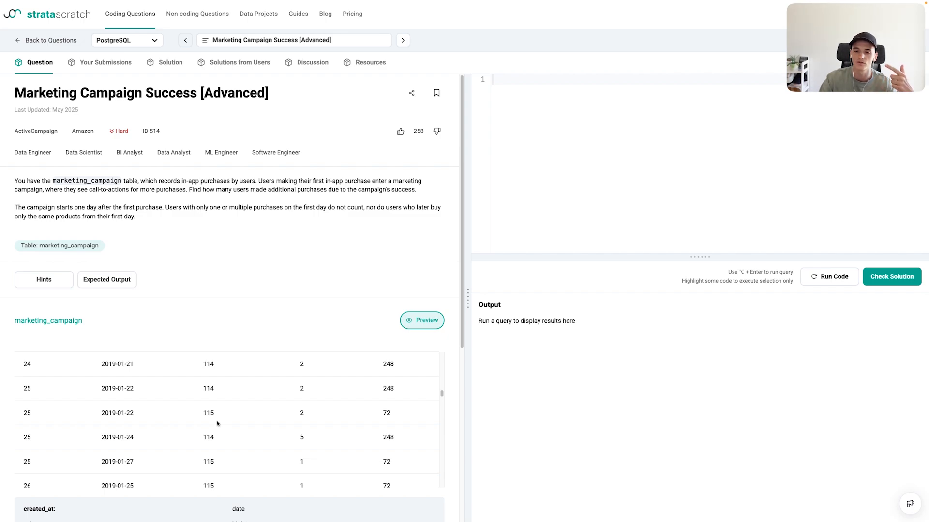
mouse_move(214, 425)
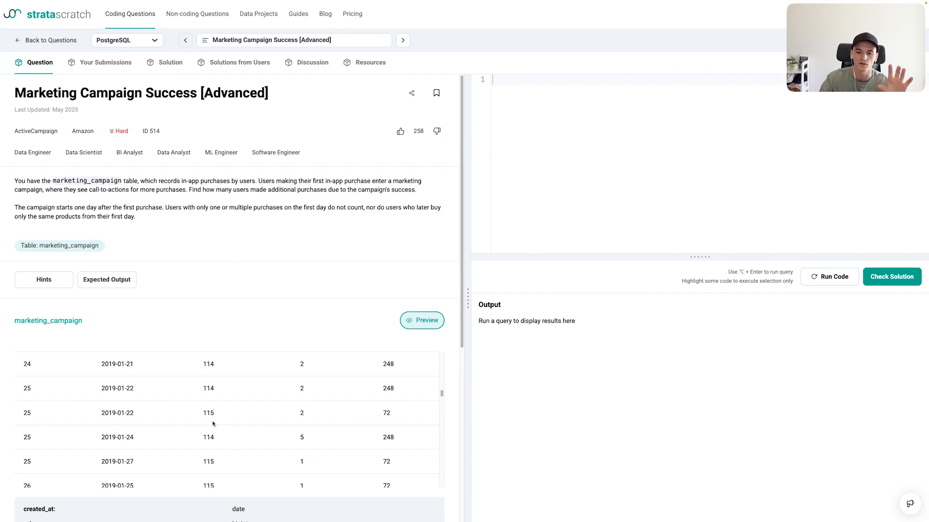
mouse_move(212, 417)
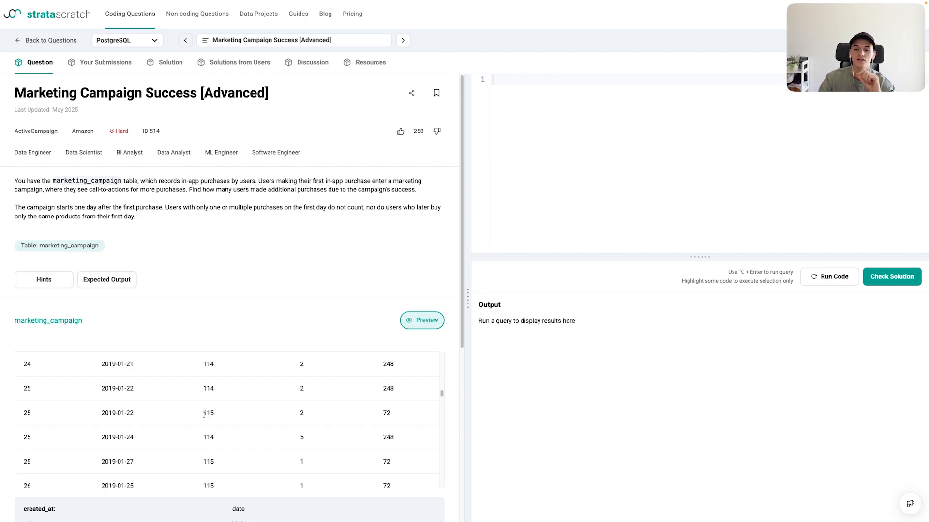
mouse_move(201, 417)
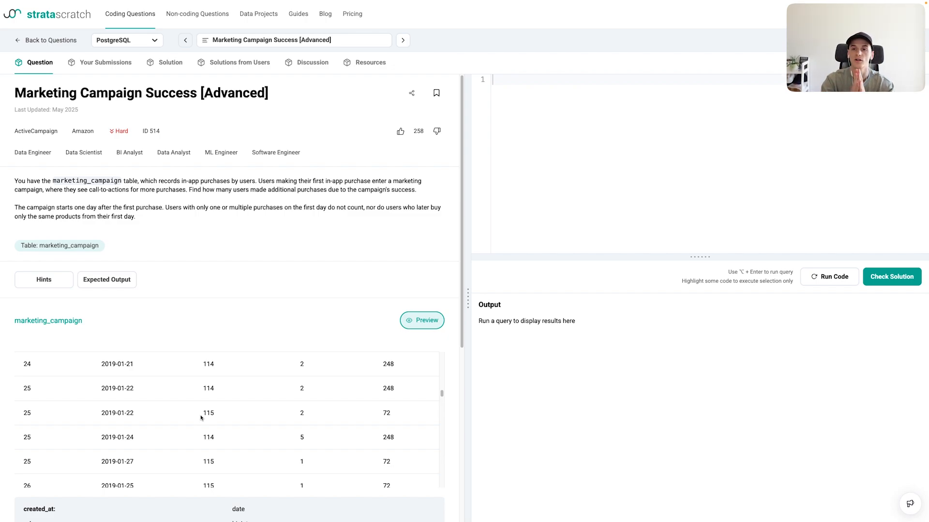
mouse_move(249, 452)
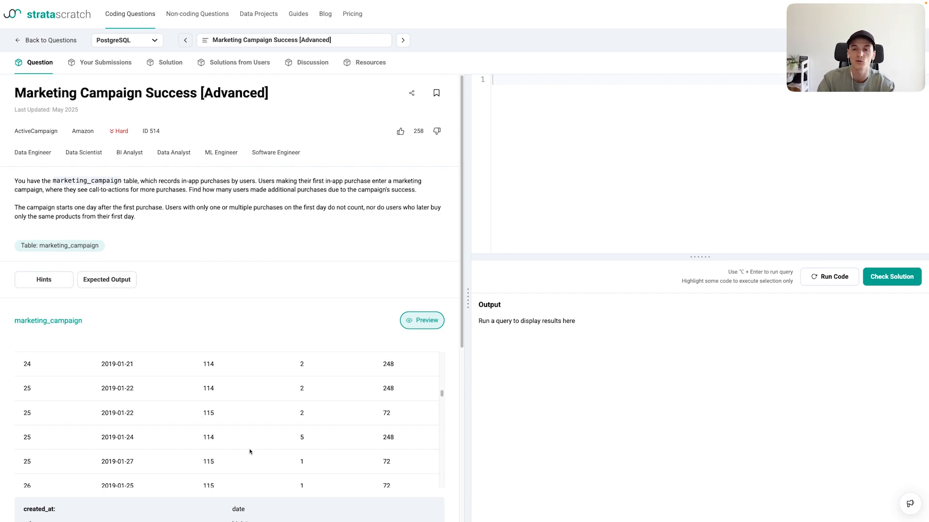
mouse_move(250, 448)
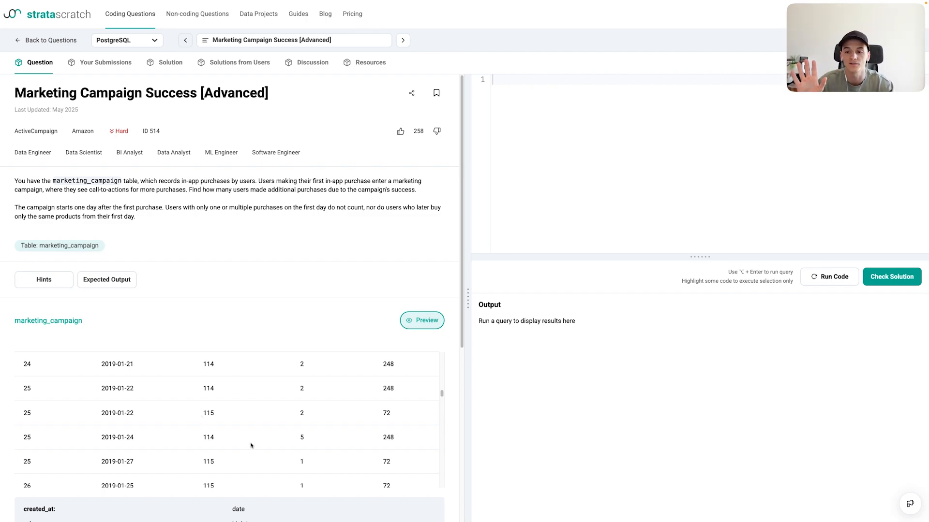
mouse_move(606, 201)
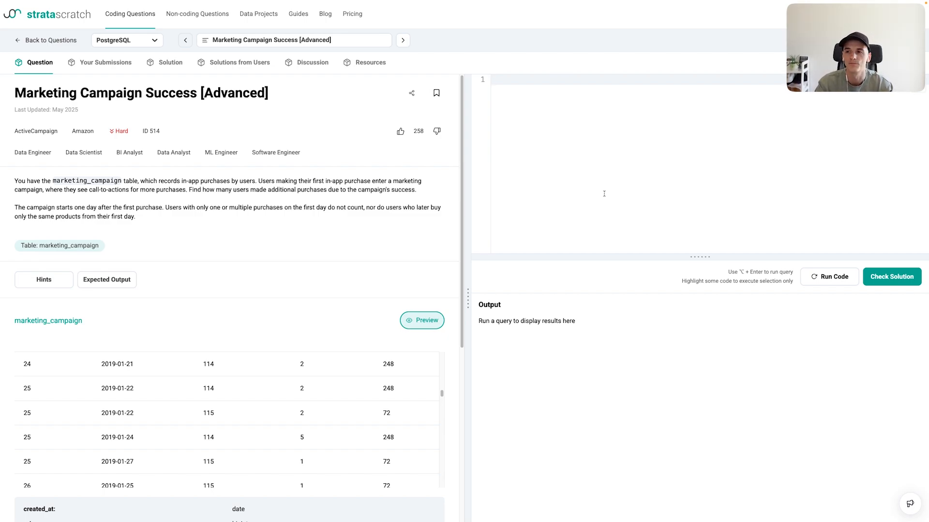
Step: Open WITH purchases AS ( ) across lines, with SELECT on line 3 inside
type("WITH pur")
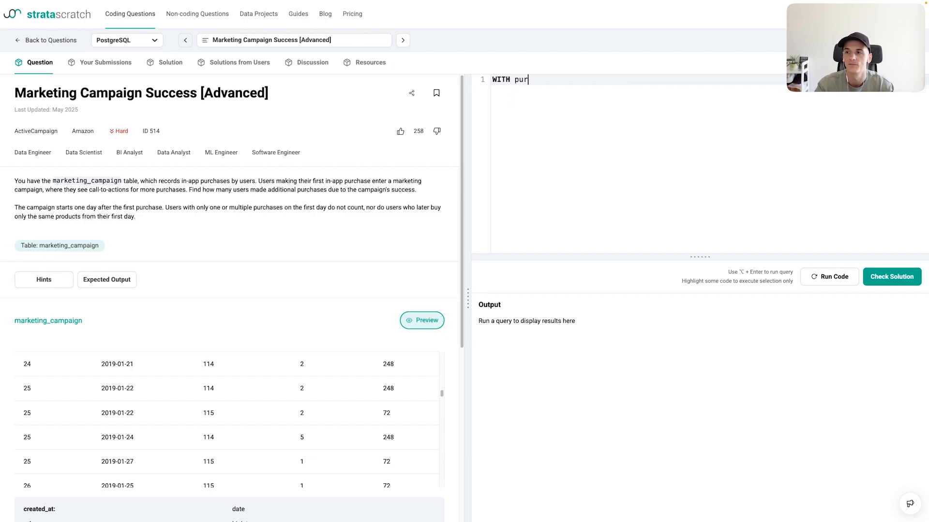
type("chases AS (")
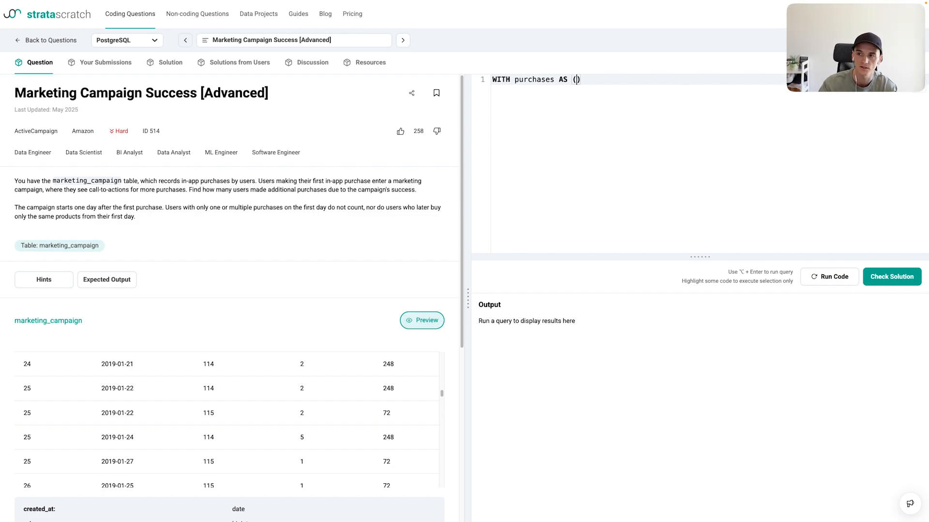
key("Enter")
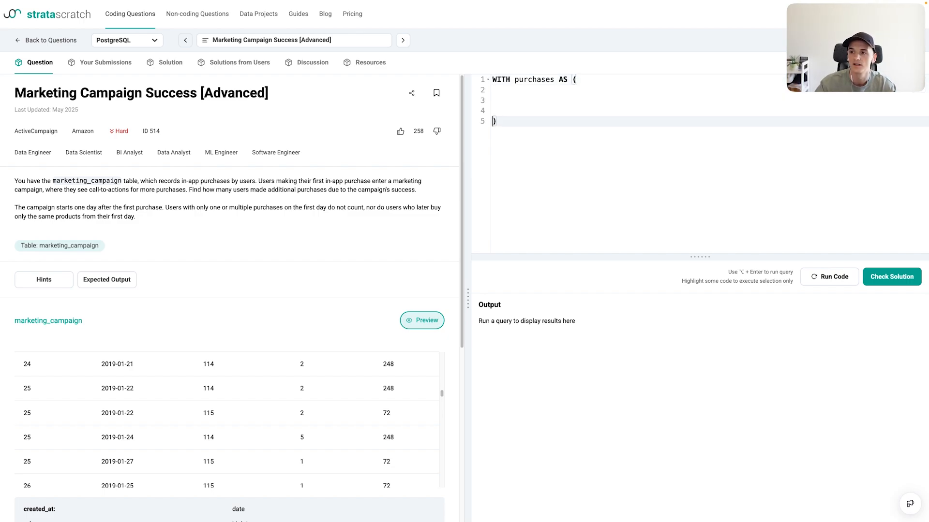
left_click(494, 100)
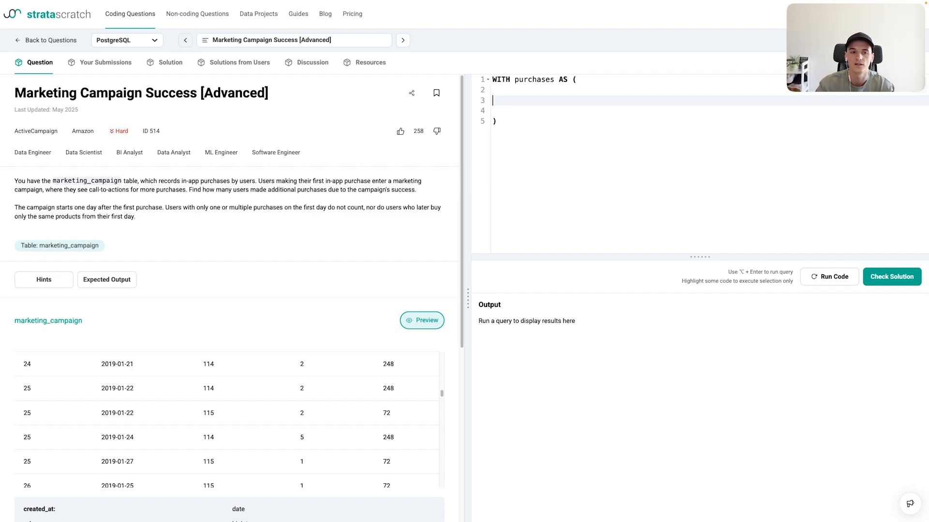
type("SELECT")
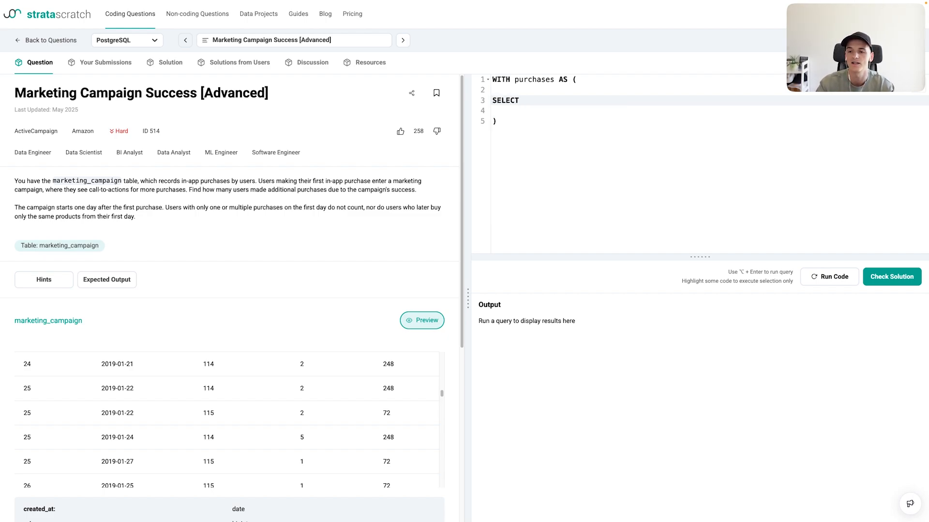
left_click(522, 100)
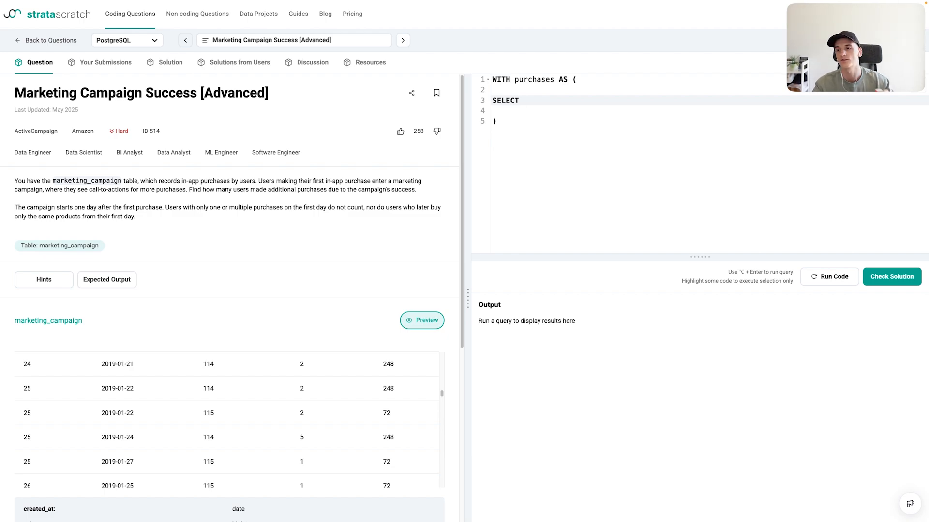
left_click(522, 100)
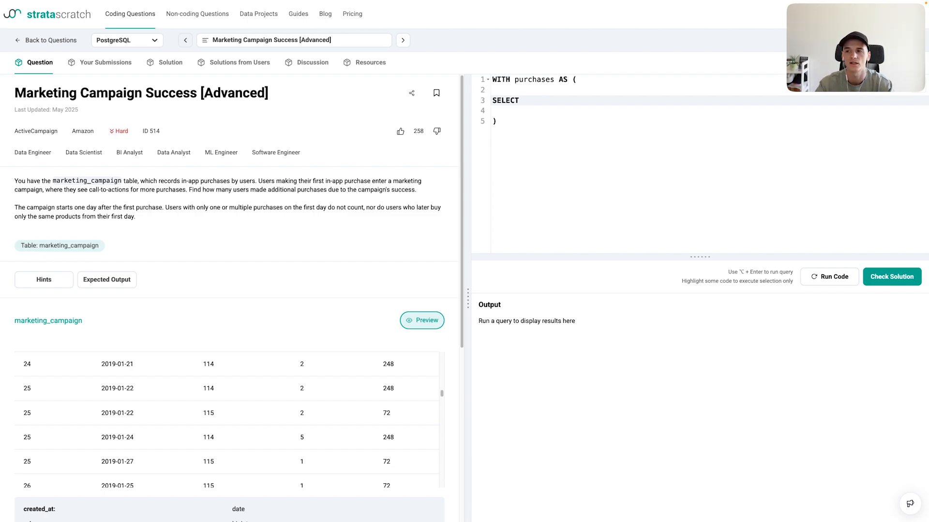
Step: Add SELECT *, DENSE_RANK() OVER (PARTITION BY user_id ORDER BY created_at ASC) AS r
type("*")
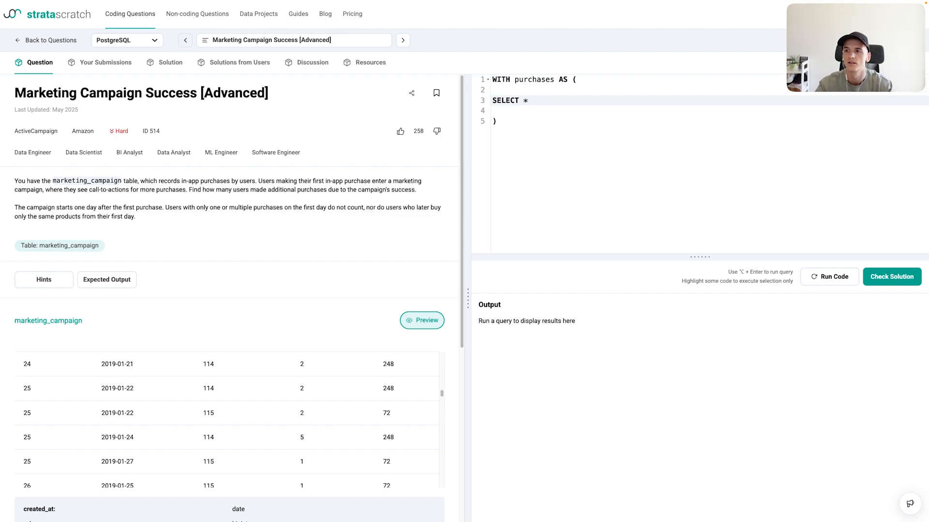
type(",")
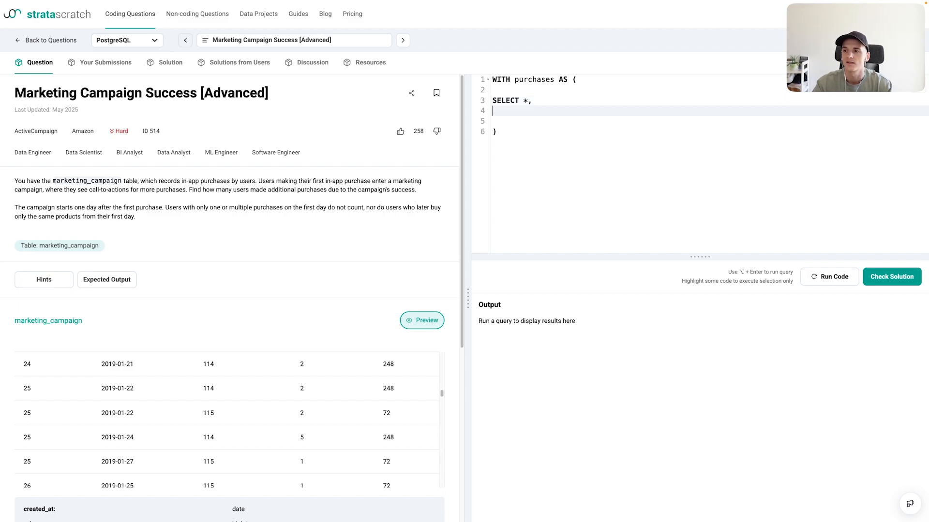
type("D")
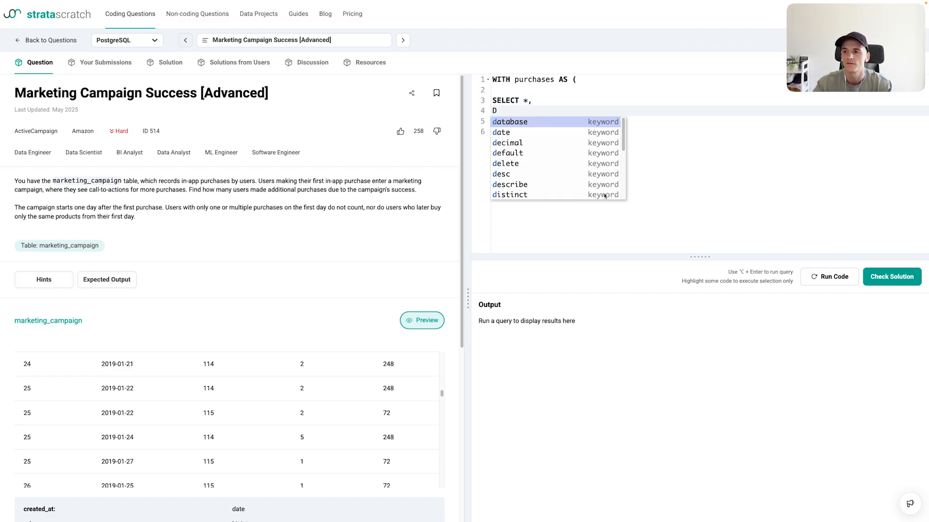
type("ENSE_RA")
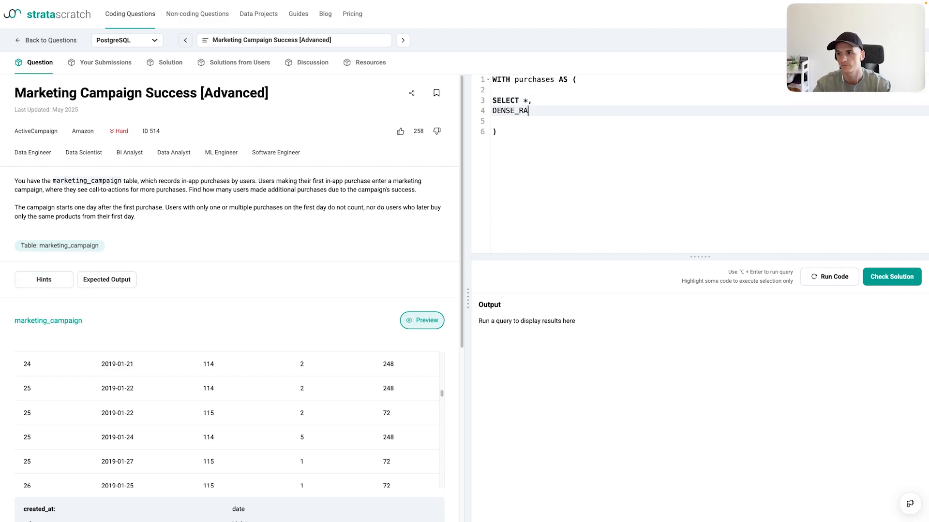
type("NK()")
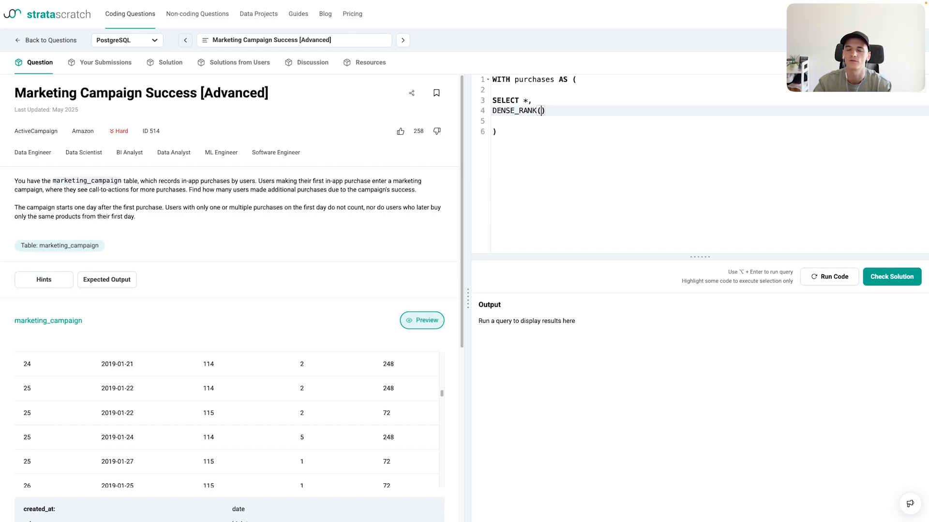
type("P")
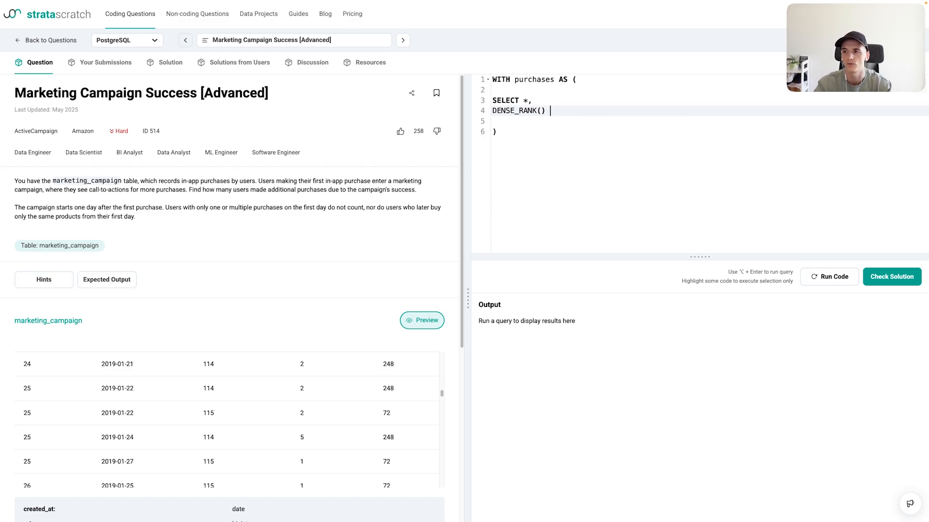
type("OVER ()")
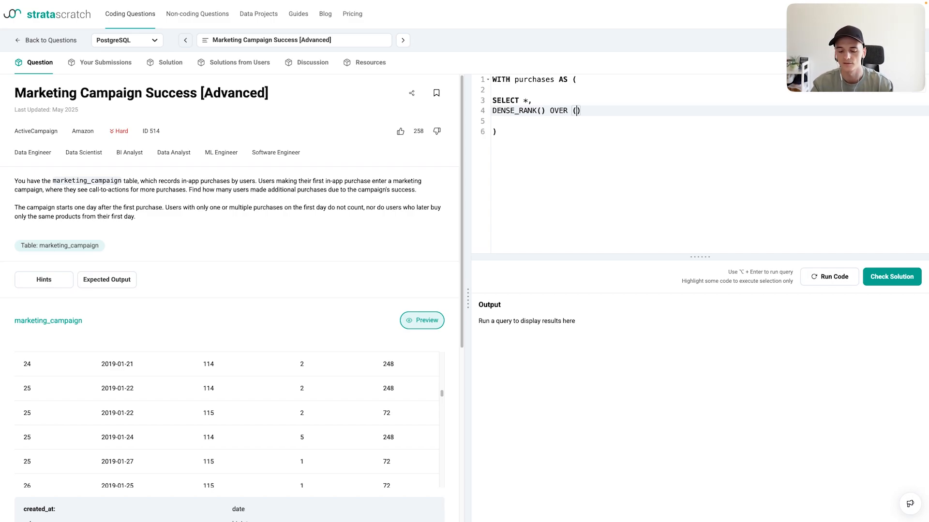
type("PARTITION")
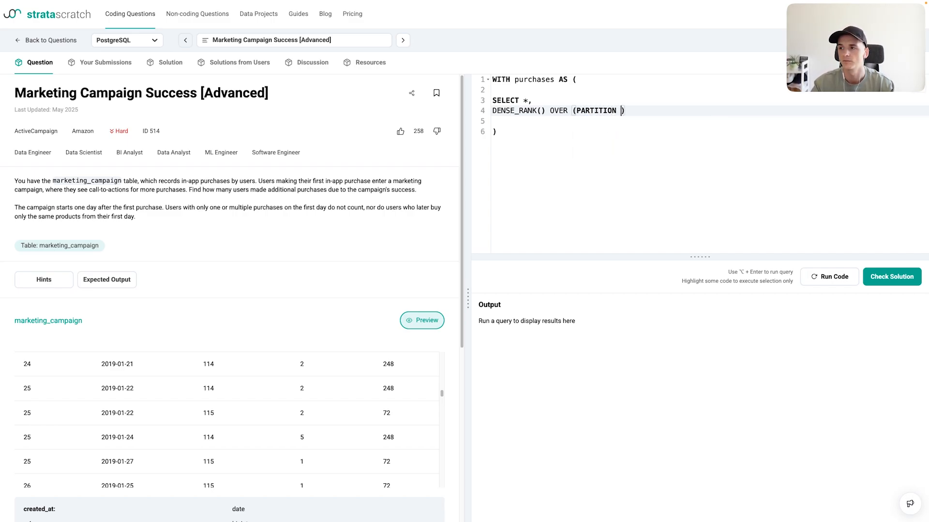
type("BY ORDER BY")
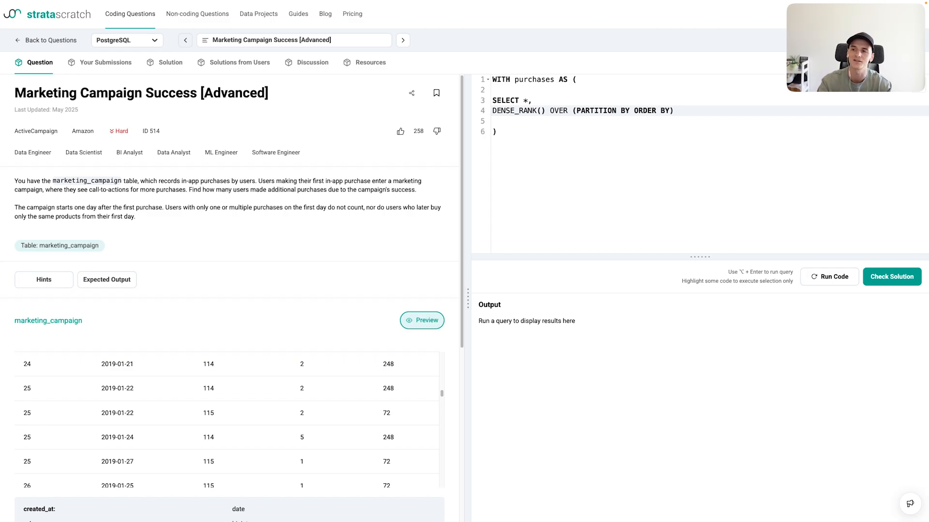
type("user_id")
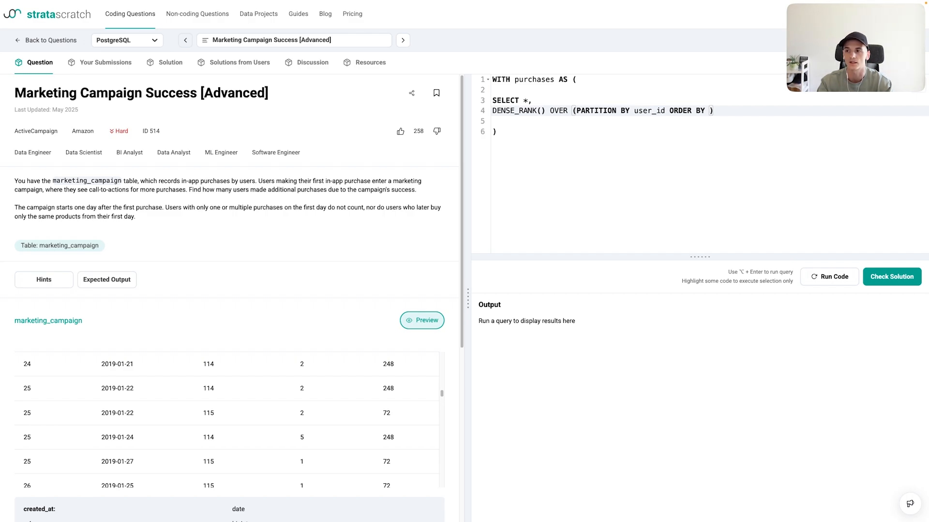
type("c")
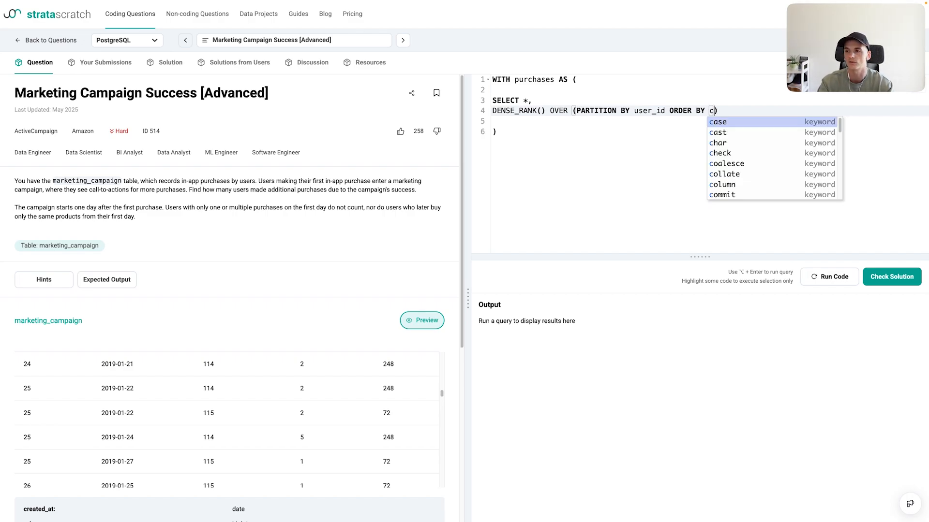
type("reated_at AS")
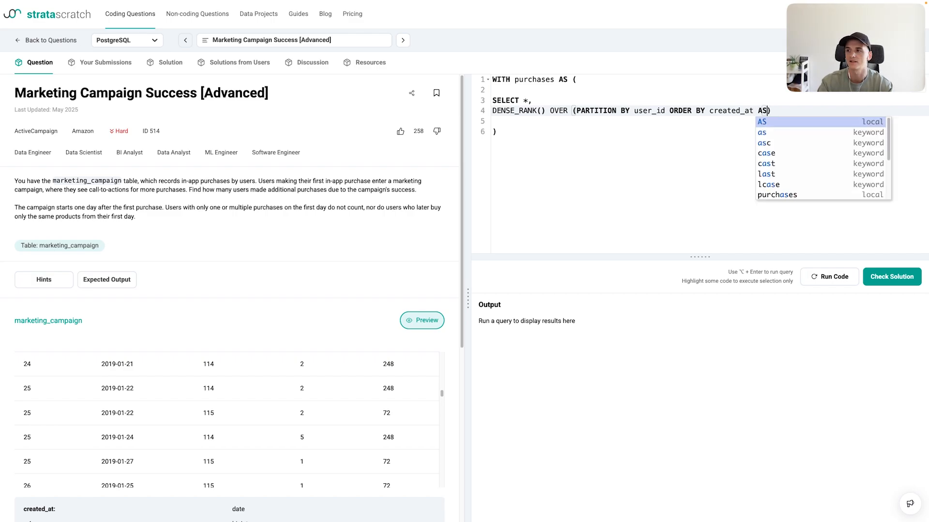
type("C")
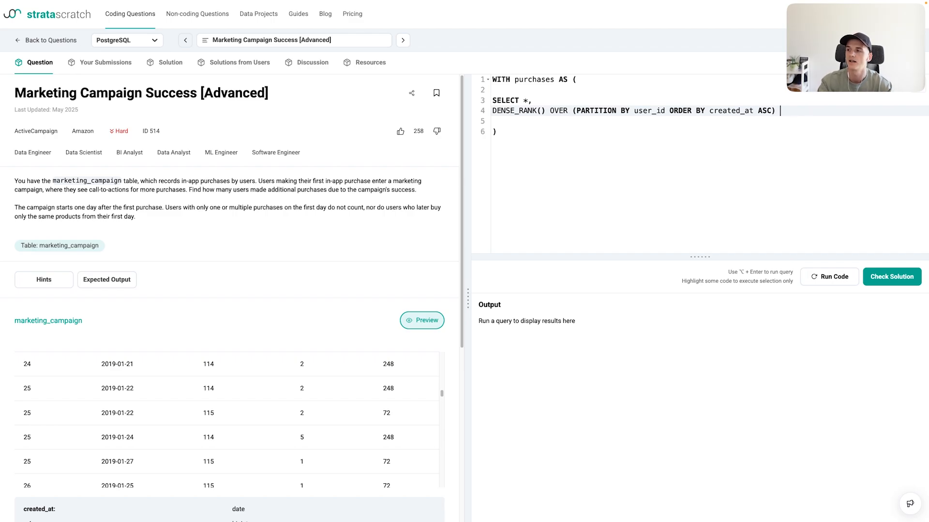
type("AS r")
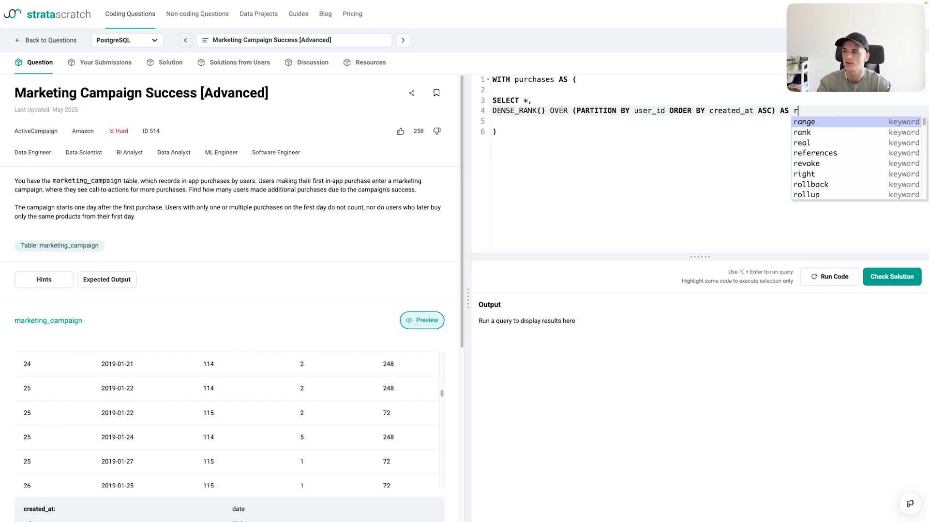
type(",")
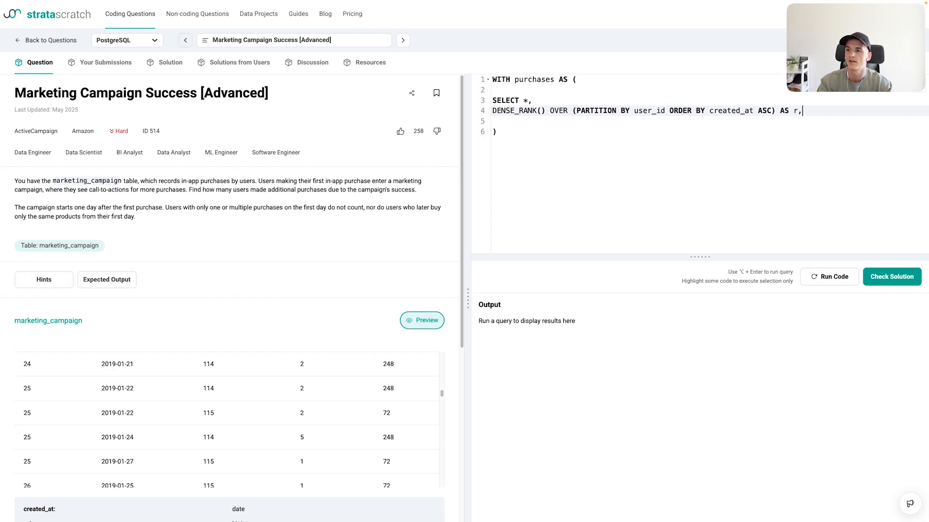
Step: Add CONCAT(user_id, '-', product_id) AS user_product and FROM marketing_campaign to the CTE
key("Backspace")
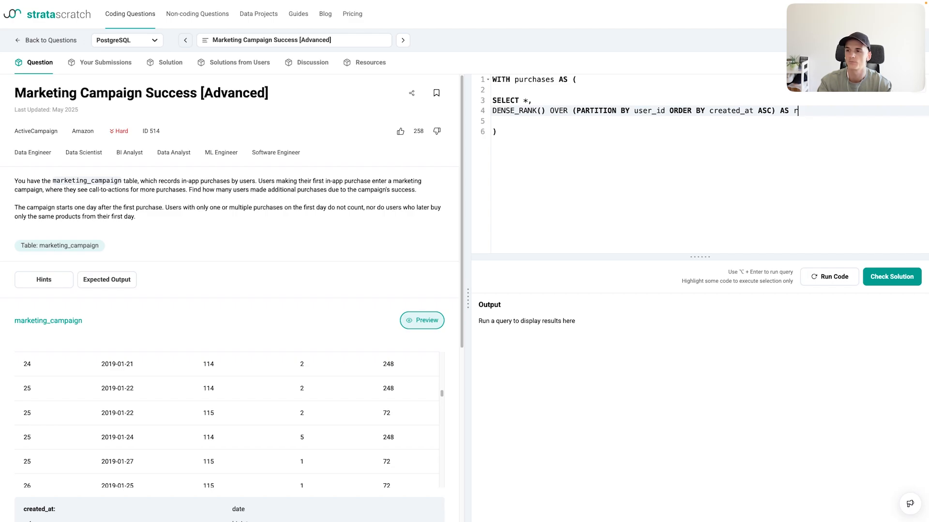
key("enter")
type("conca")
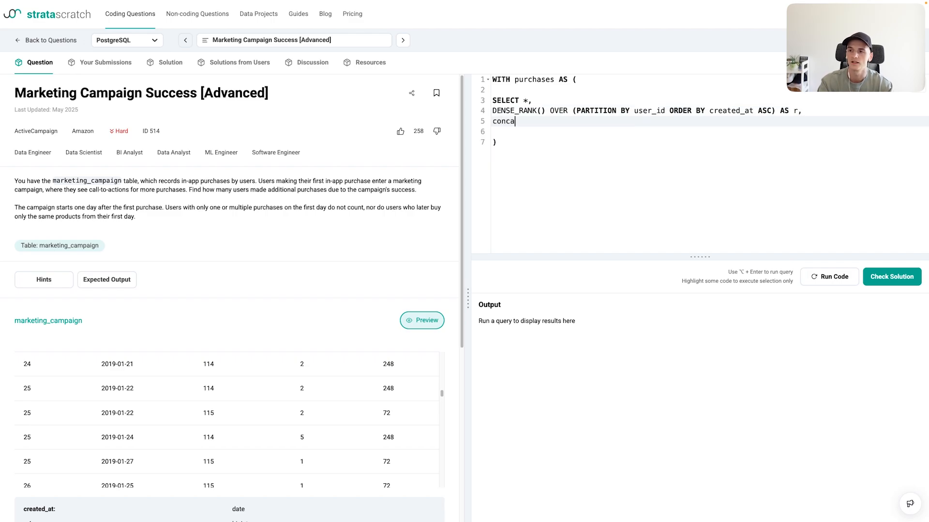
type("CONC")
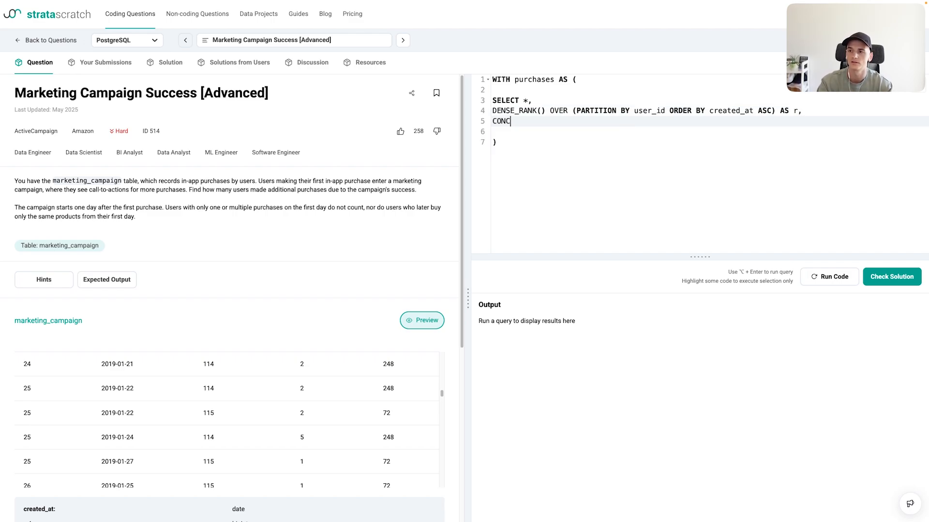
type("AT()")
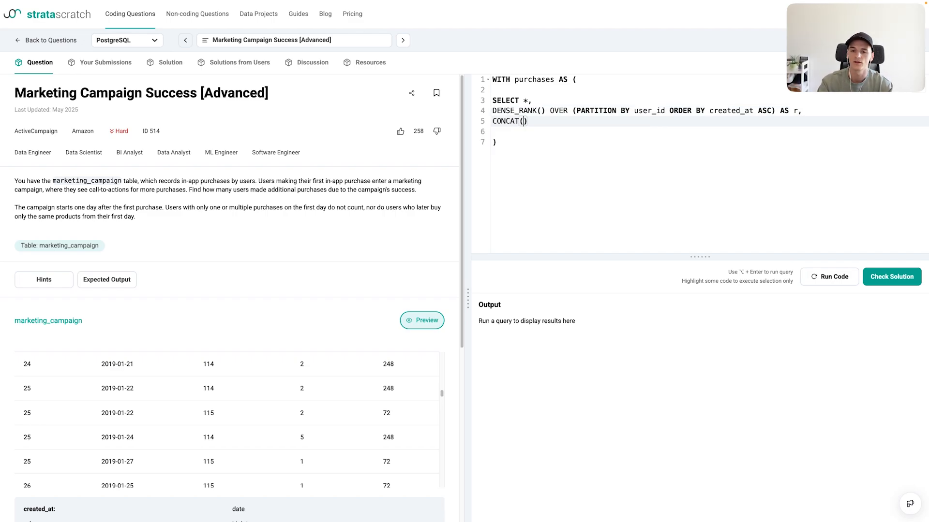
mouse_move(253, 387)
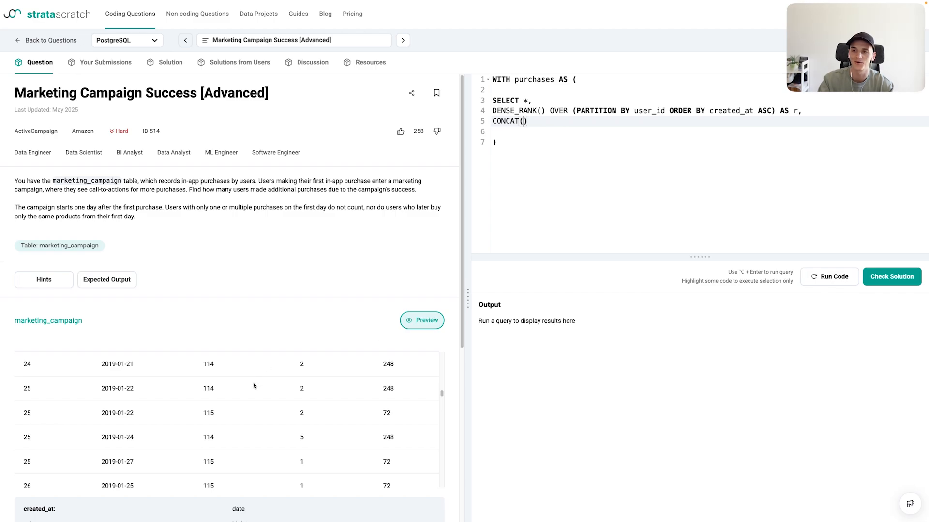
scroll("up", 3)
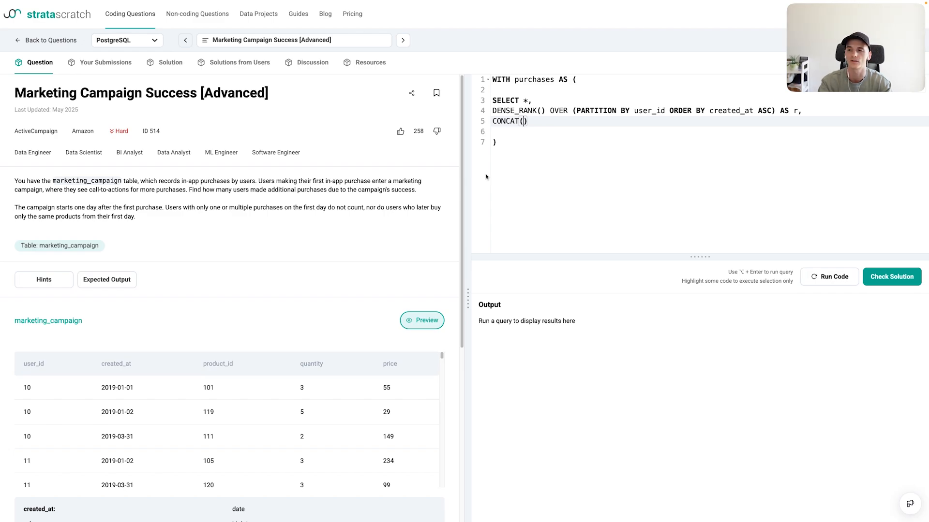
type("user_id,")
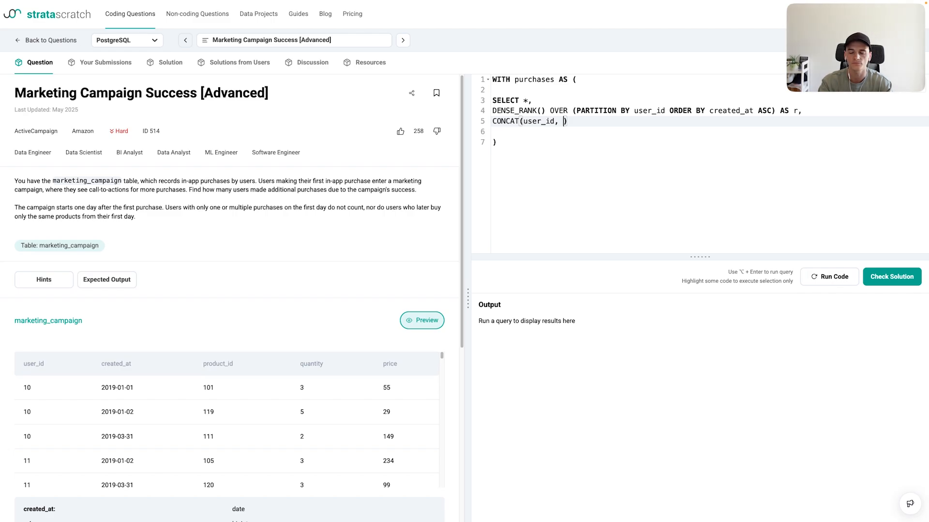
type("'")
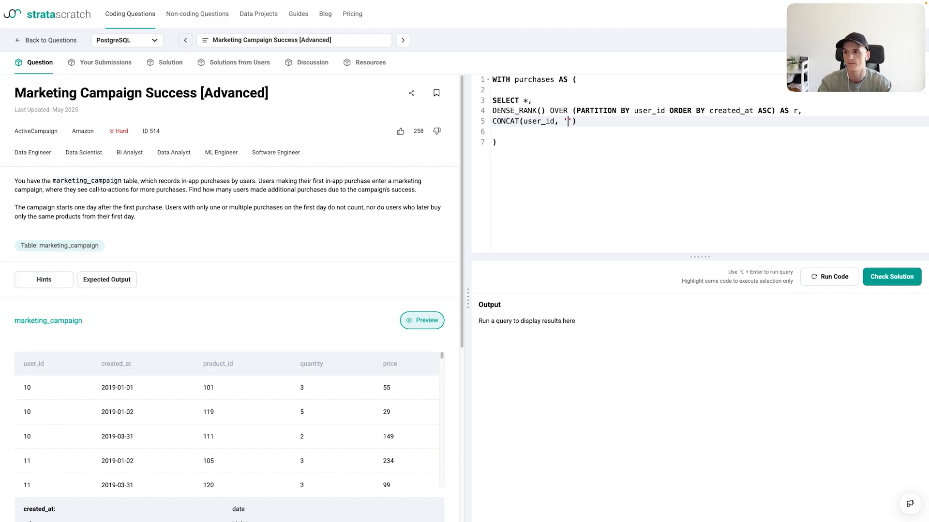
type("-',")
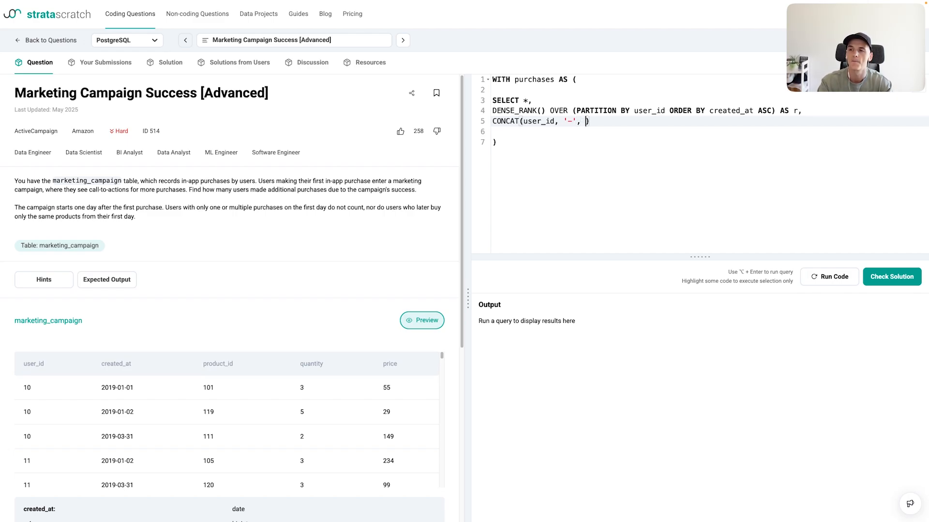
type("product")
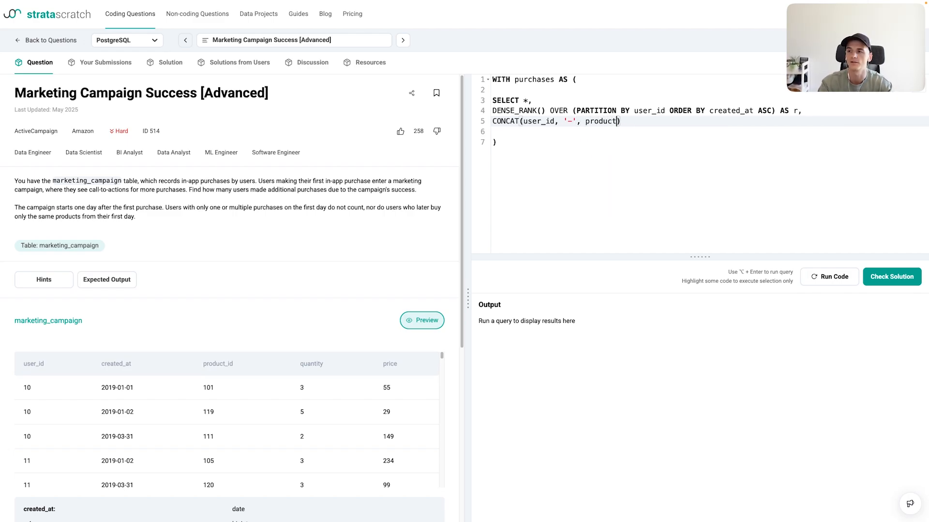
type("_id")
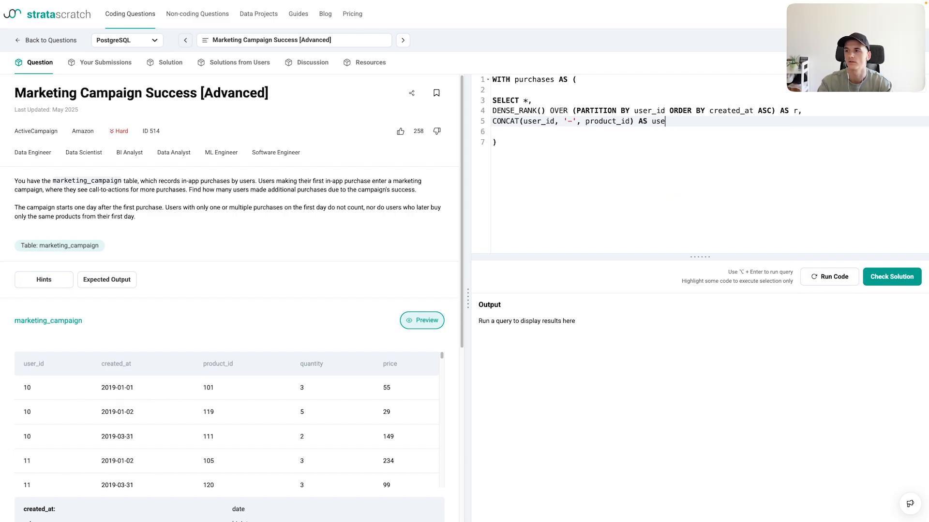
type("r_product")
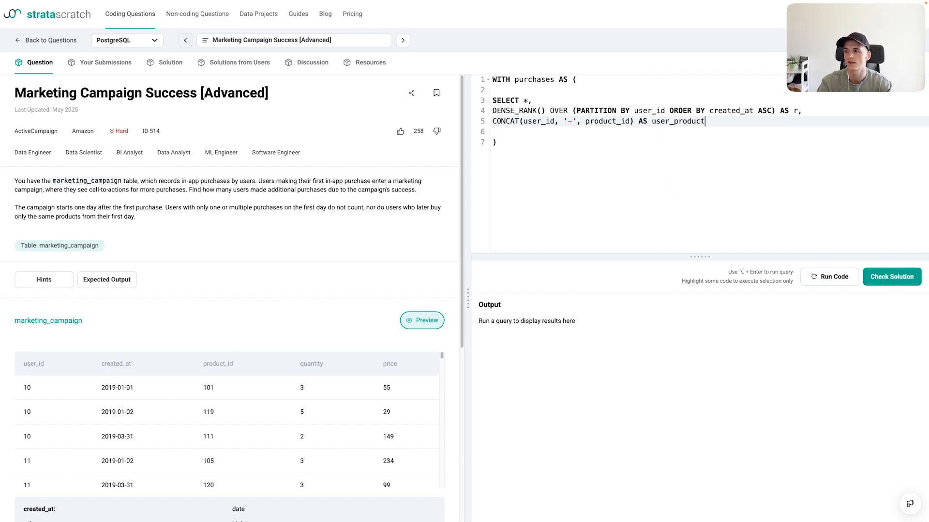
type("FROM marketing_campi")
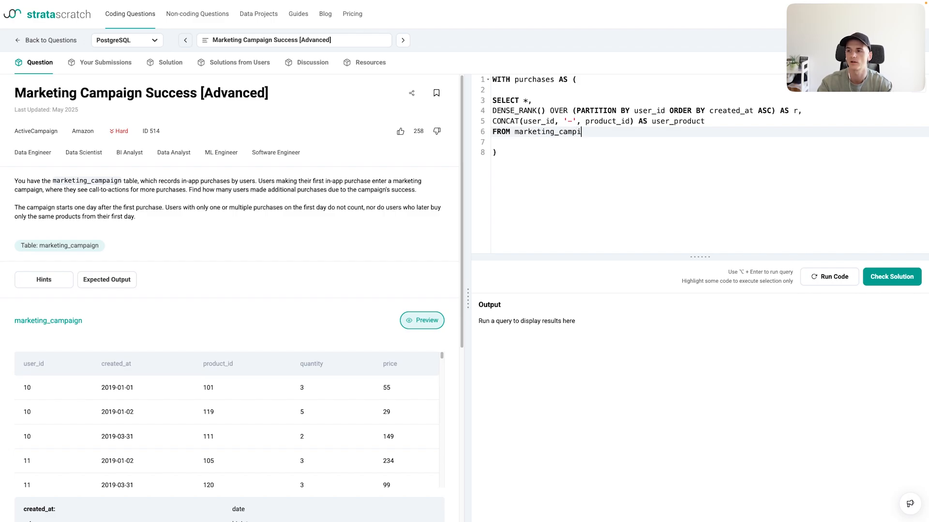
type("aign")
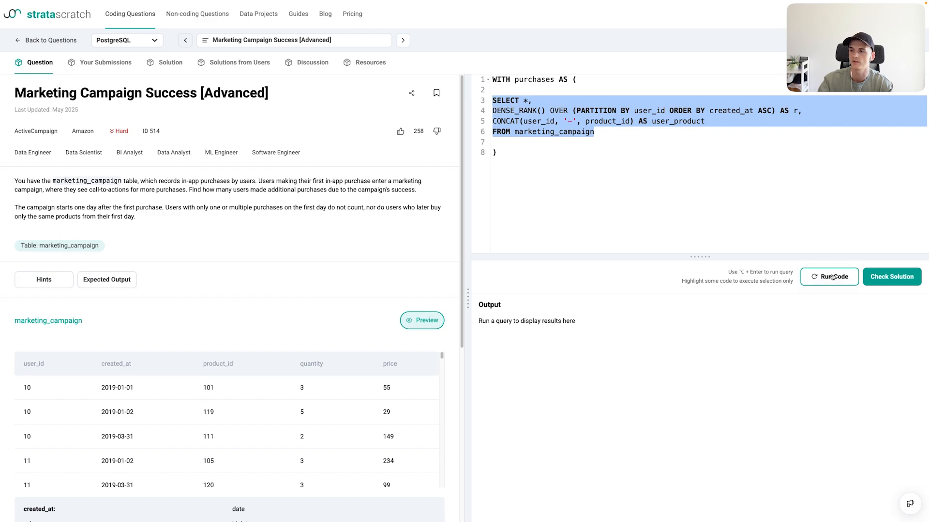
Step: Run the selected inner query, showing rank r and user_product keys like 10-101
left_click(829, 277)
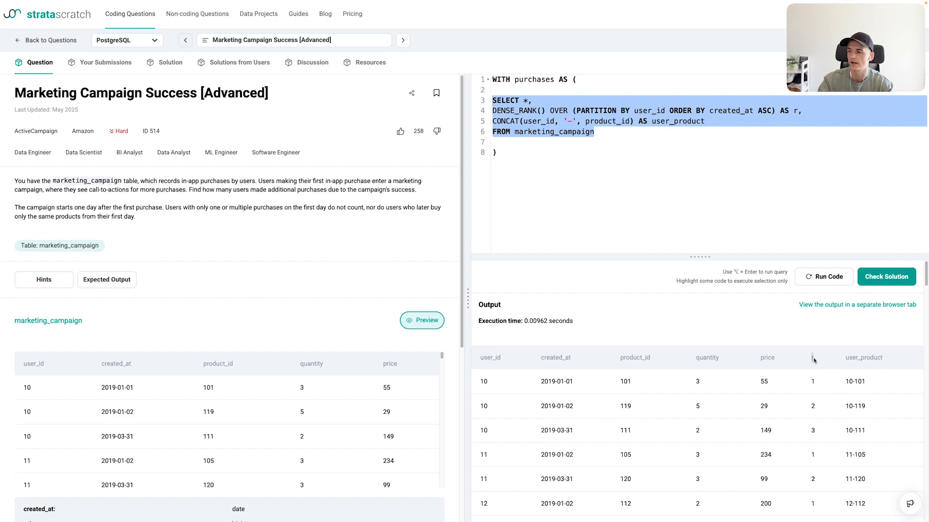
mouse_move(812, 380)
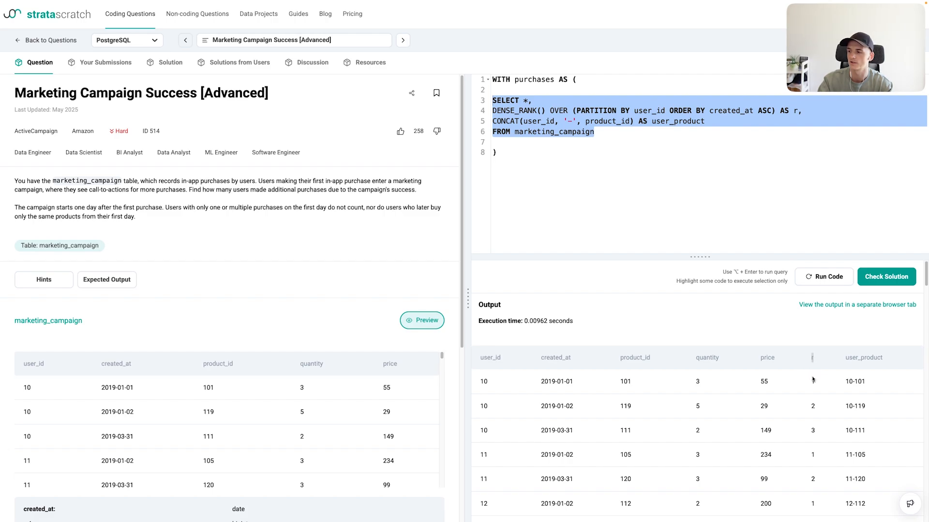
mouse_move(480, 381)
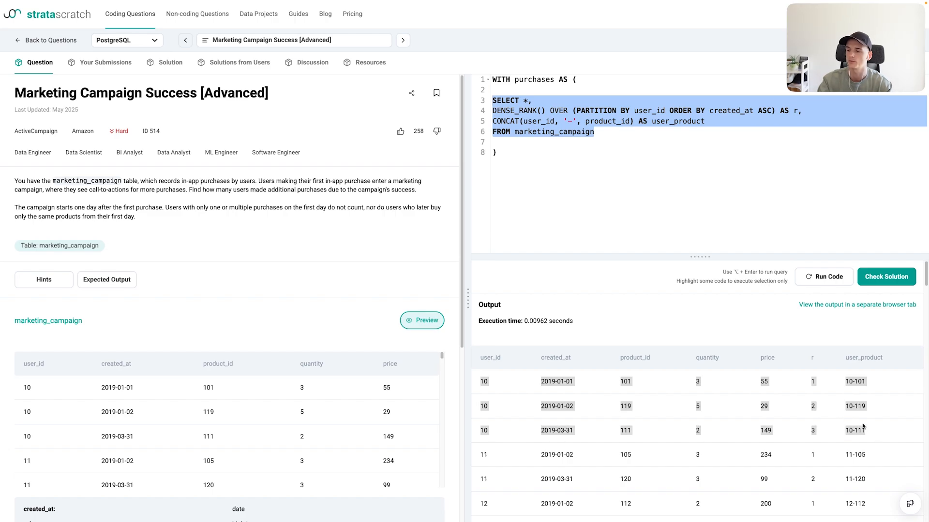
mouse_move(562, 430)
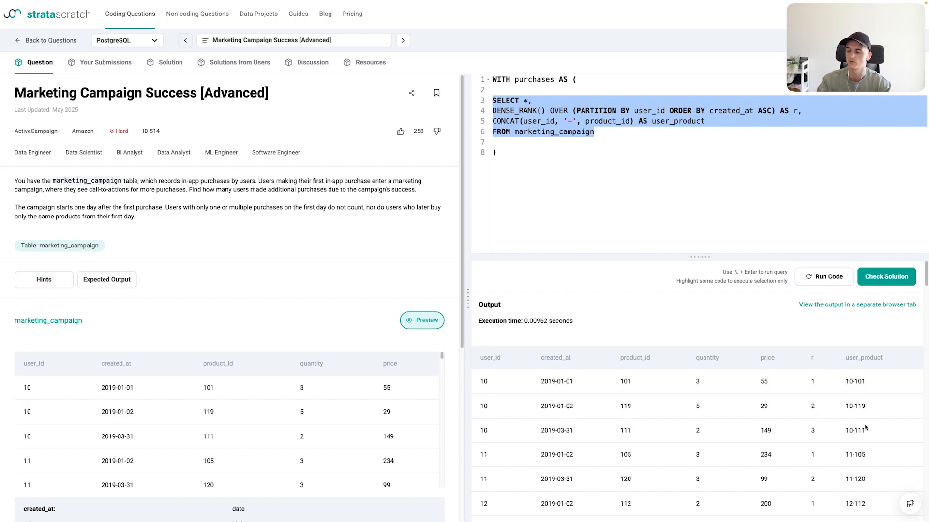
scroll("down", 3)
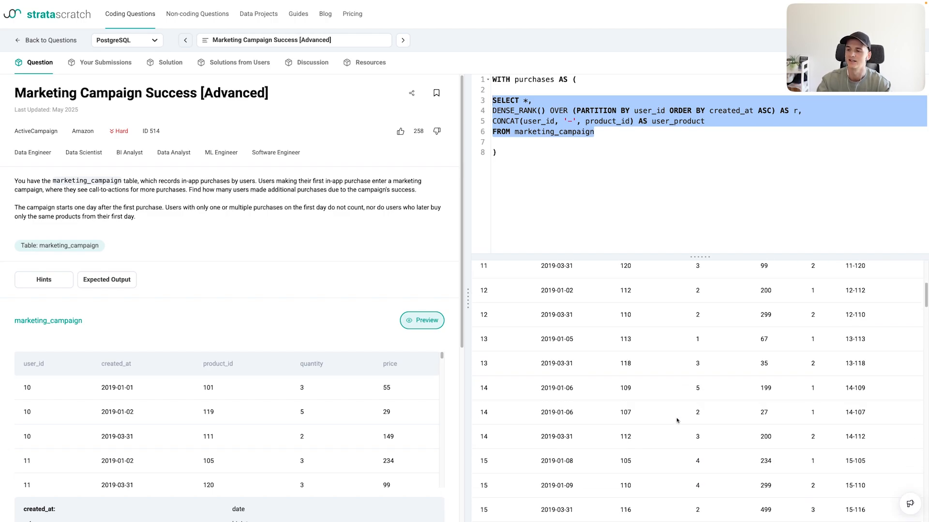
scroll("down", 3)
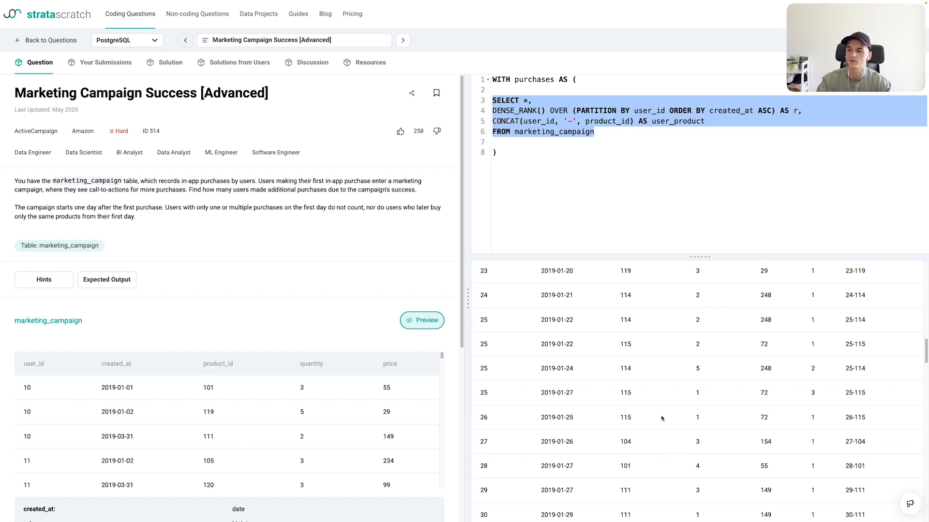
scroll("down", 3)
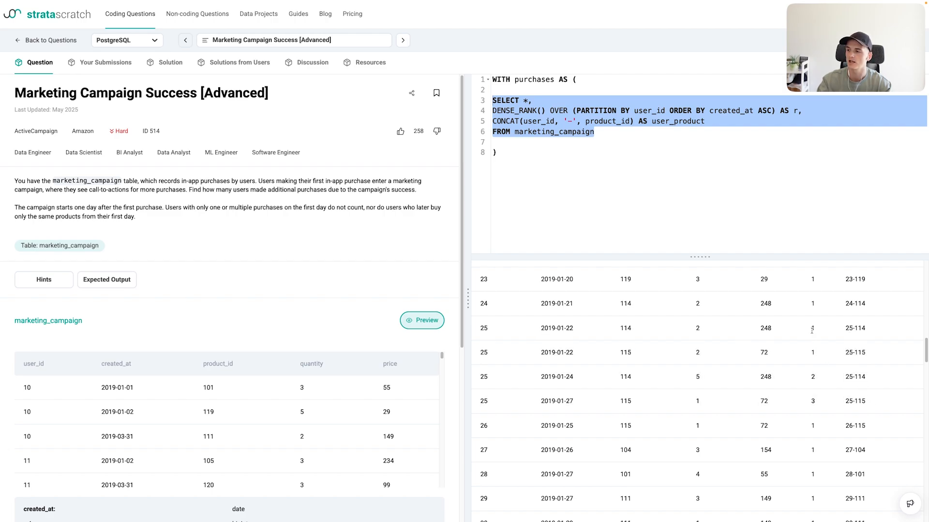
mouse_move(814, 352)
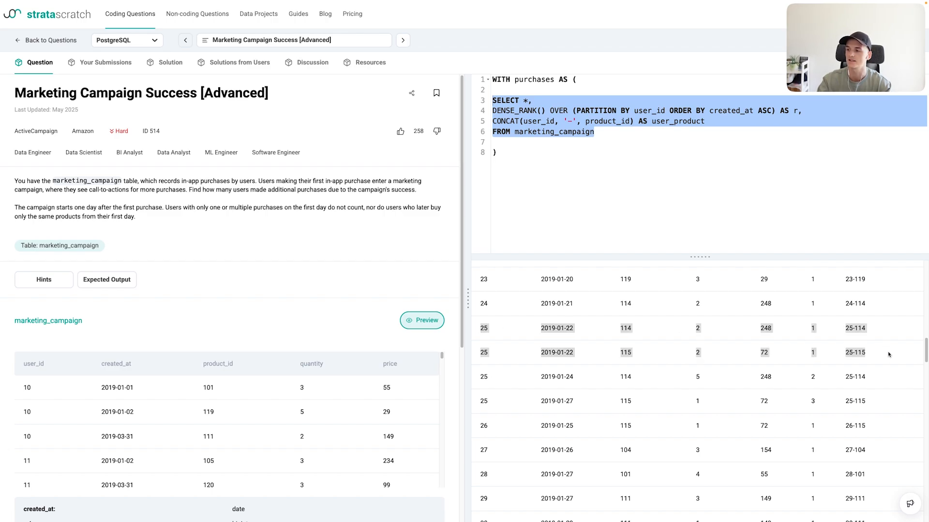
mouse_move(887, 375)
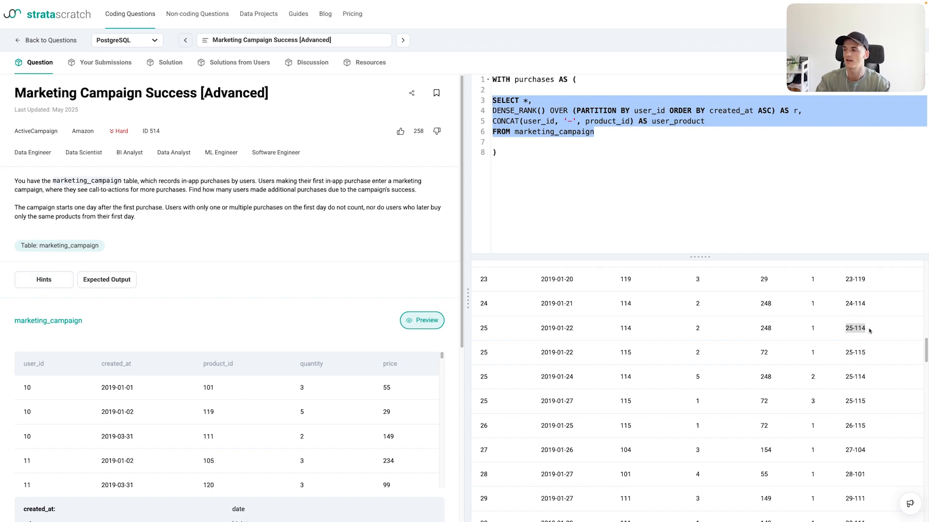
mouse_move(766, 326)
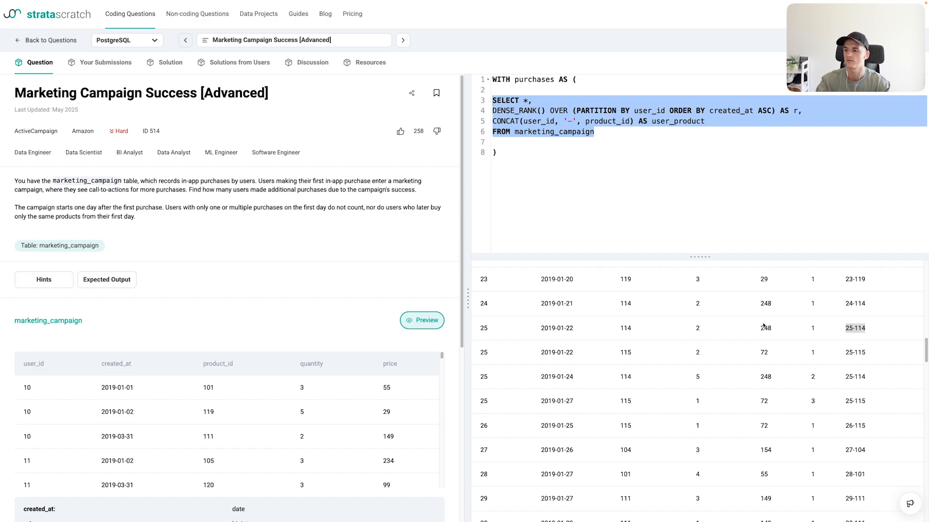
mouse_move(879, 327)
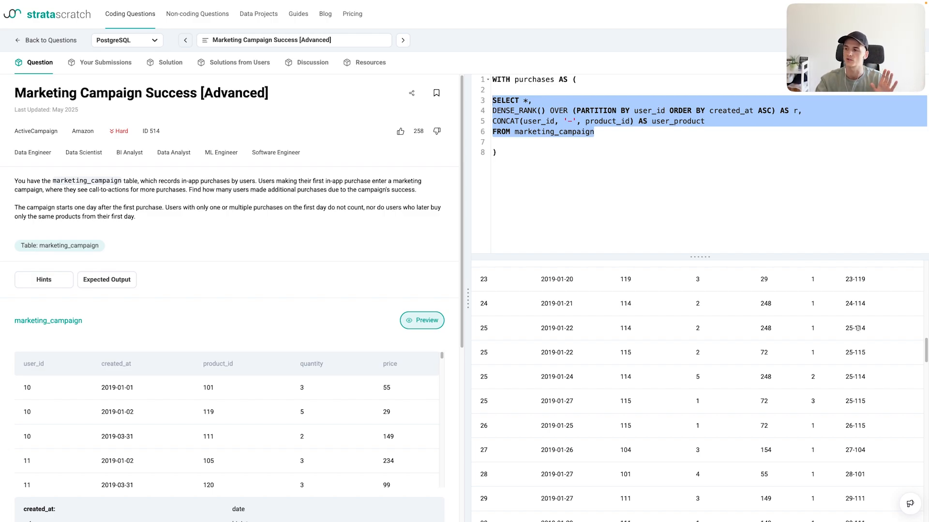
mouse_move(865, 389)
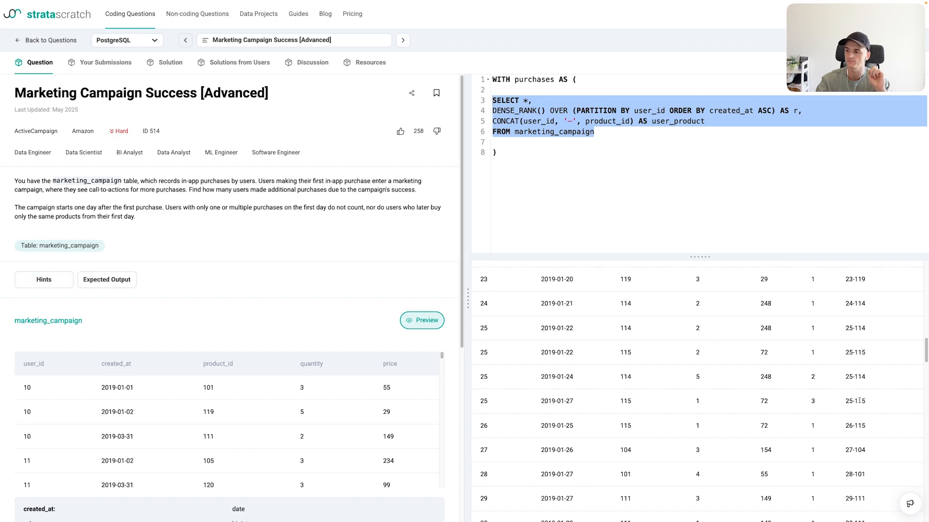
mouse_move(602, 362)
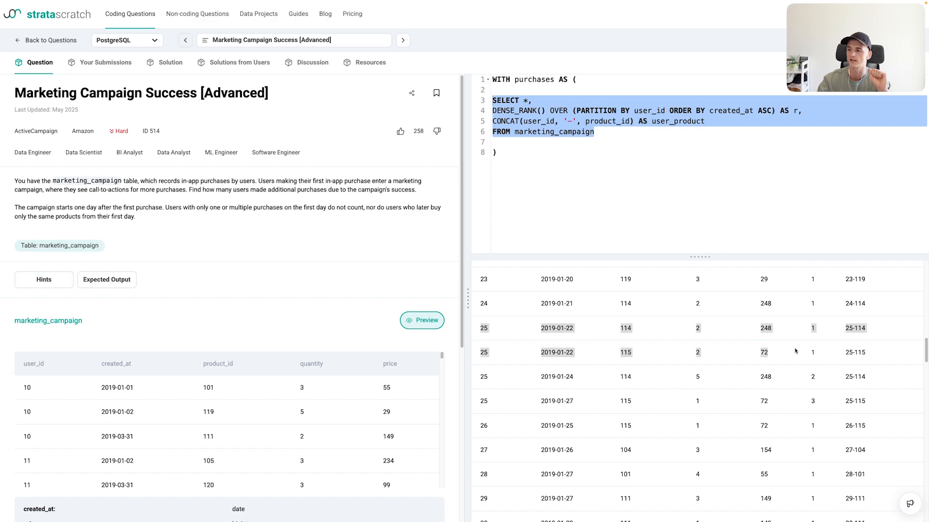
mouse_move(526, 337)
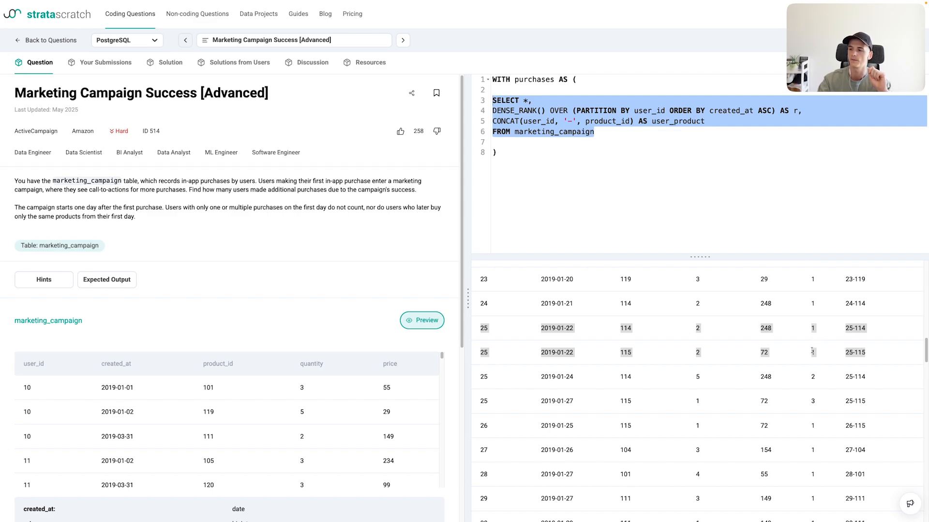
mouse_move(818, 394)
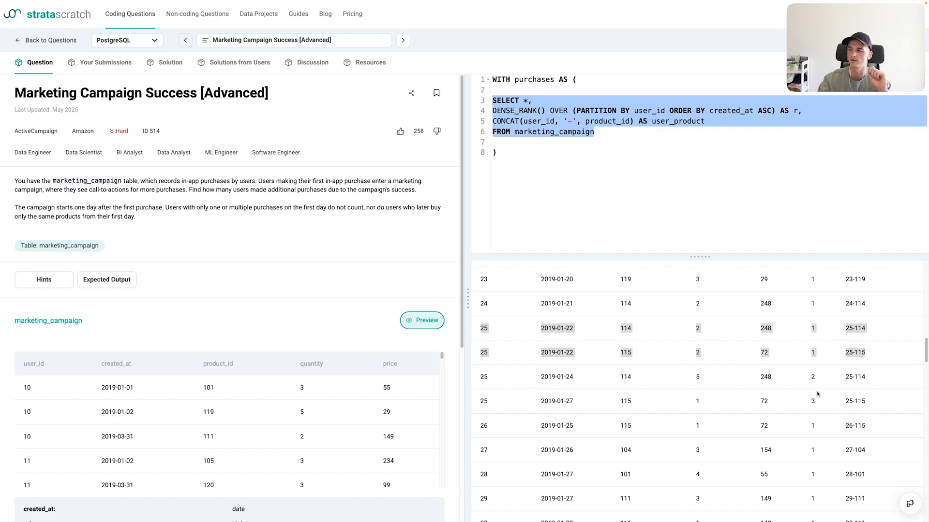
mouse_move(810, 394)
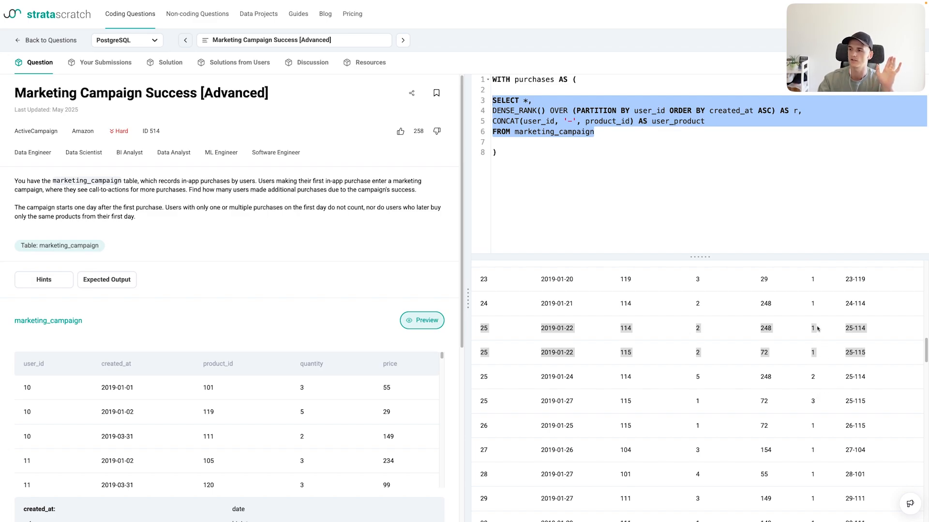
mouse_move(813, 384)
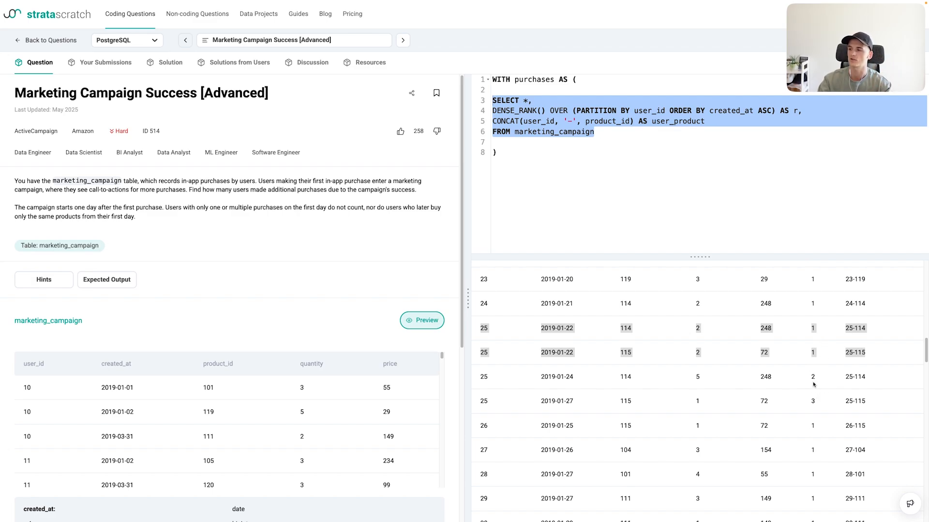
mouse_move(746, 342)
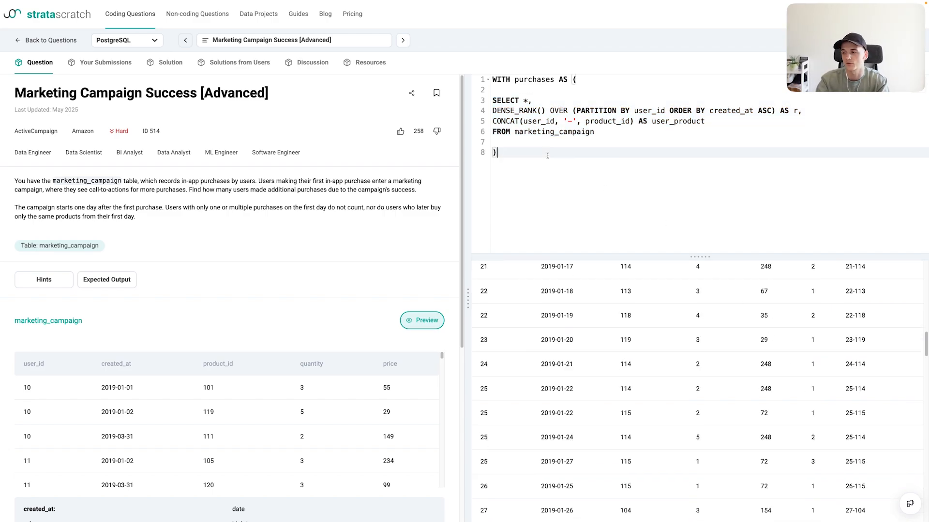
Step: Below the CTE, write SELECT COUNT(DISTINCT user_id) FROM purchases p
key("Enter")
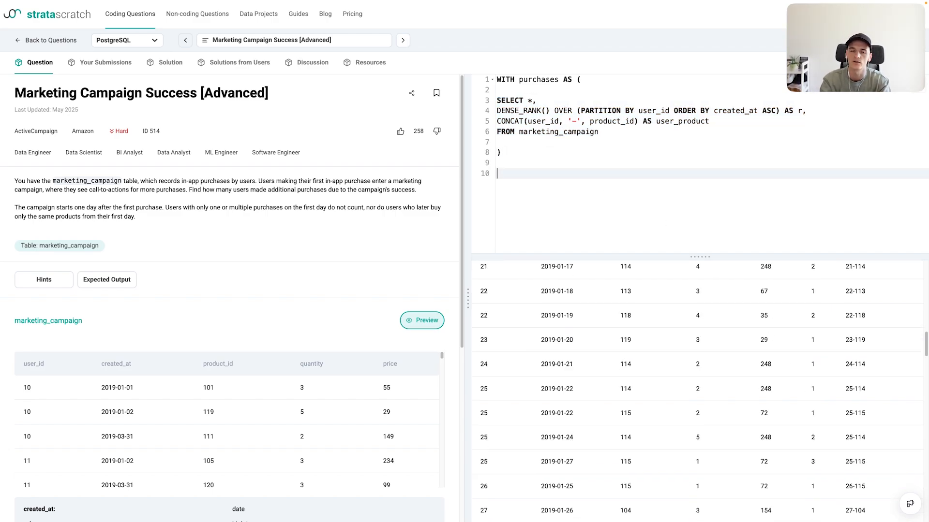
type("S")
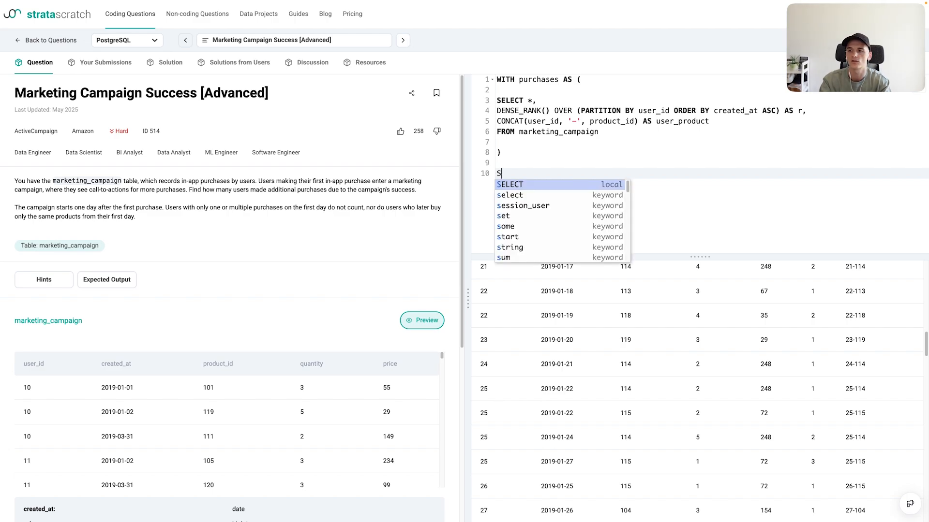
type("ELECT COP")
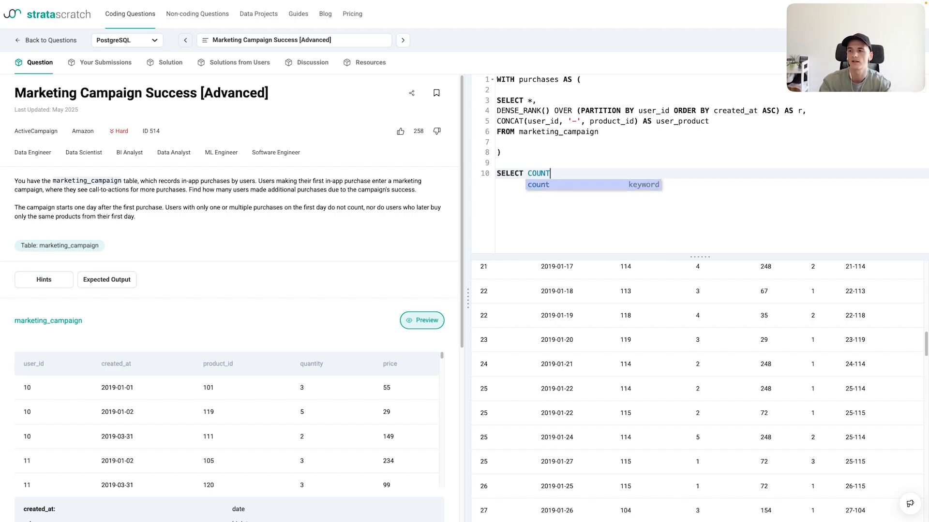
type("(DISTINCT usedr_i")
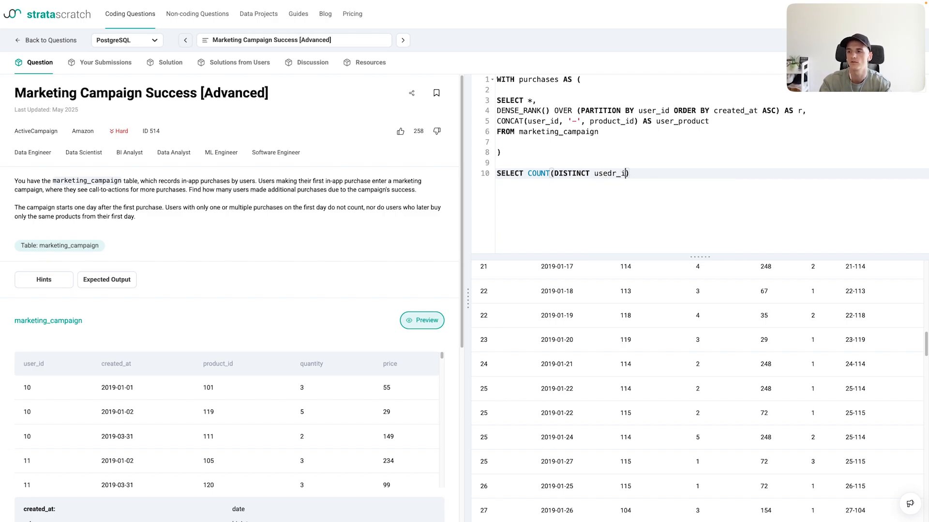
type("user_id")
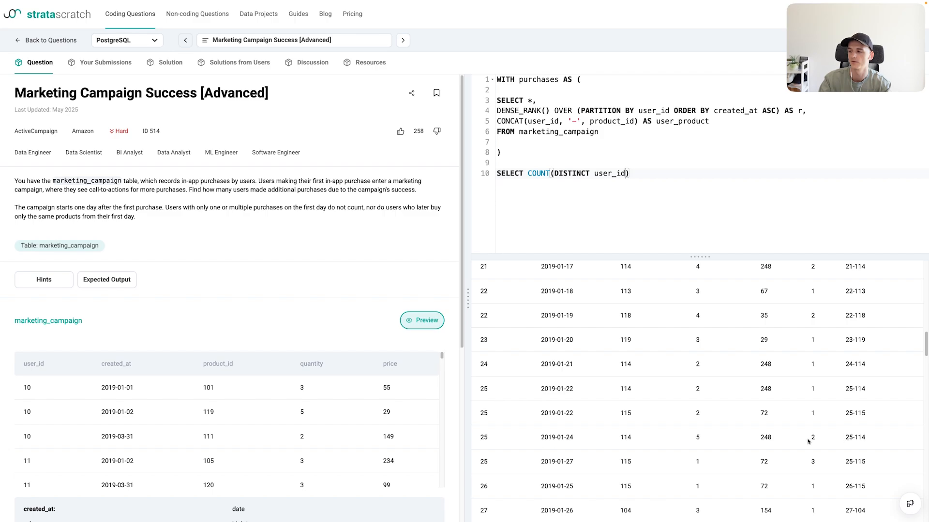
mouse_move(841, 442)
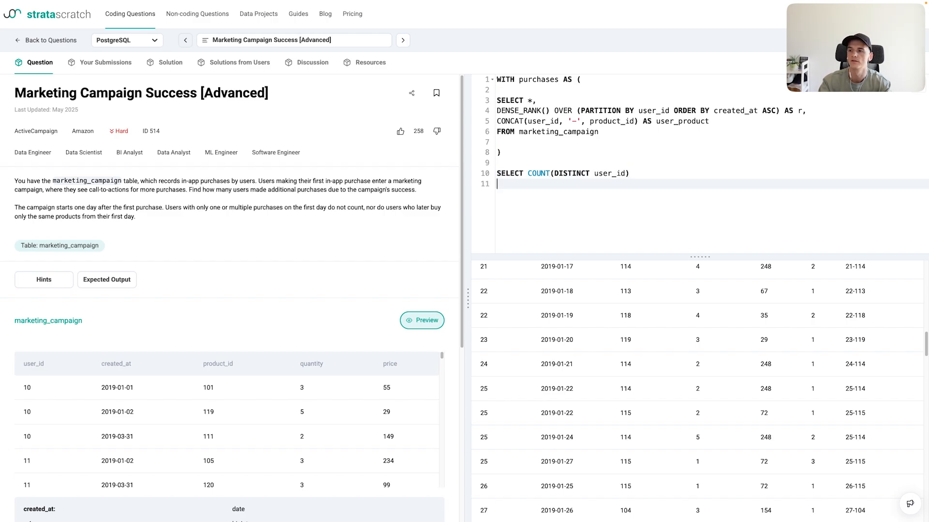
type("FROM")
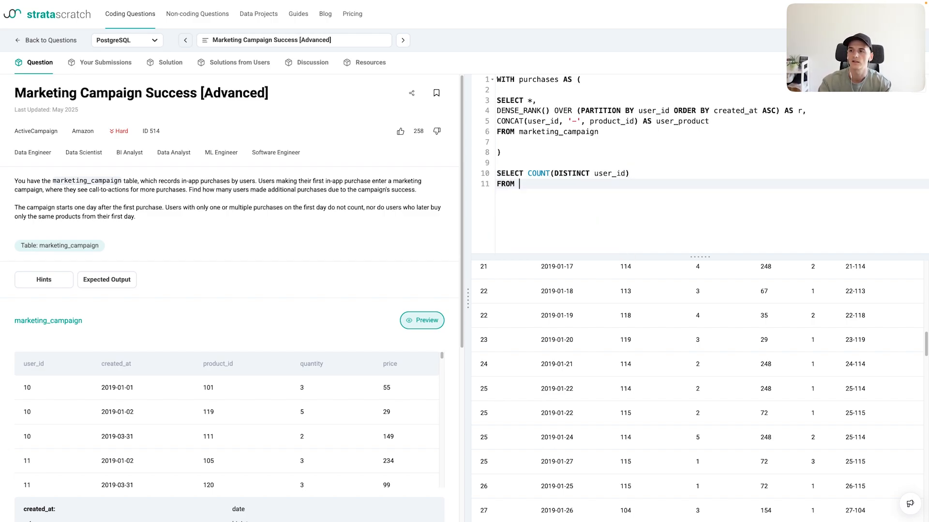
type("purchases o")
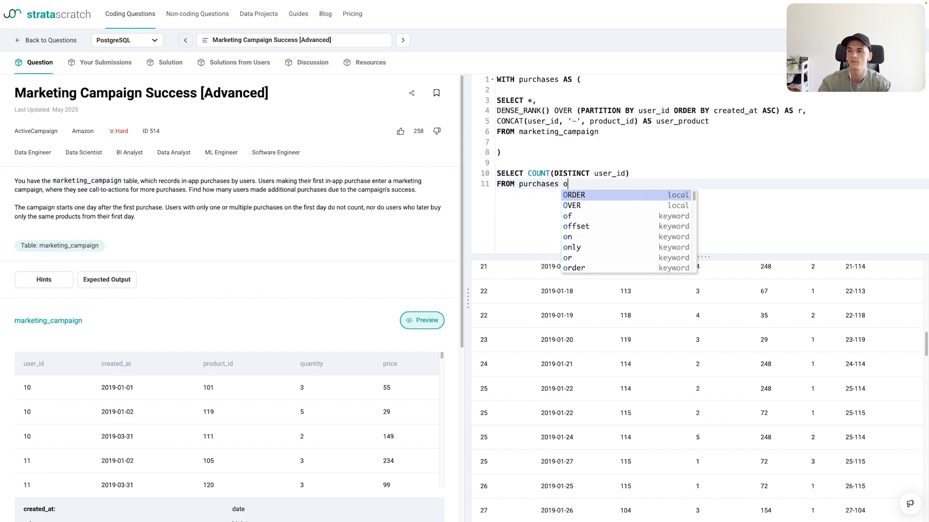
type("p")
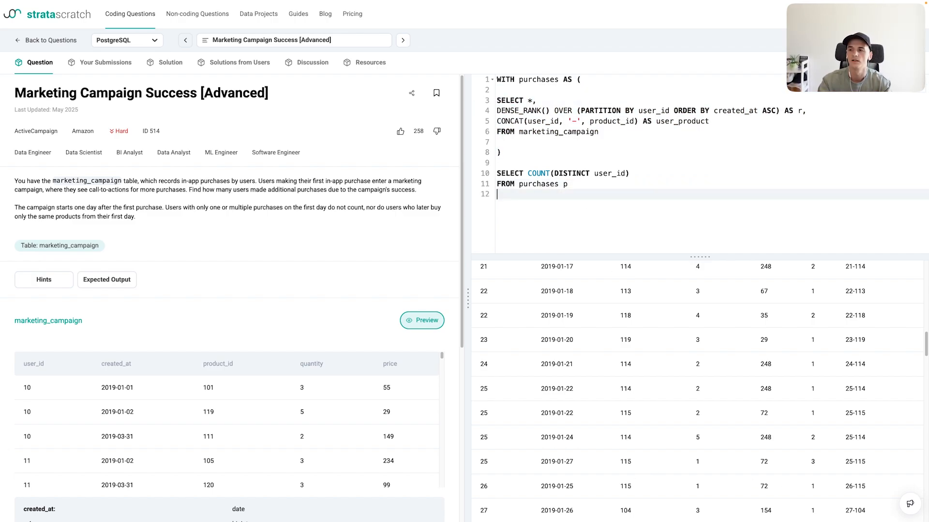
Step: Start the filter WHERE p.r > 1 AND p.product_user
type("WHERE")
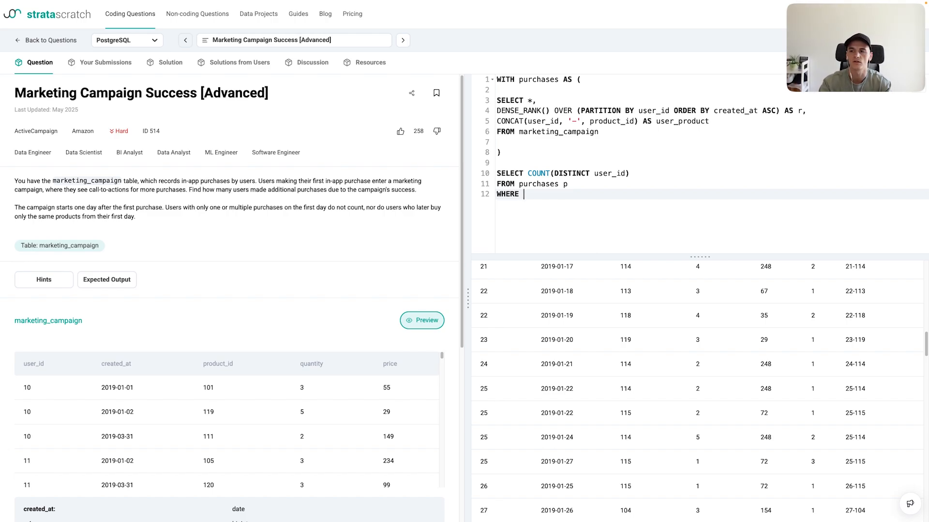
type("p.r")
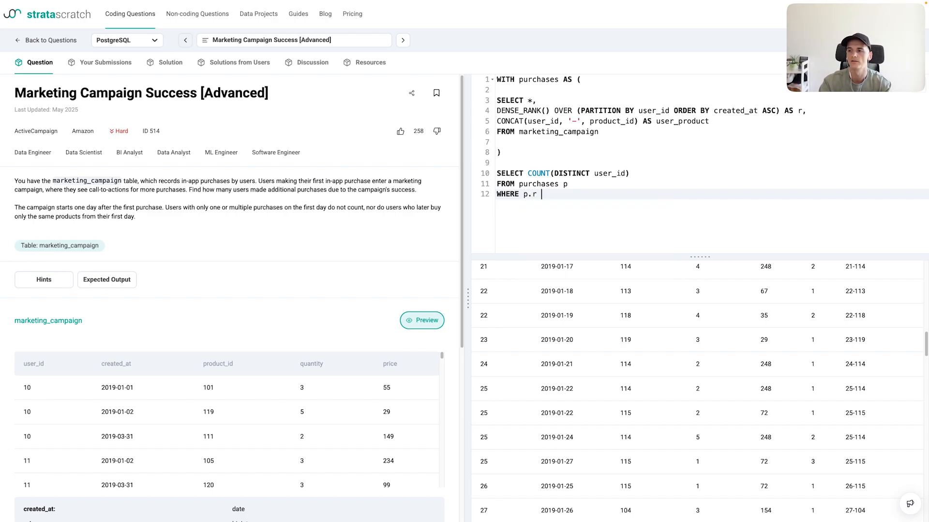
type("> 1")
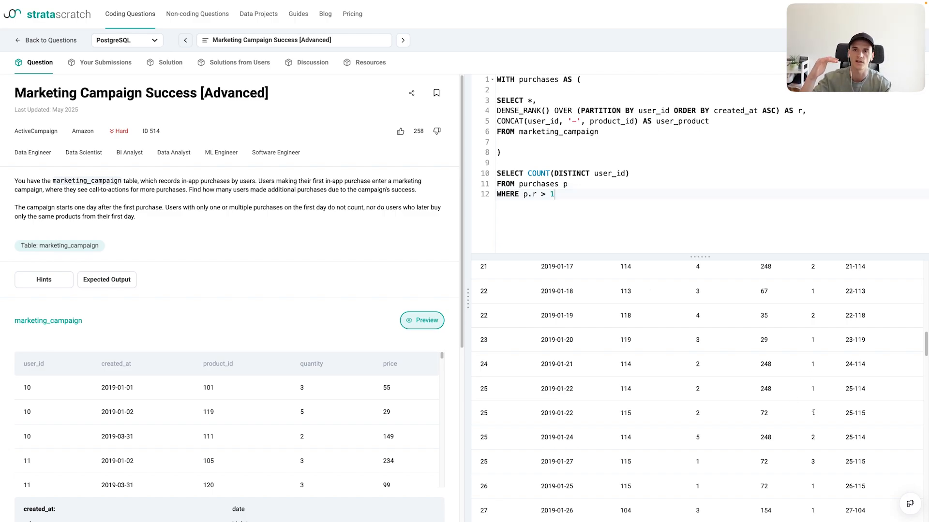
mouse_move(640, 295)
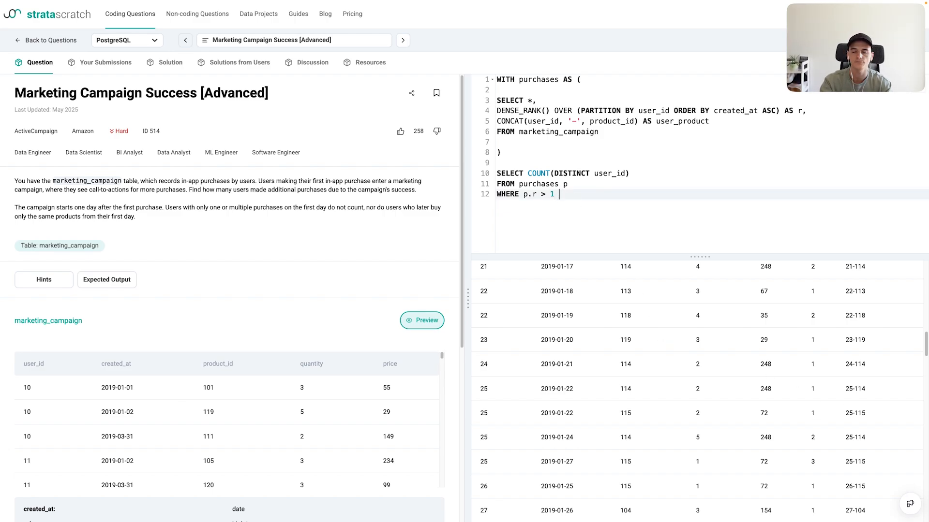
type("AND p")
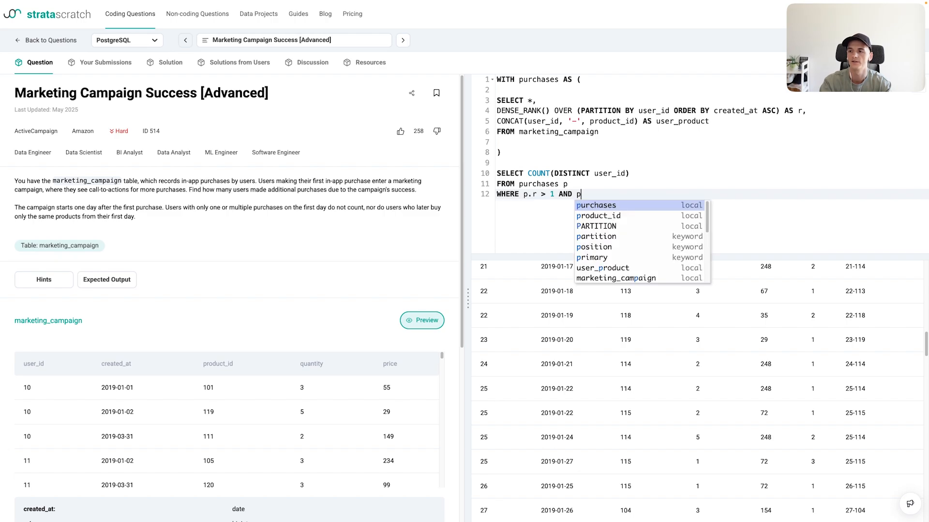
type("r")
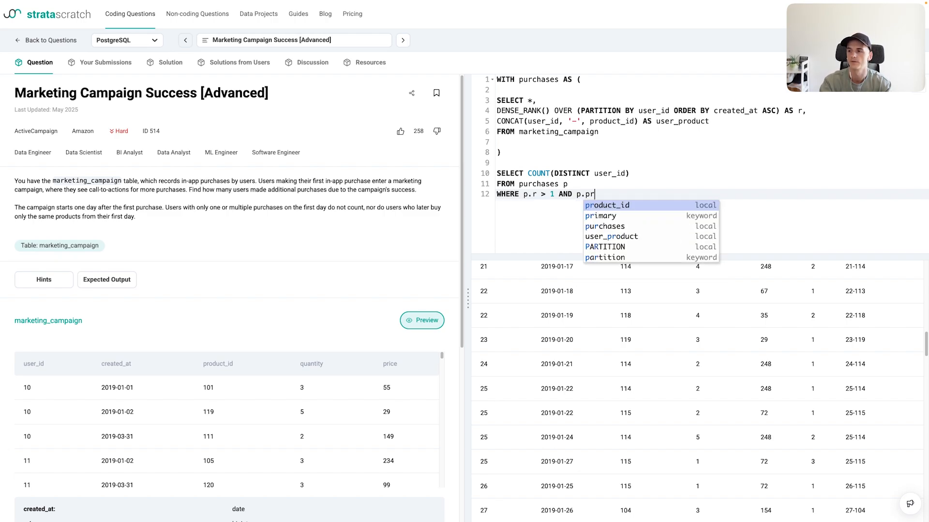
type("oduct_user")
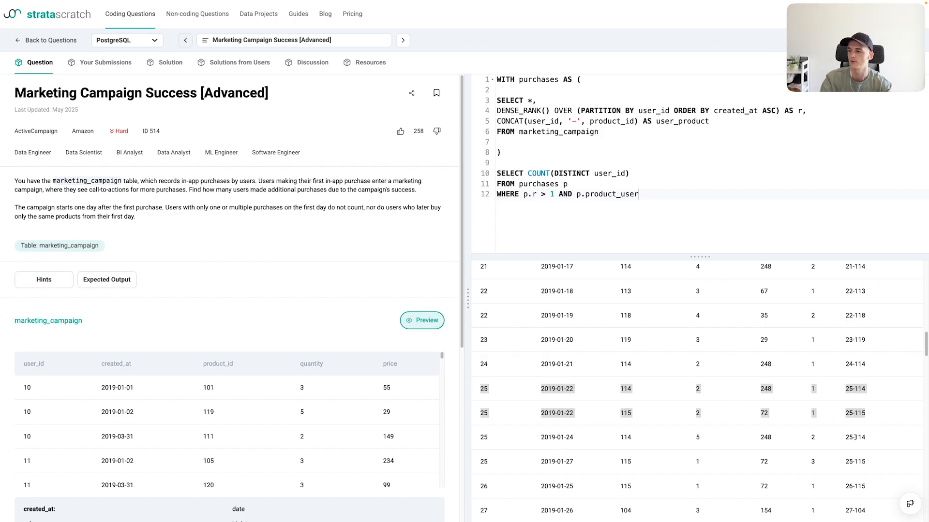
mouse_move(850, 396)
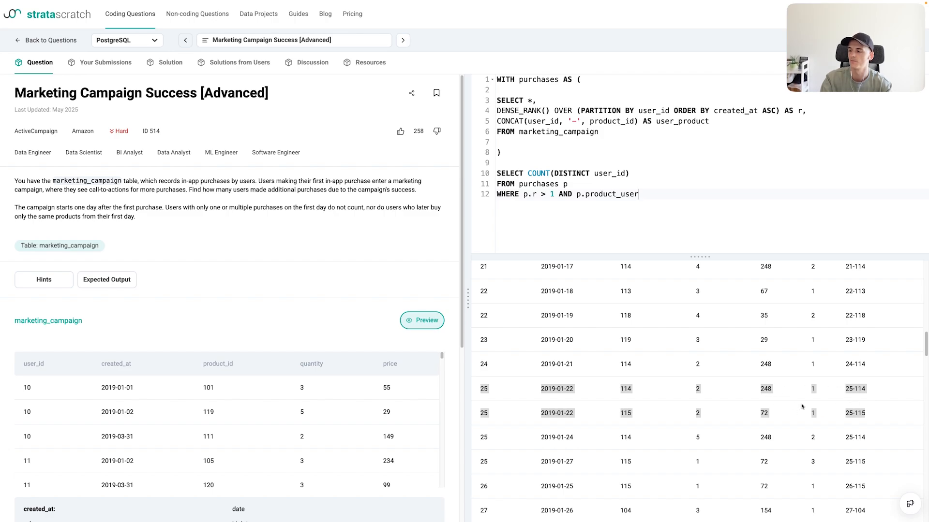
mouse_move(813, 413)
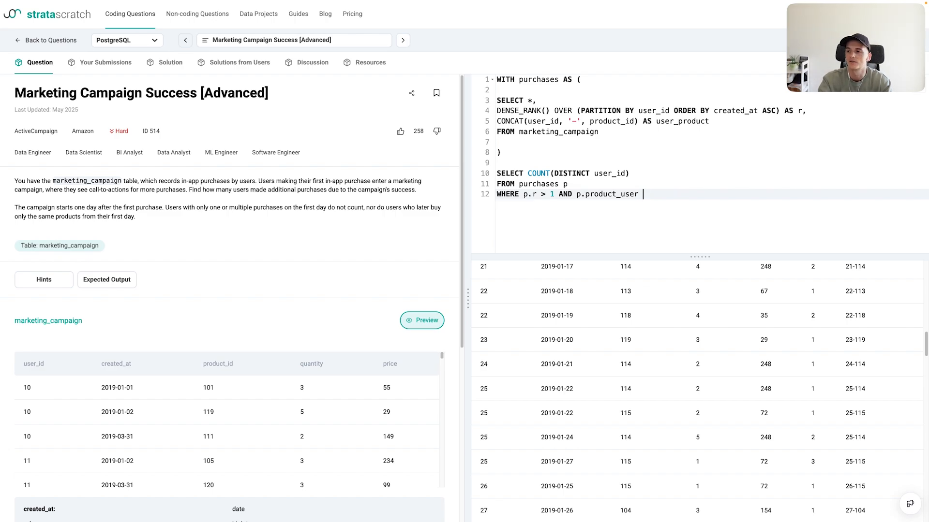
Step: Append NOT IN (SELECT user_product FROM purchases WHERE r = 1) to the filter
type("NOT IN /()")
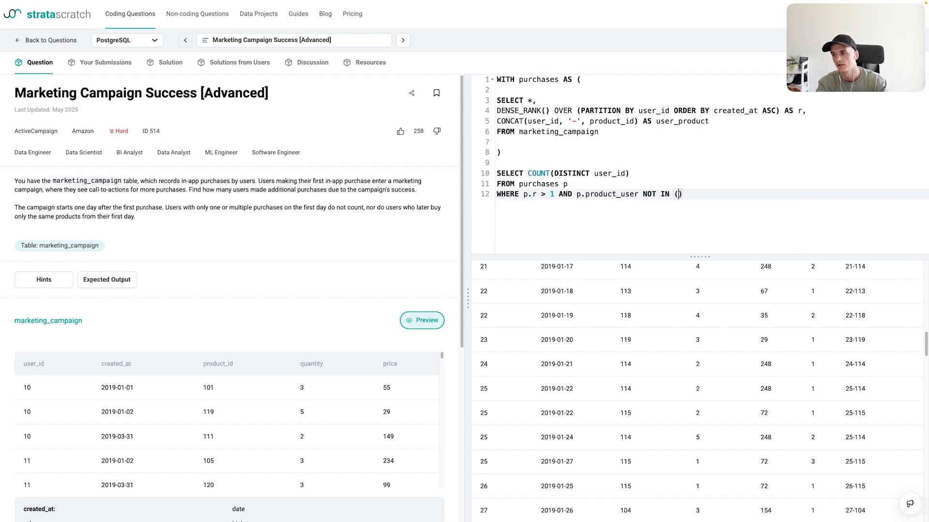
type("SELECT")
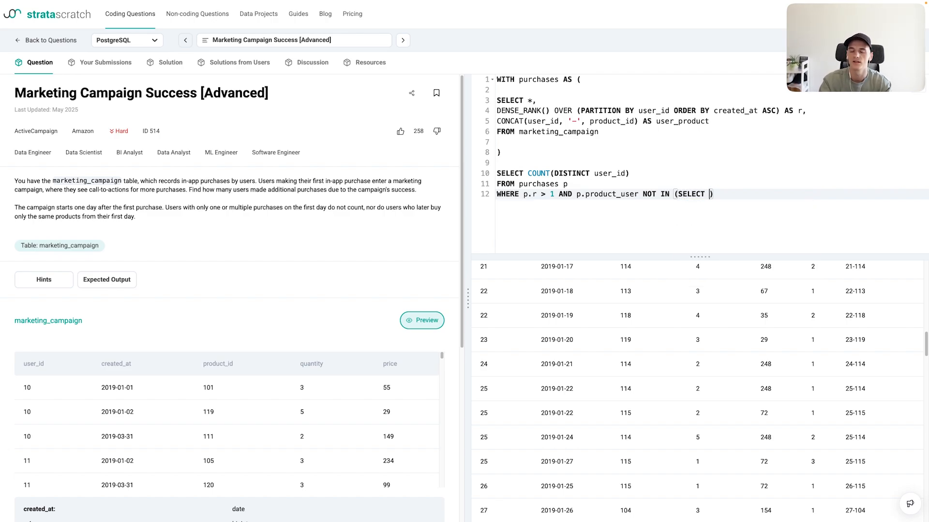
type("product")
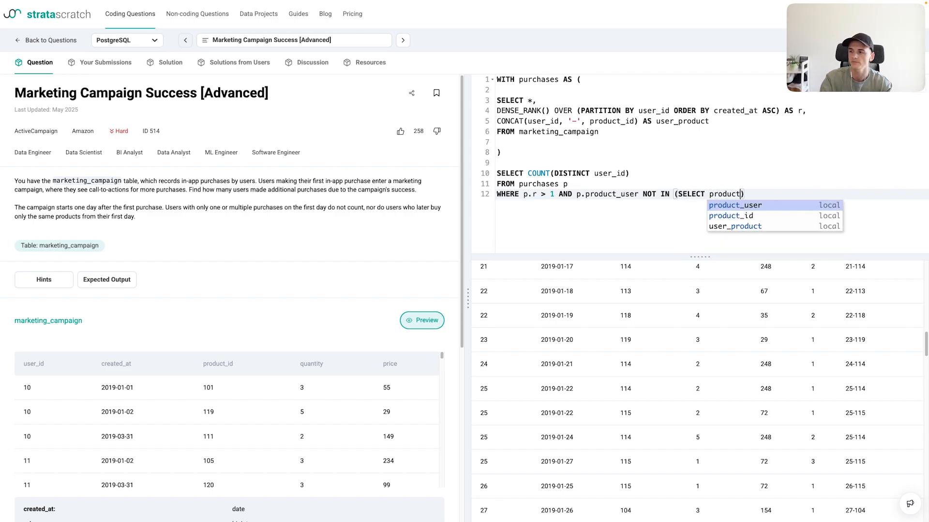
key("Enter")
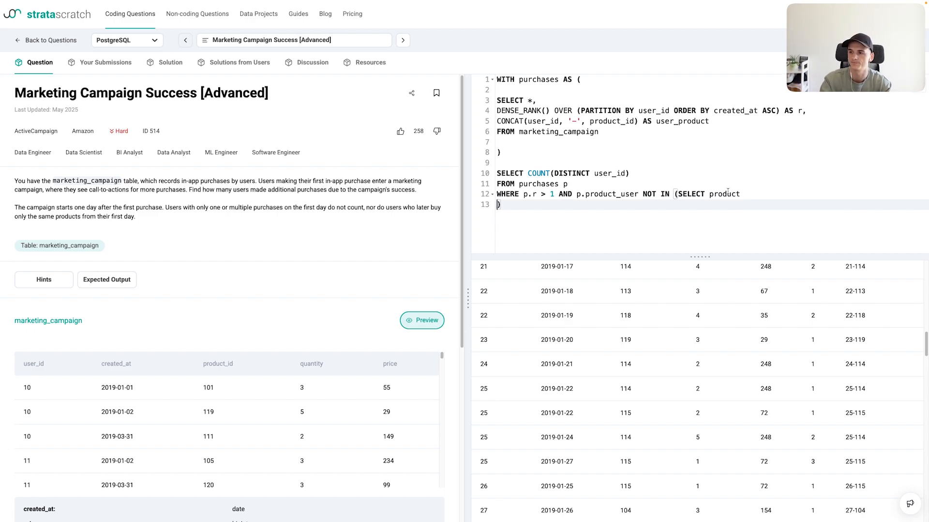
double_click(723, 193)
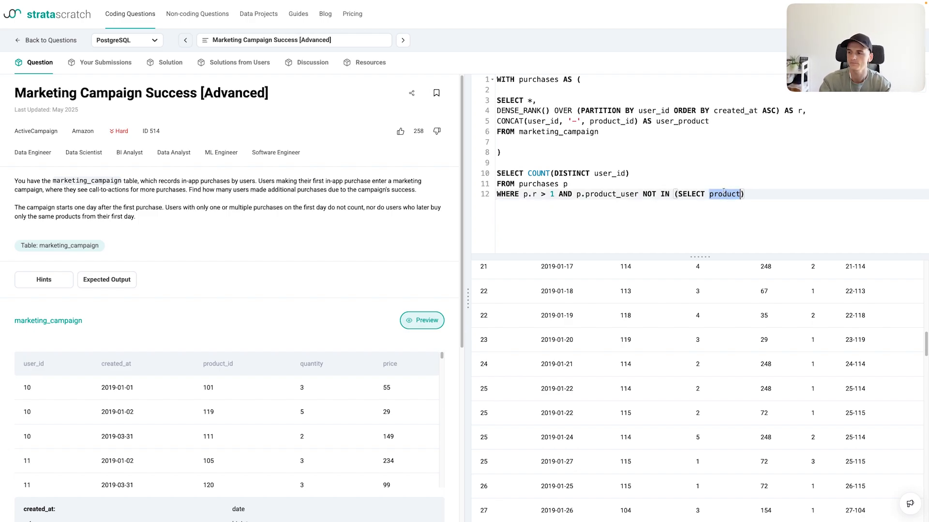
type("user_pr")
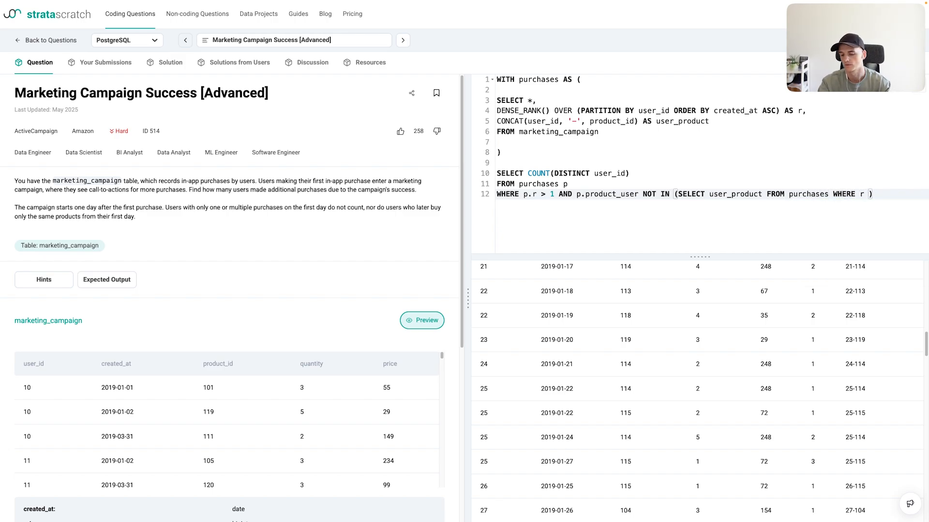
type("= 1")
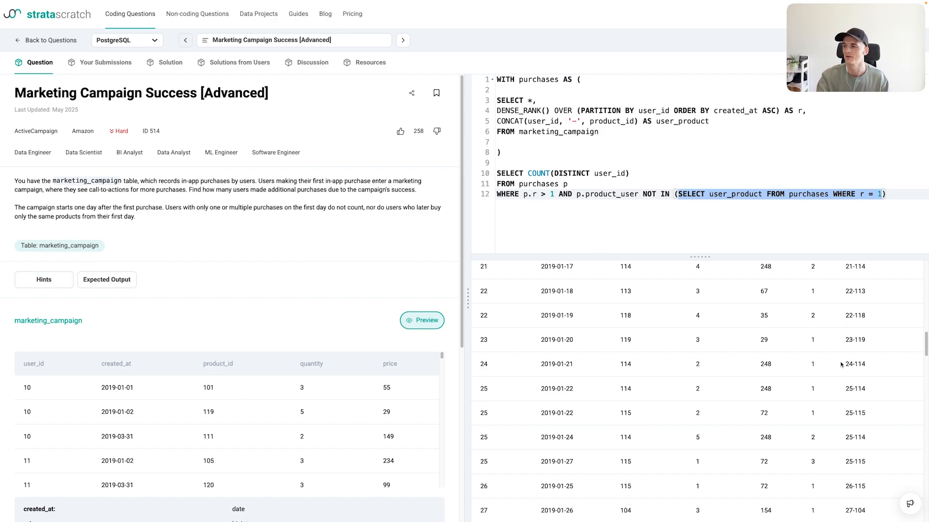
mouse_move(810, 372)
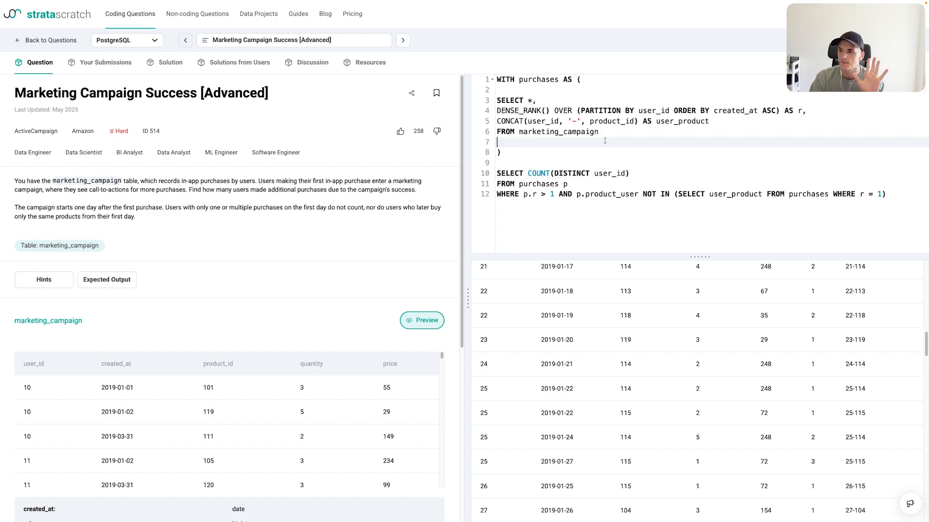
Step: Fix the erroring p.product_user to p.user_product and rerun, getting 23
left_click(823, 277)
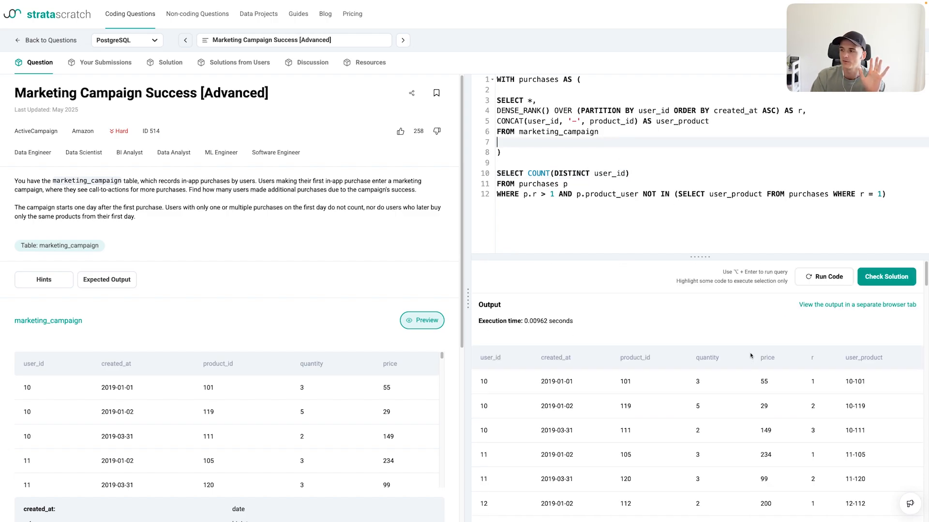
left_click(823, 277)
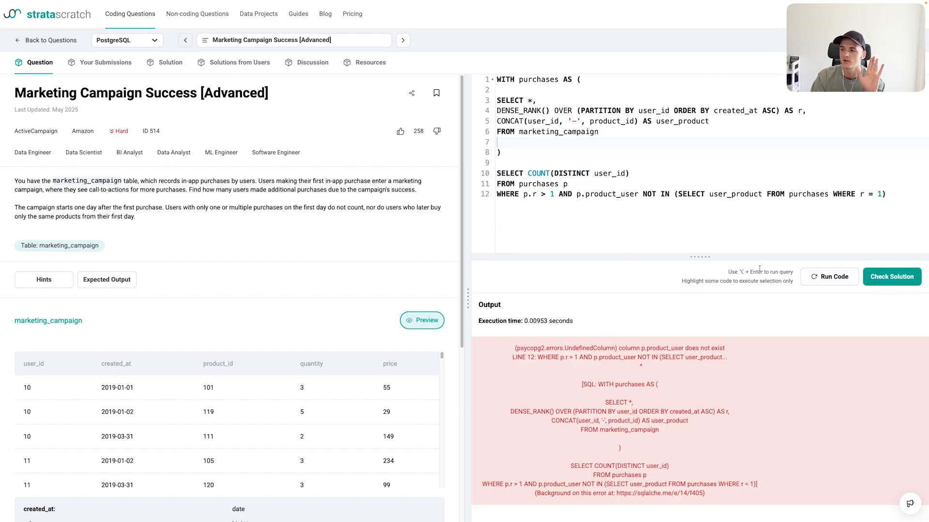
mouse_move(639, 407)
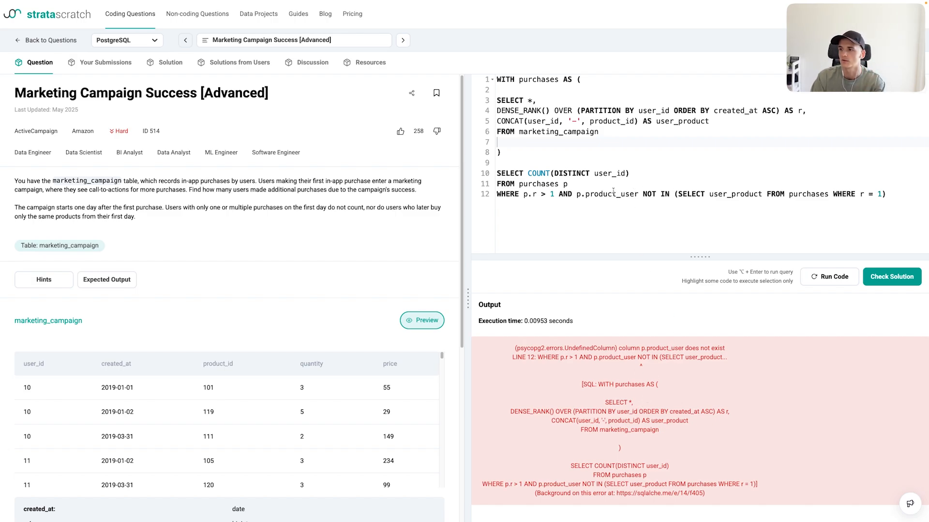
double_click(611, 194)
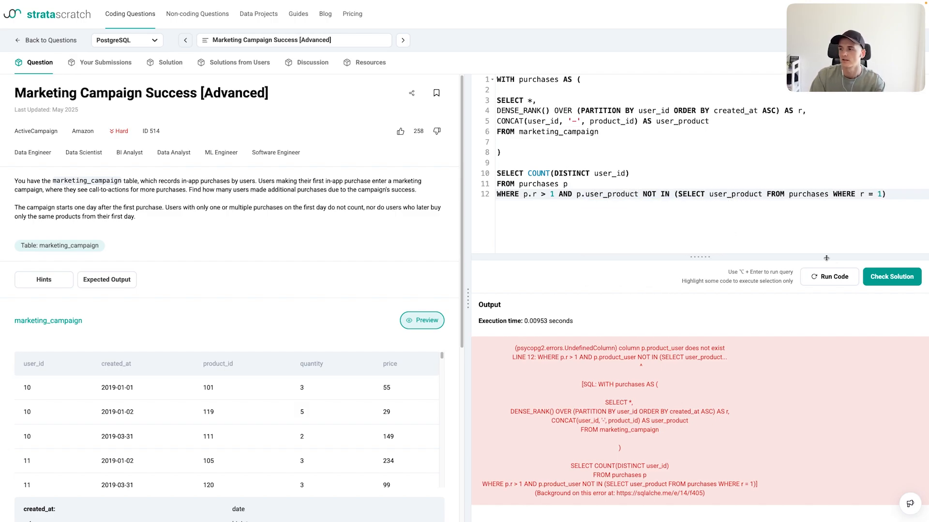
left_click(829, 277)
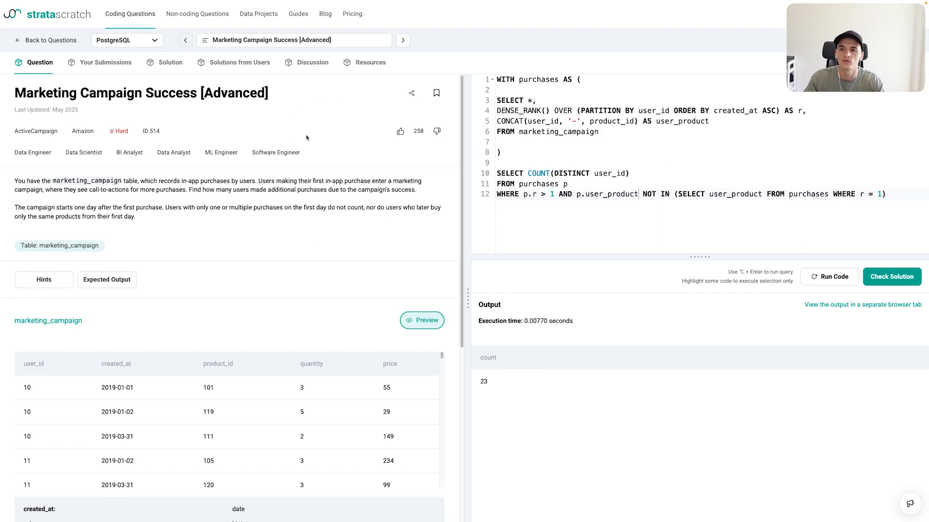
Step: Browse the Discussion posts, then view the recommended PostgreSQL solution
left_click(313, 62)
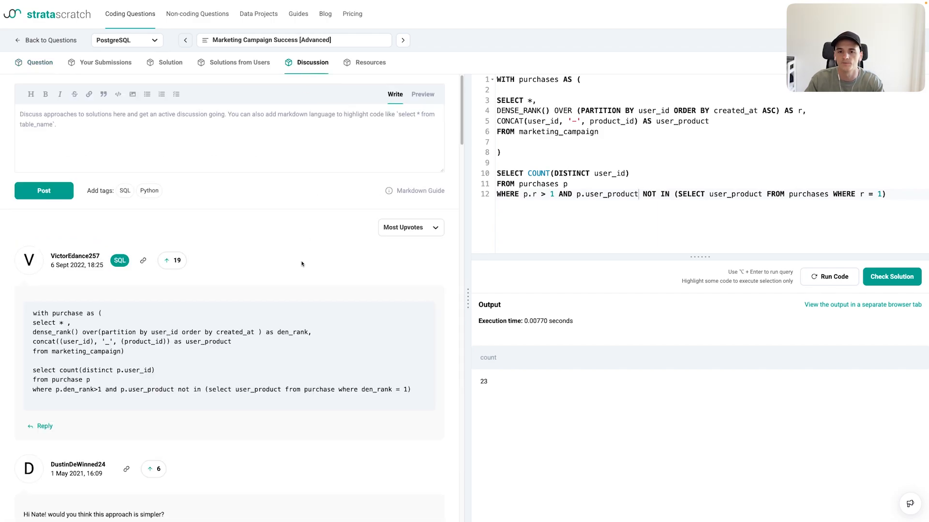
scroll("down", 3)
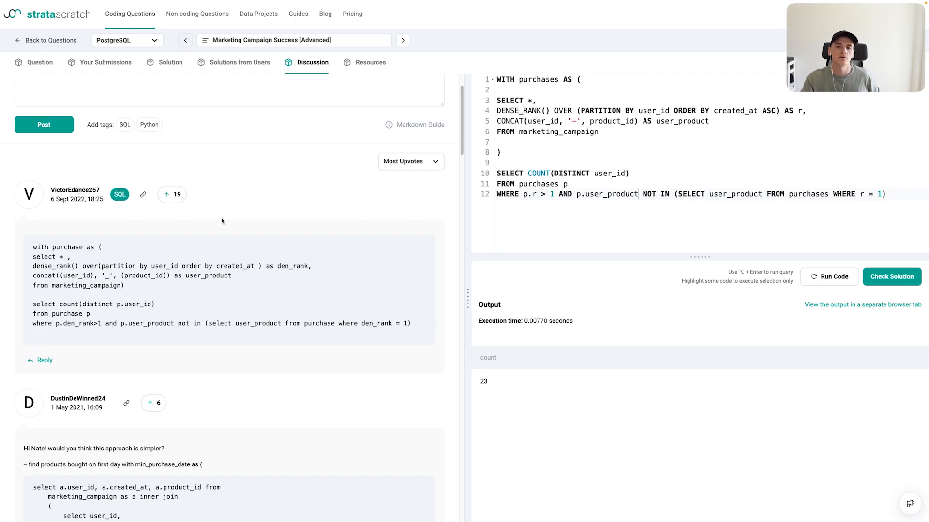
mouse_move(287, 300)
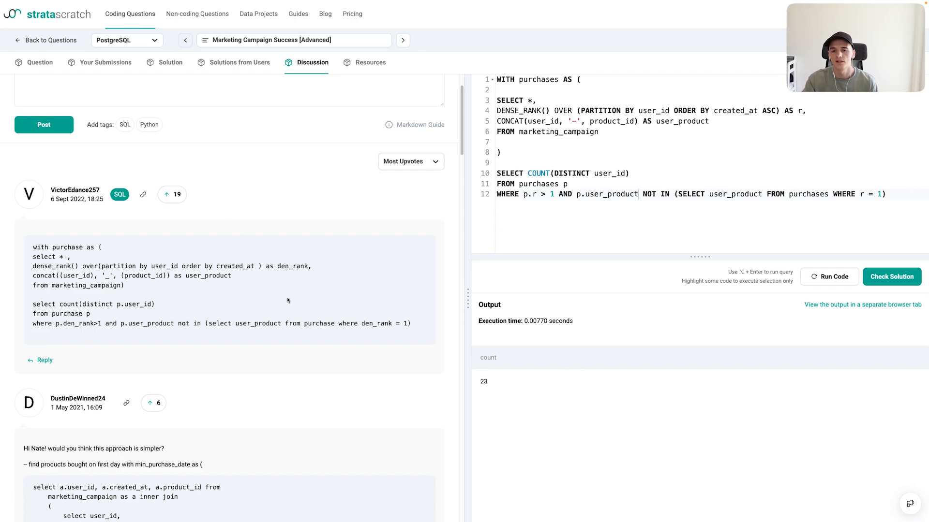
mouse_move(314, 324)
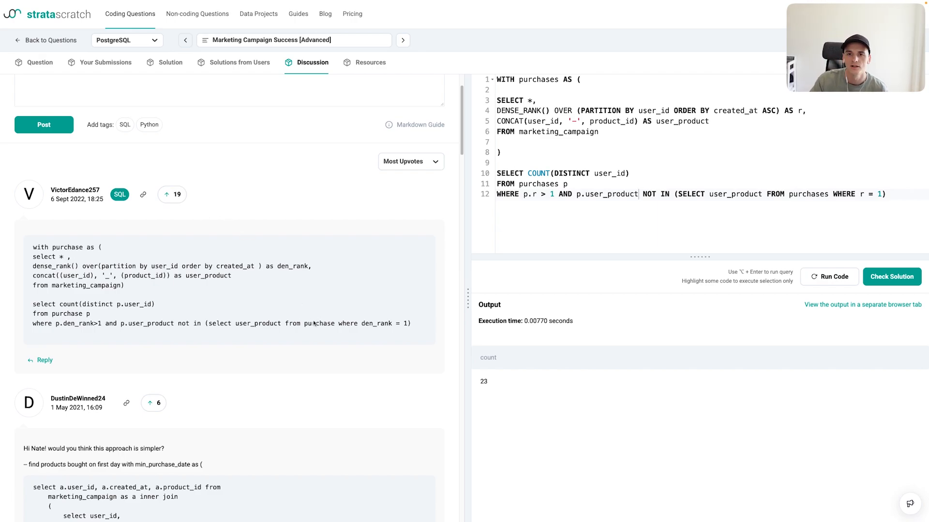
left_click(170, 62)
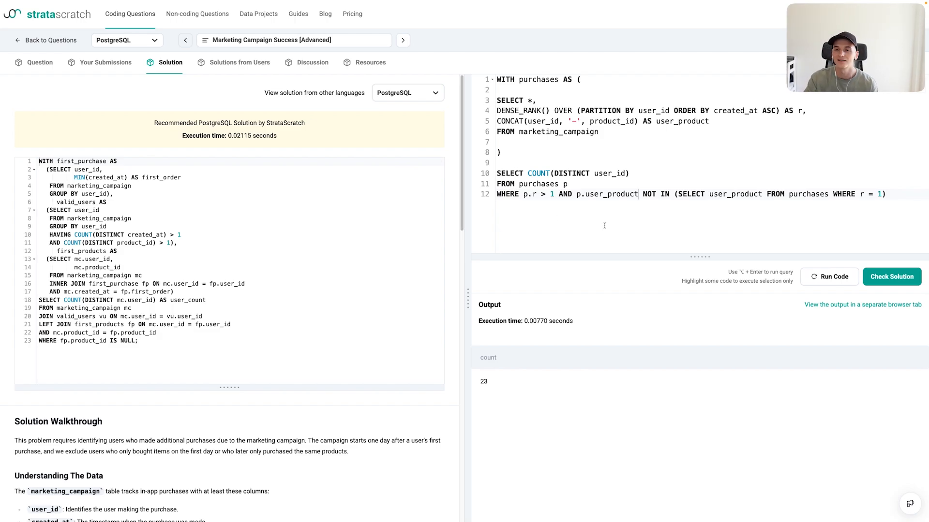
Step: Switch back to the Question description and highlight CONCAT on line 5
left_click(35, 63)
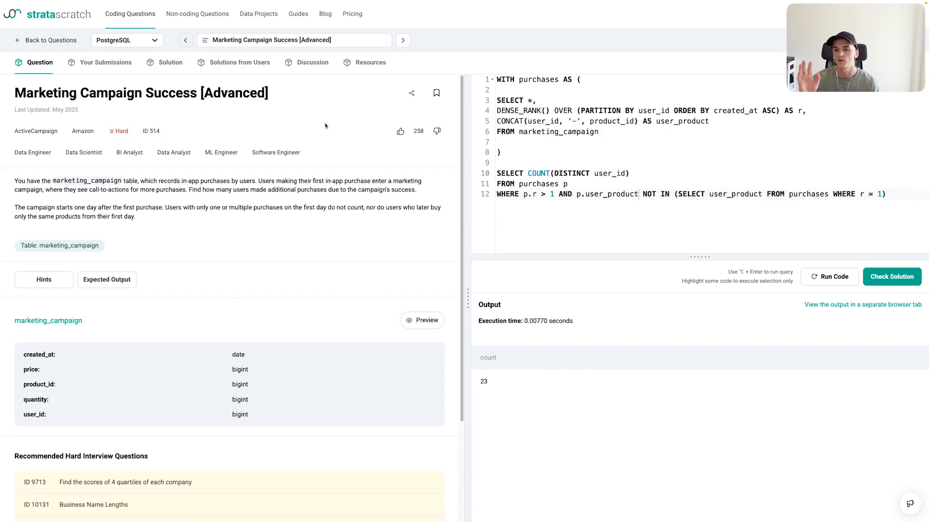
mouse_move(321, 283)
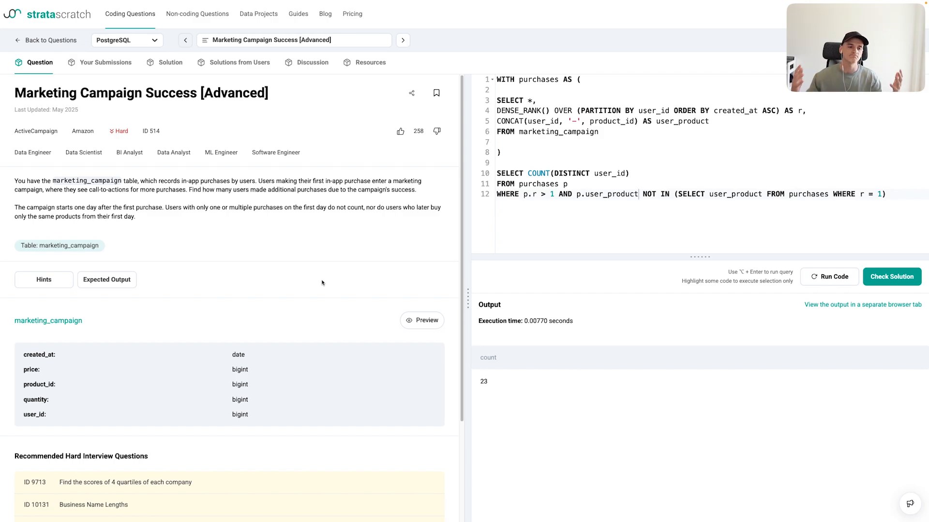
mouse_move(329, 288)
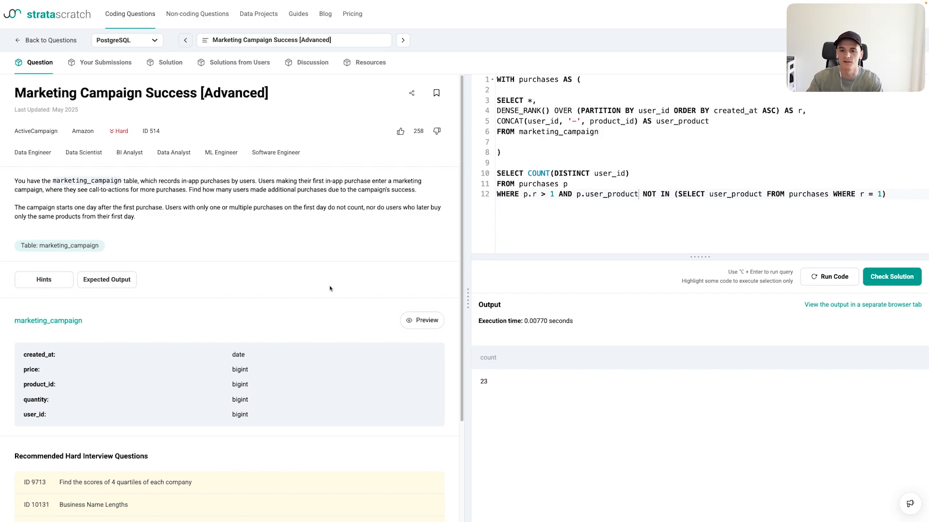
mouse_move(299, 320)
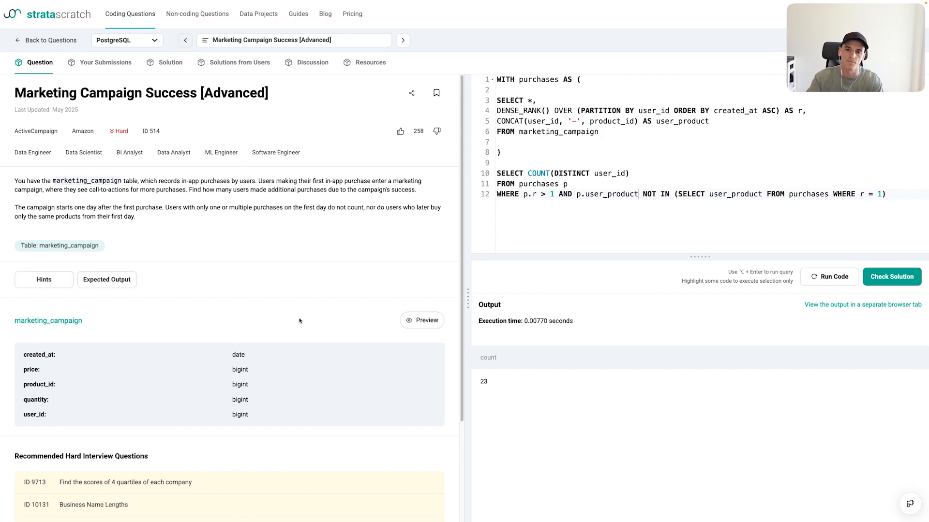
mouse_move(399, 205)
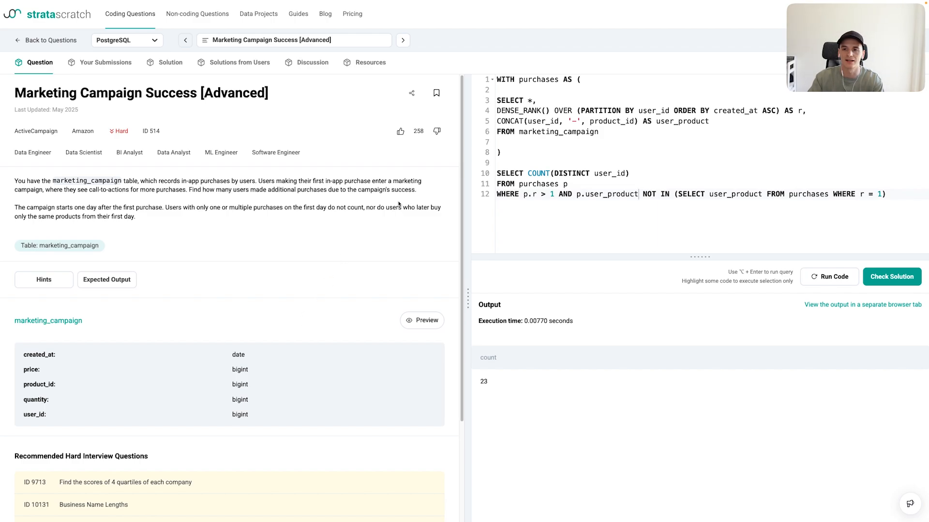
mouse_move(395, 209)
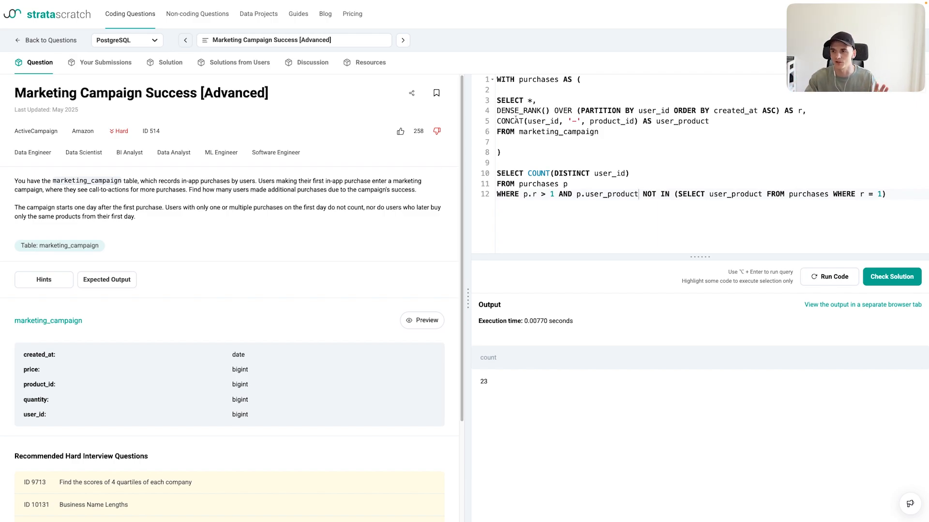
double_click(510, 121)
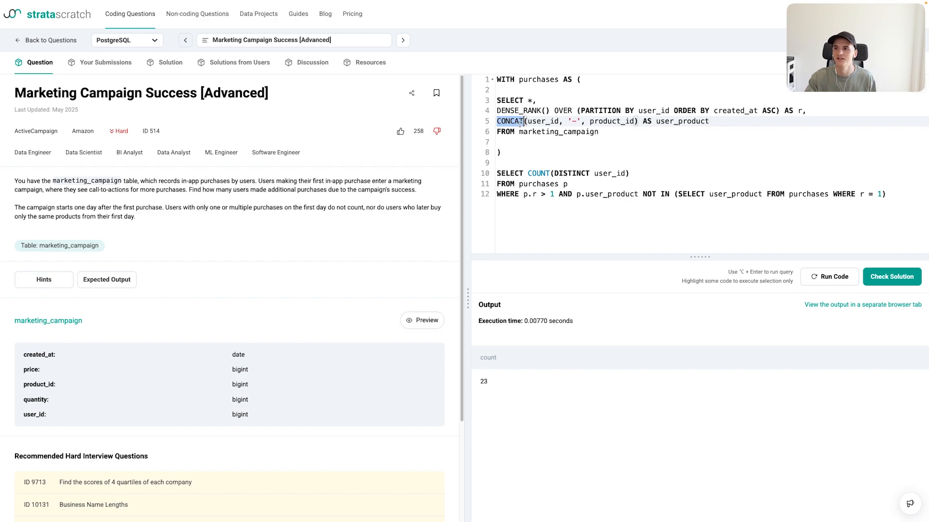